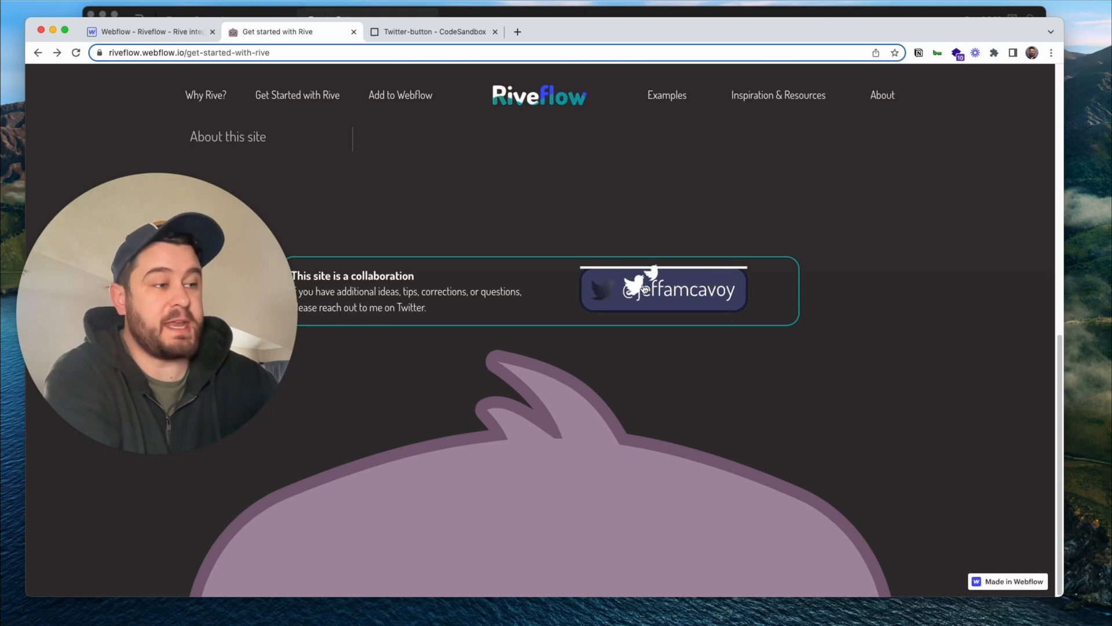
# Step: Hover the Twitter button on the published Riveflow site, then bring up the Rive button file
pyautogui.click(663, 289)
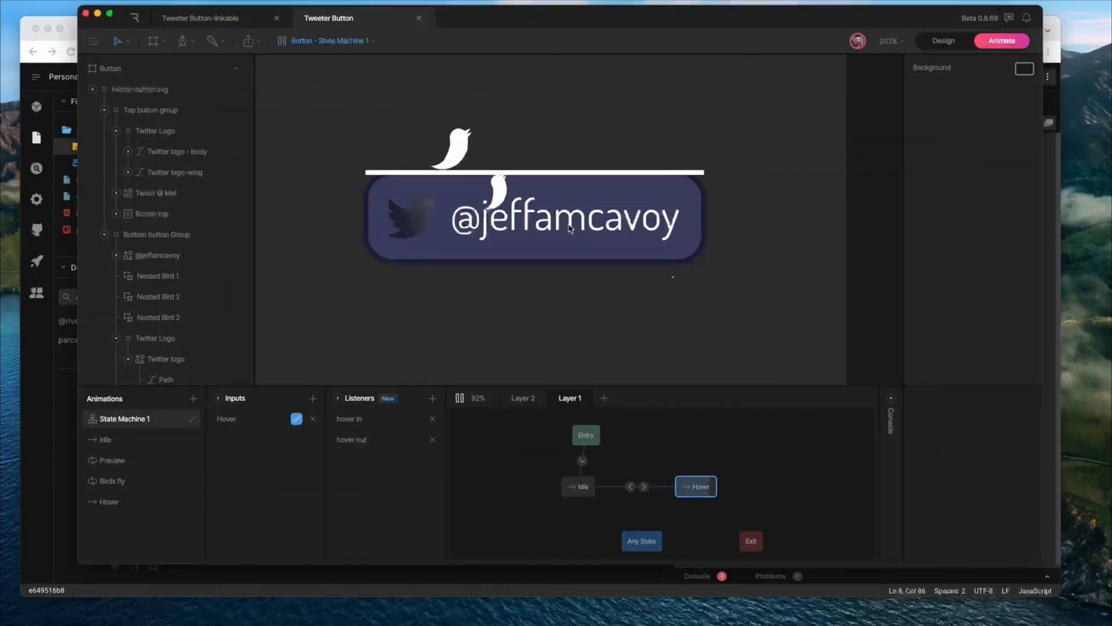
pyautogui.click(578, 486)
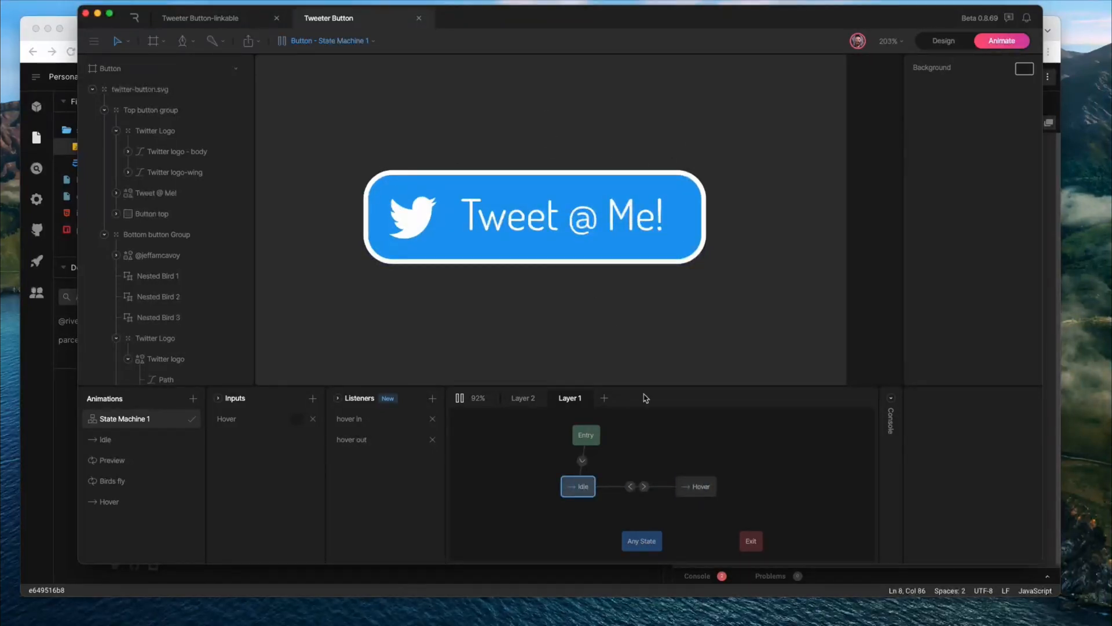
pyautogui.moveTo(696, 486)
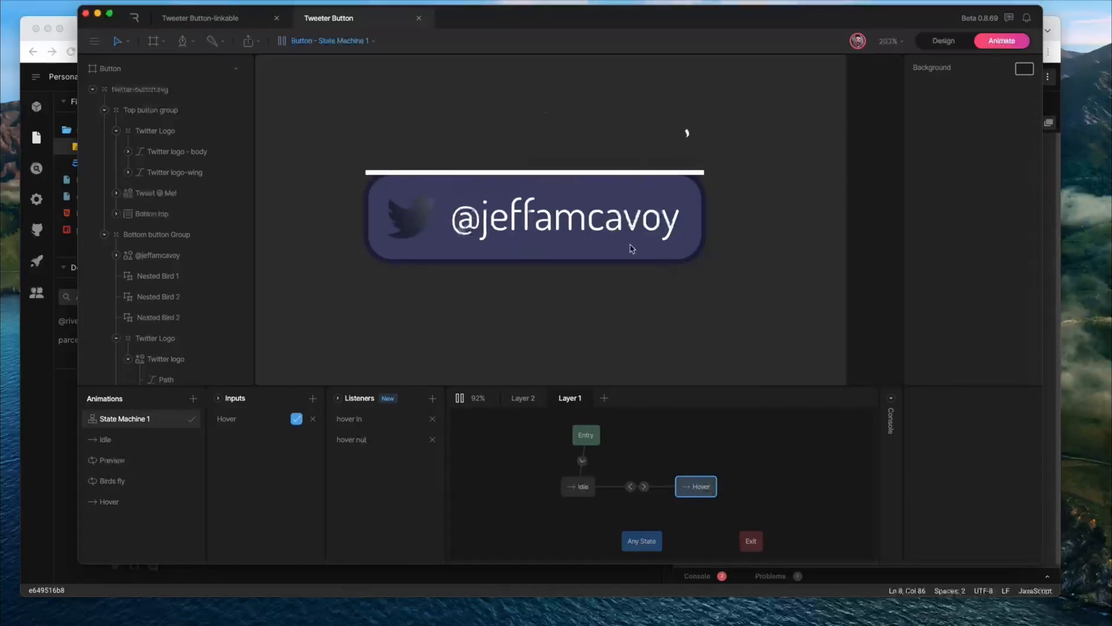
pyautogui.click(578, 486)
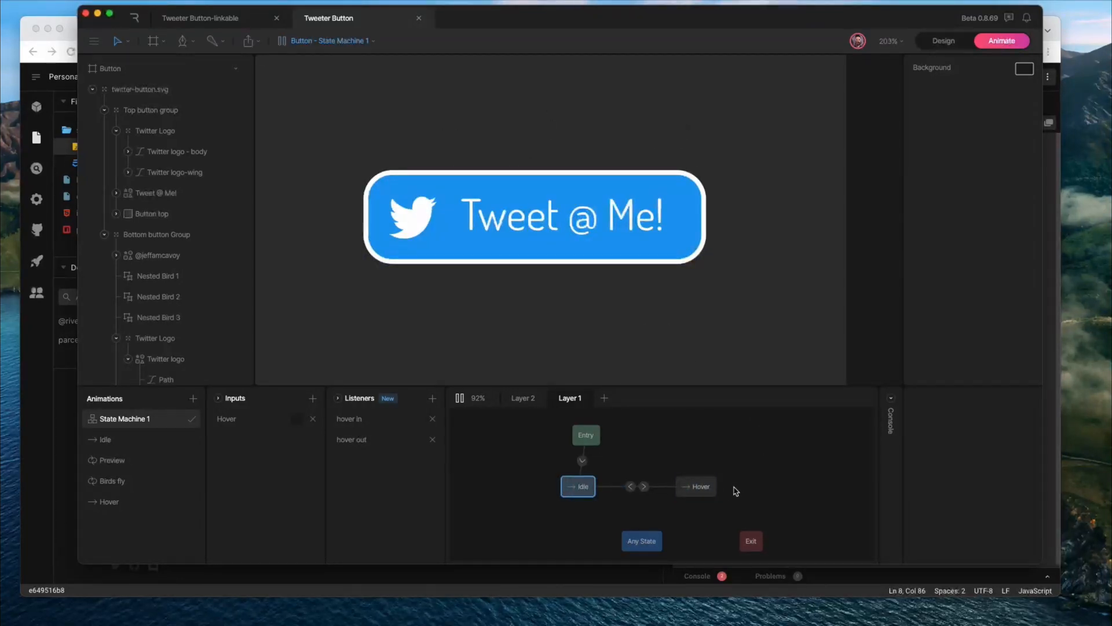
pyautogui.moveTo(519, 334)
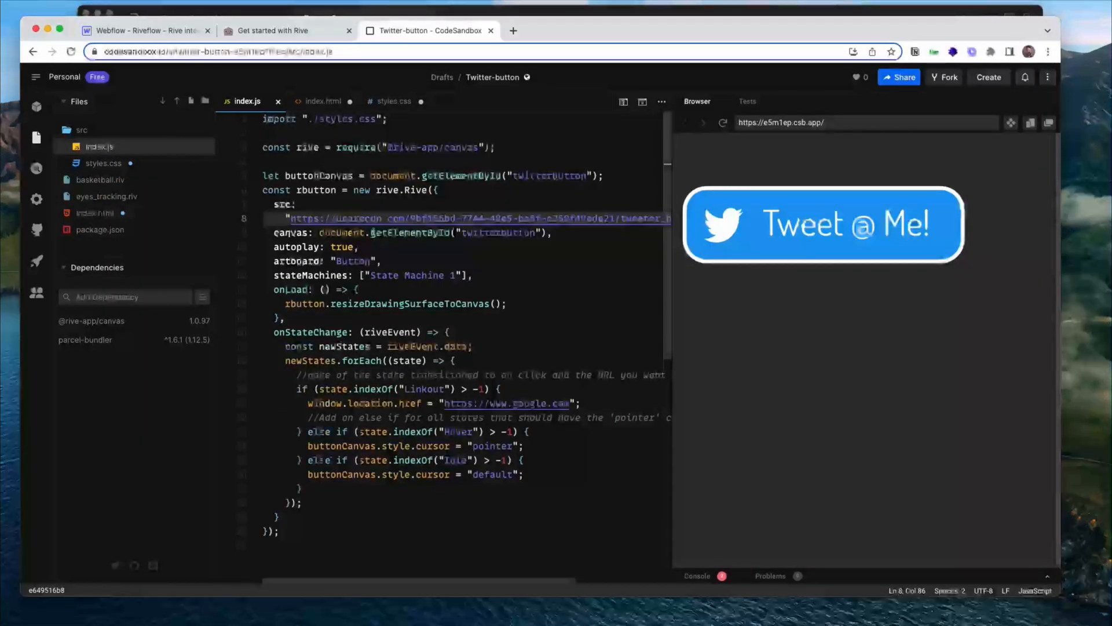
# Step: Highlight 'Linkout' in index.js, test the button's google.com redirect, then reload the preview
pyautogui.click(559, 348)
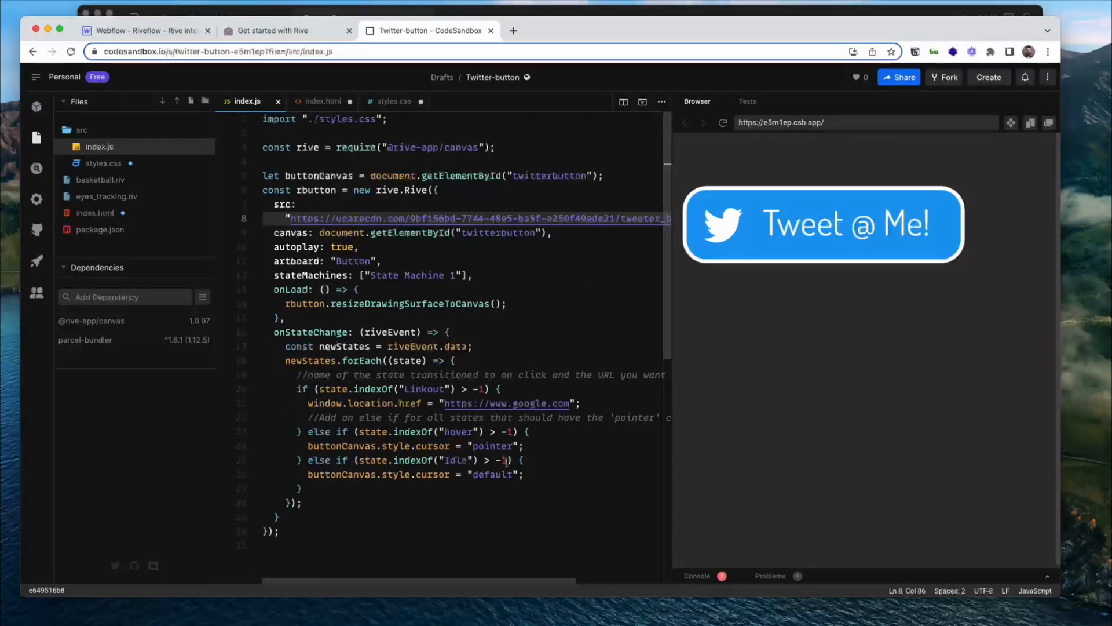
pyautogui.doubleClick(423, 389)
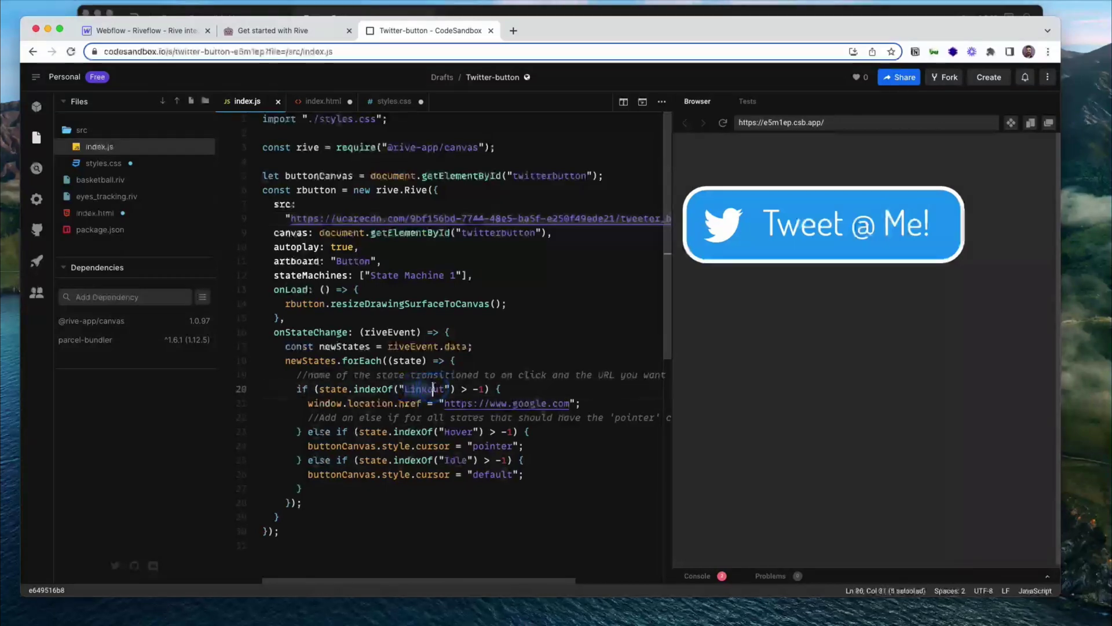
pyautogui.doubleClick(423, 389)
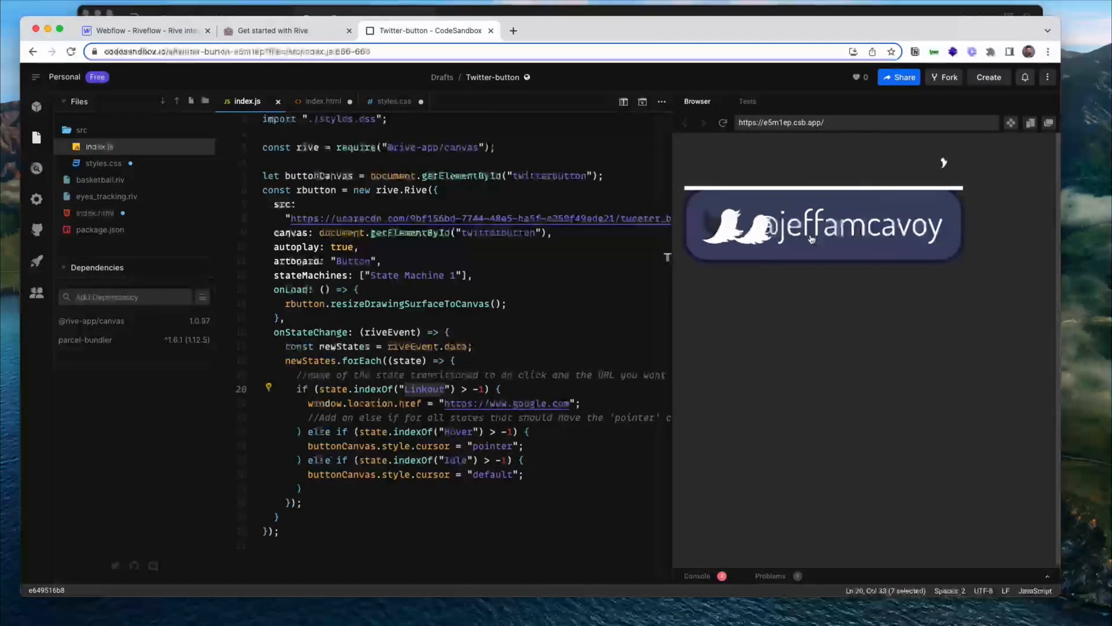
pyautogui.click(822, 225)
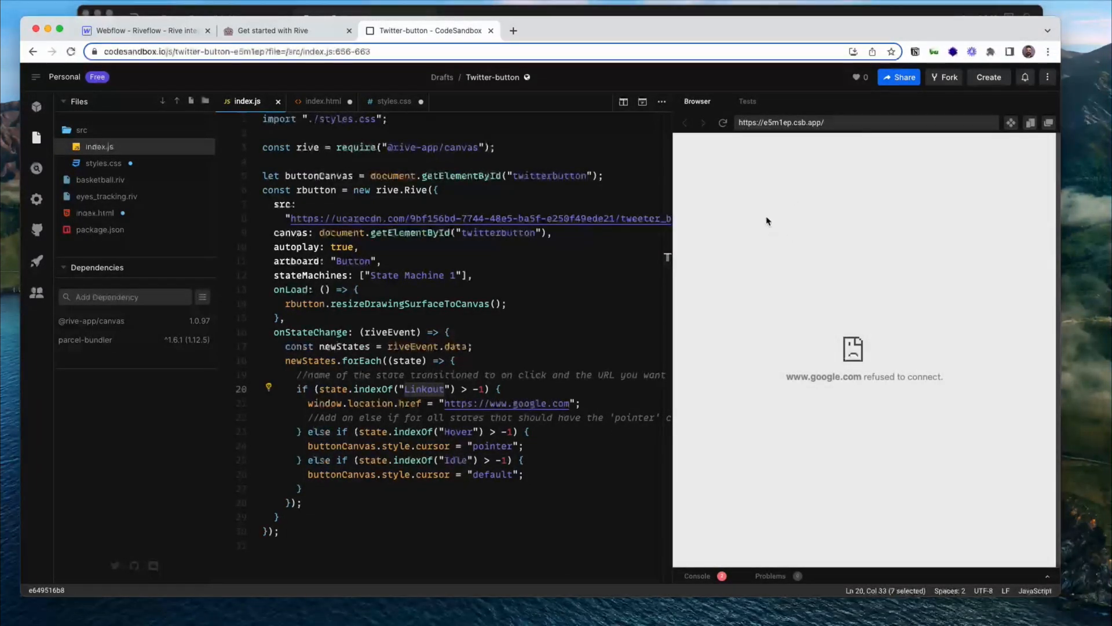
pyautogui.moveTo(727, 146)
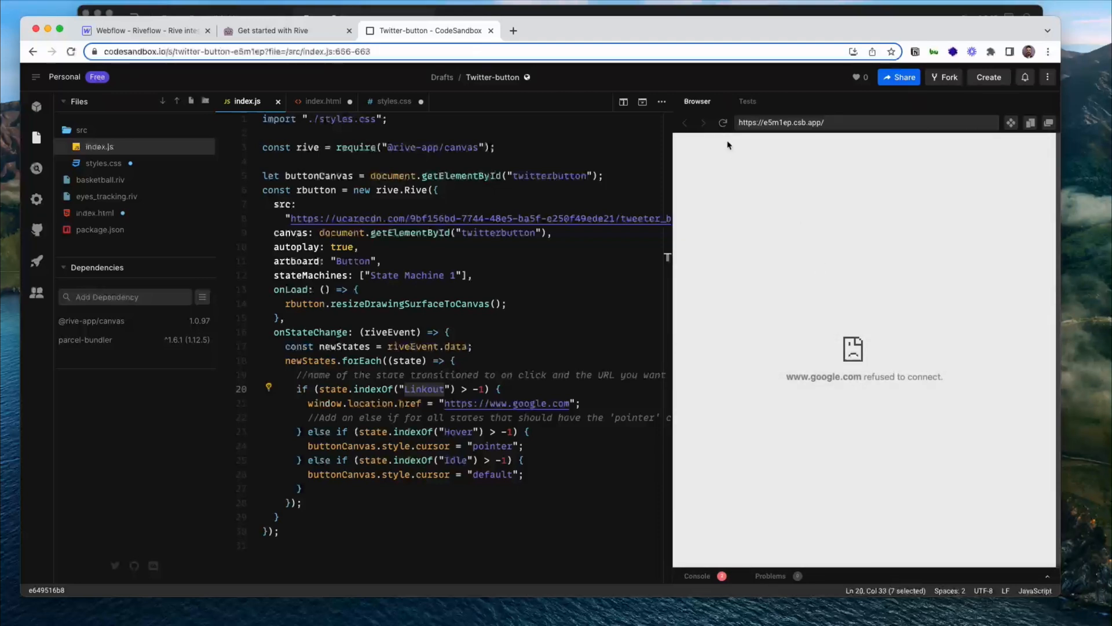
pyautogui.click(722, 122)
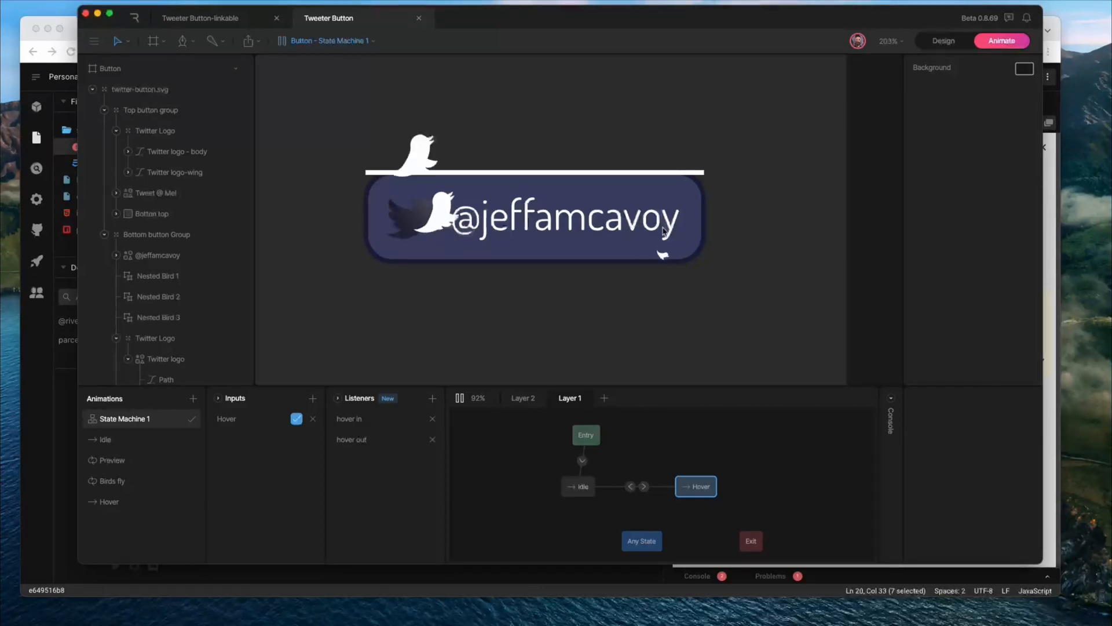
# Step: Create a Linkout animation and add a Linkout state after Hover in State Machine 1
pyautogui.click(578, 486)
pyautogui.write('Linkout')
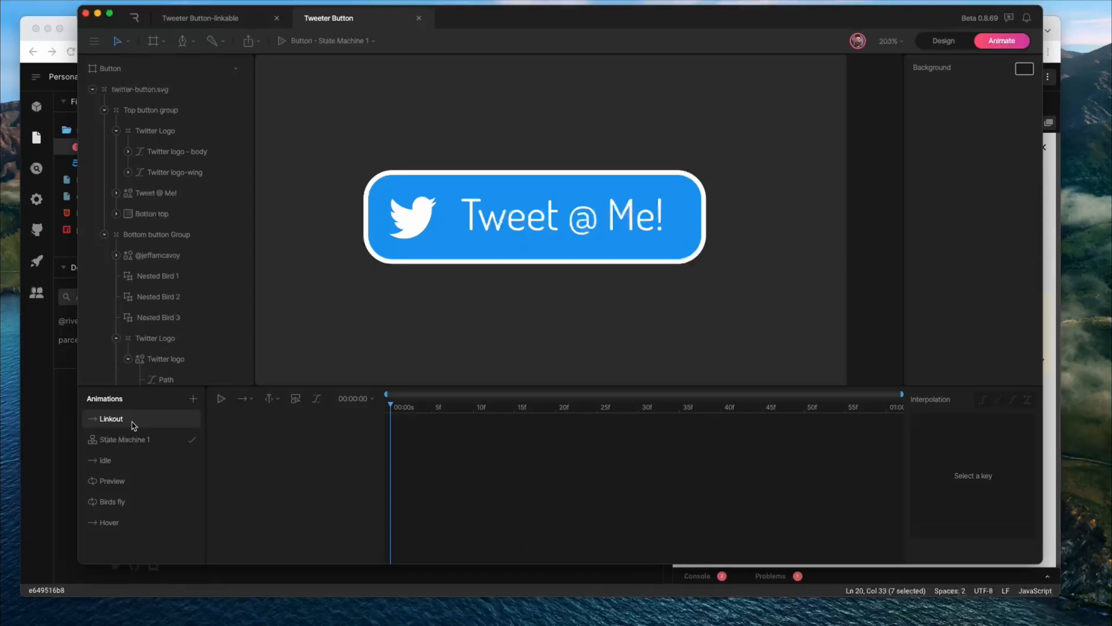
pyautogui.click(125, 439)
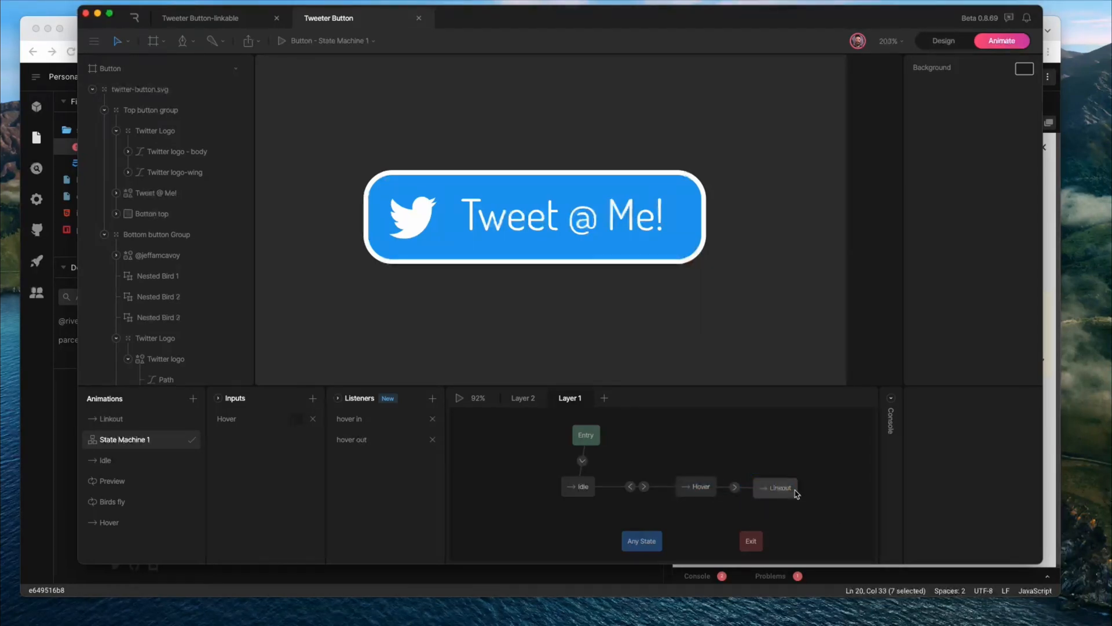
pyautogui.click(781, 487)
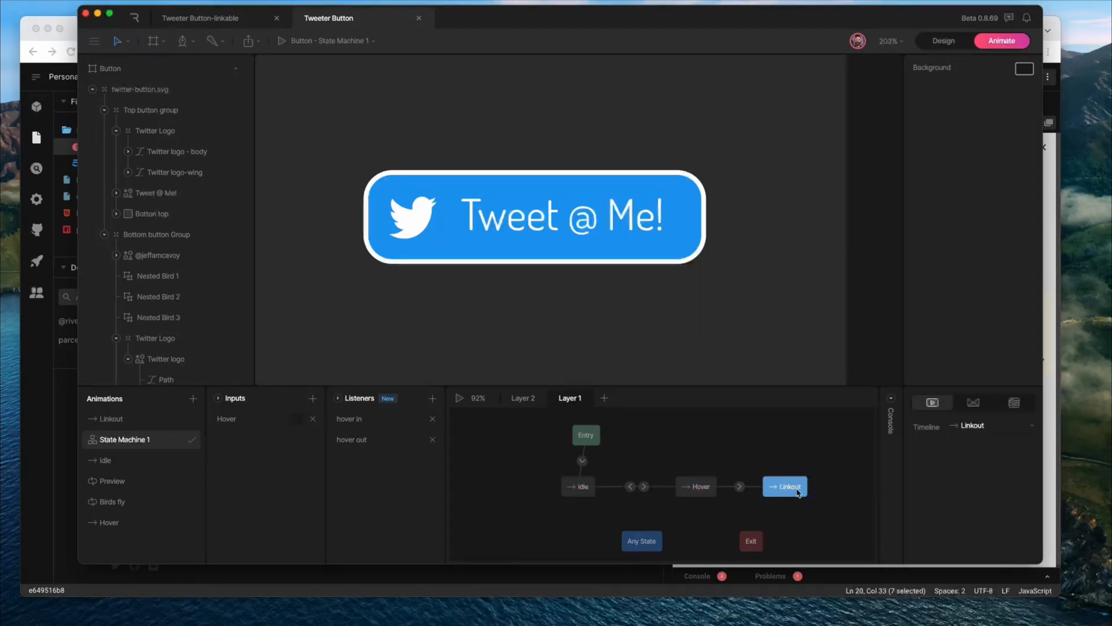
pyautogui.moveTo(537, 319)
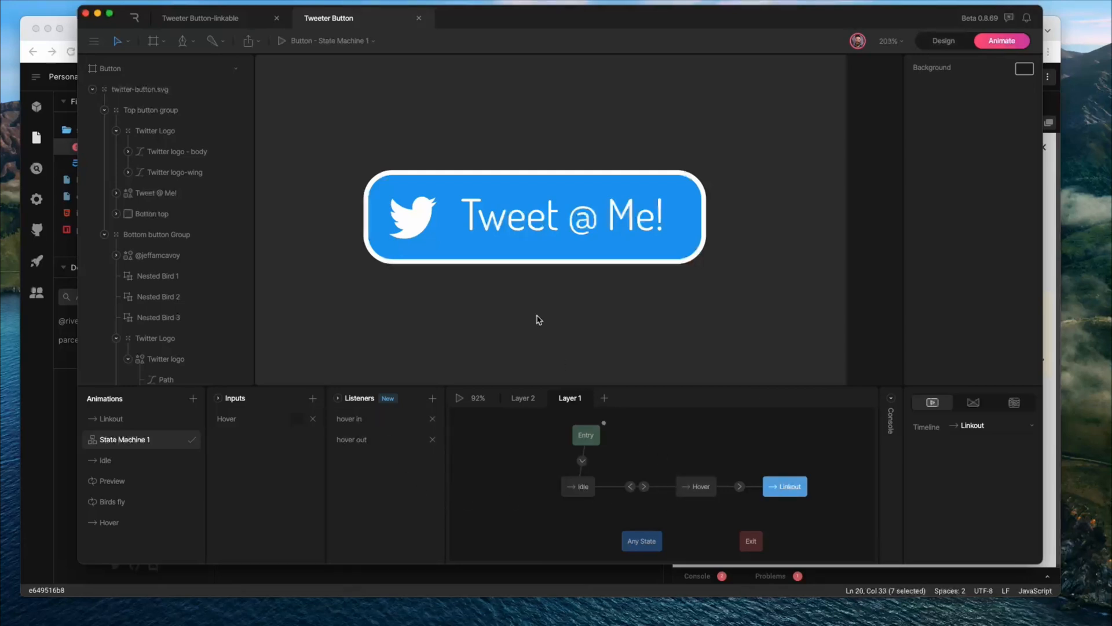
pyautogui.moveTo(374, 402)
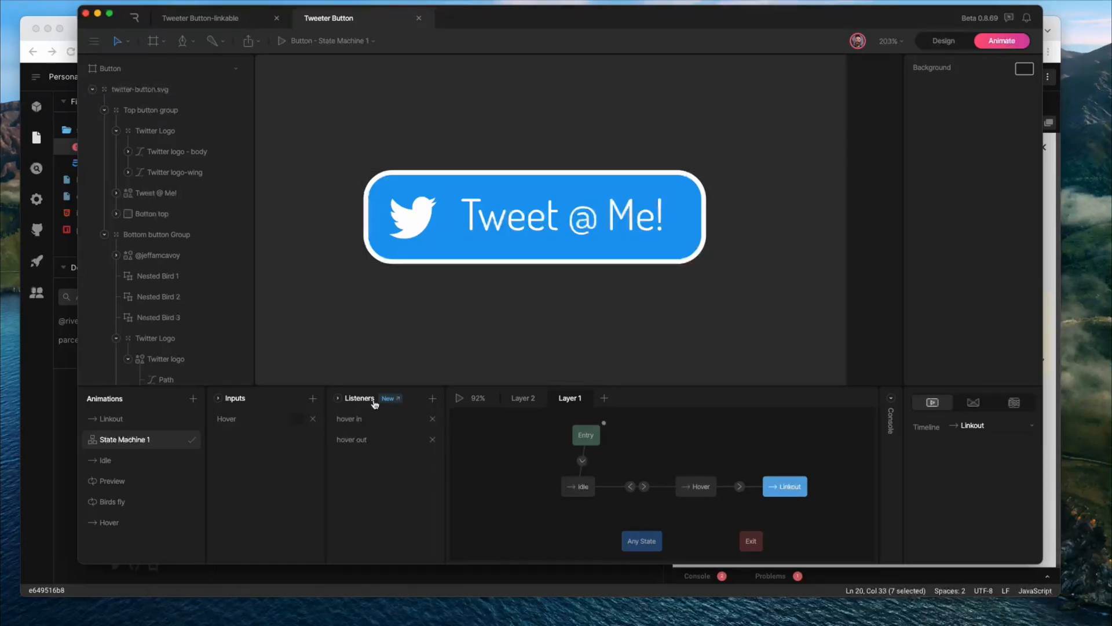
# Step: Inspect the hover-out listener and hide Top button group to show the dark button
pyautogui.click(351, 439)
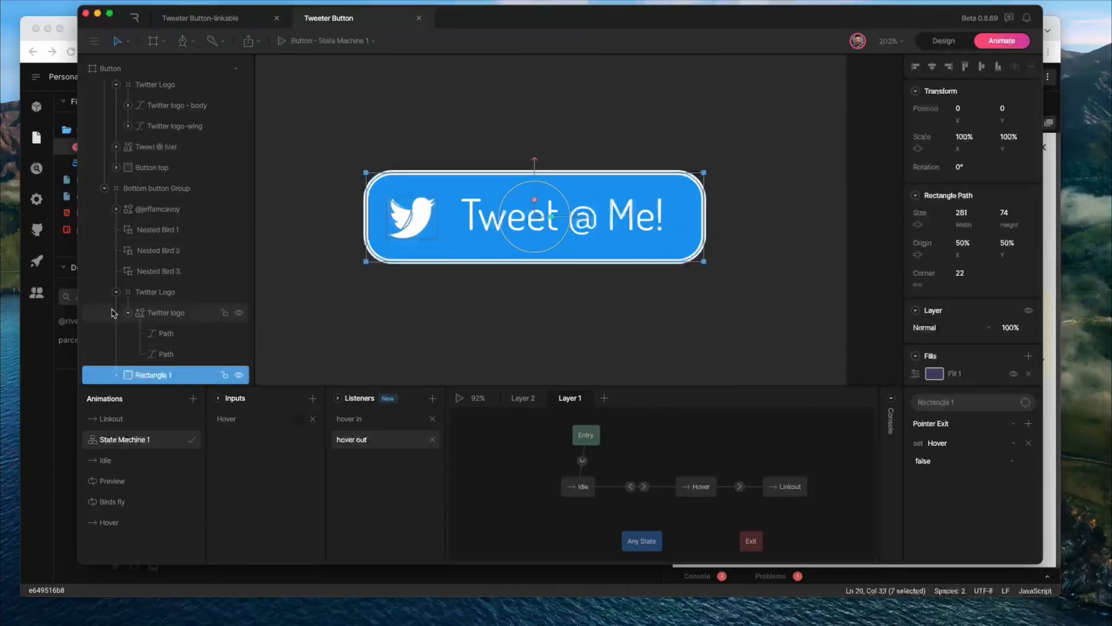
pyautogui.scroll(3)
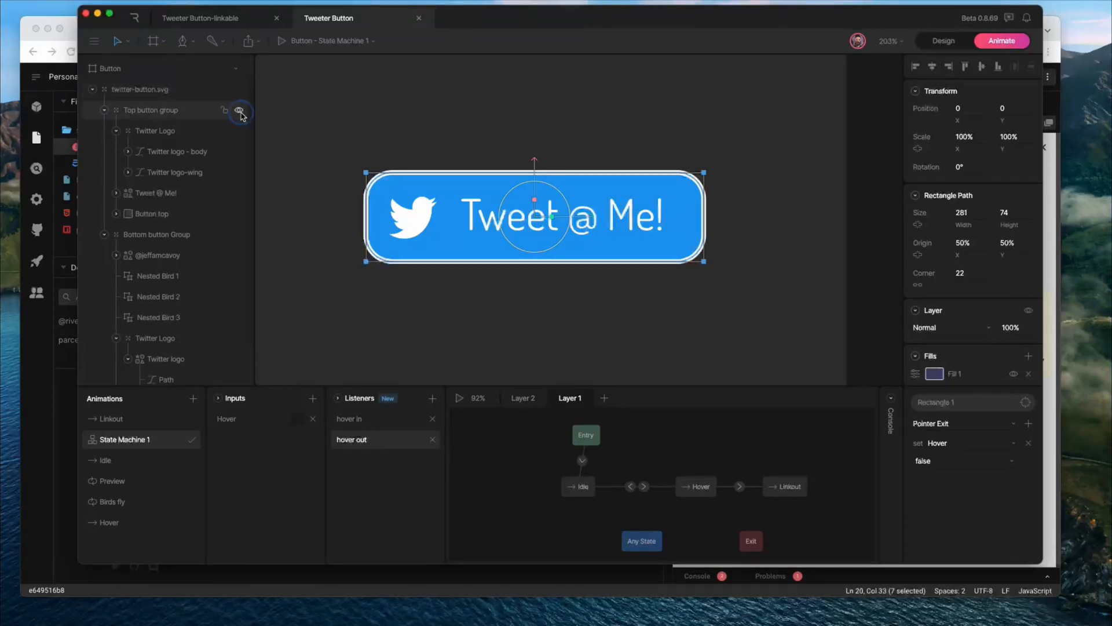
pyautogui.click(240, 111)
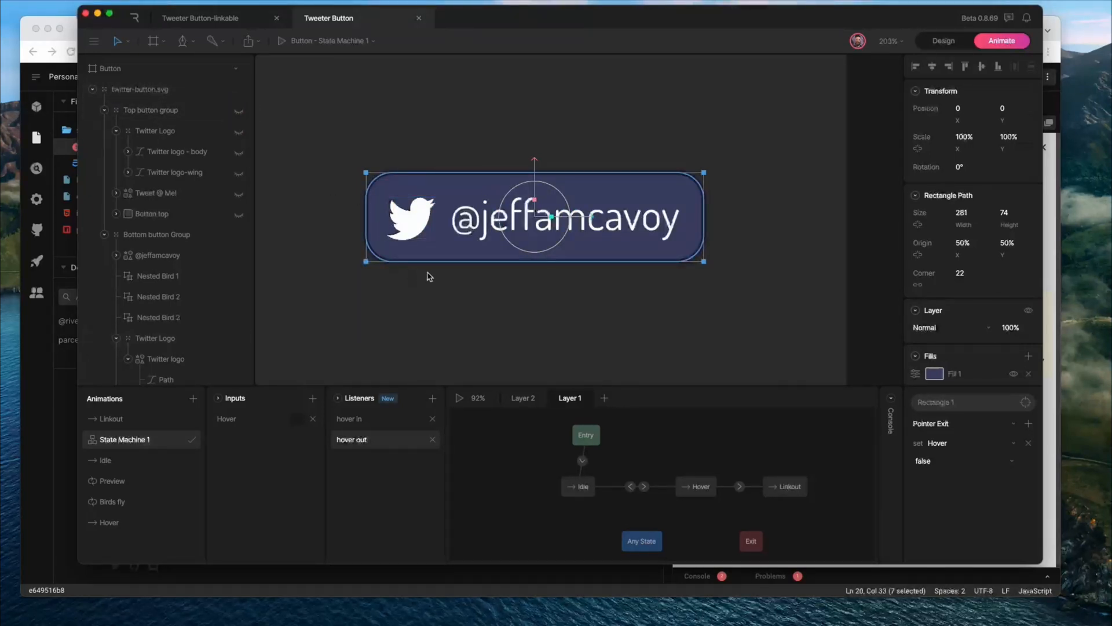
pyautogui.moveTo(632, 251)
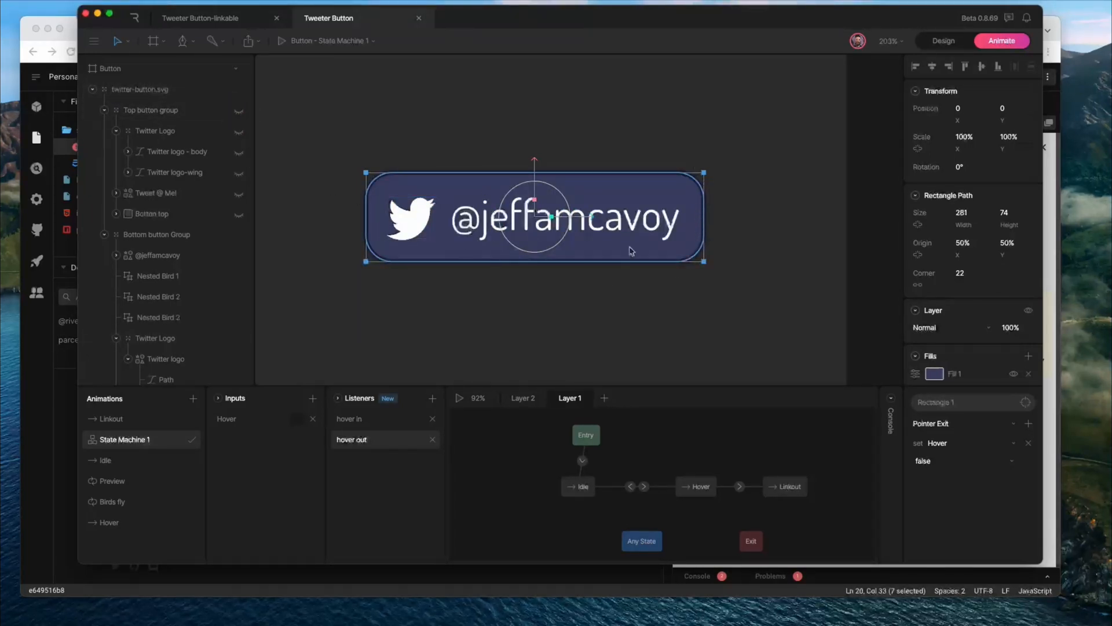
pyautogui.scroll(-3)
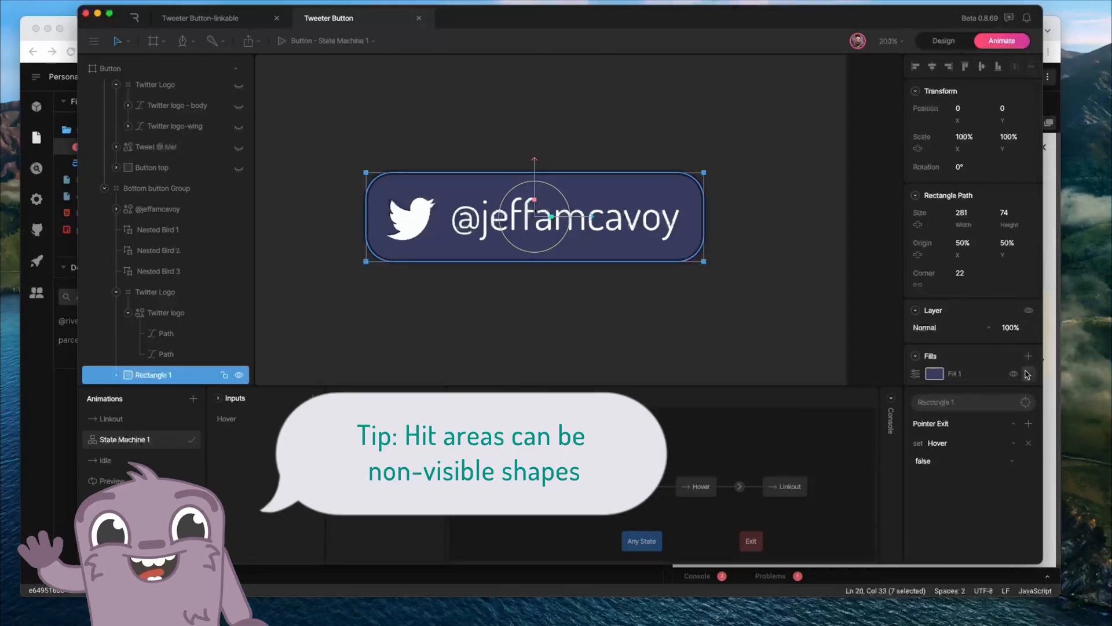
pyautogui.click(1026, 373)
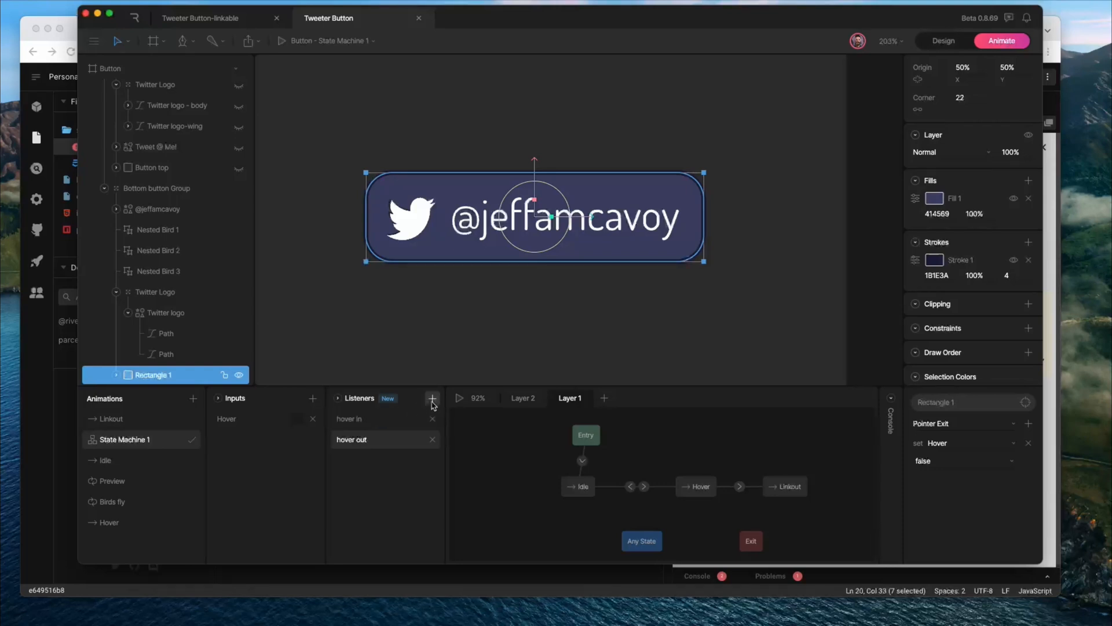
# Step: Add a Click listener and a Click trigger input, firing Click on Rectangle 1 pointer down
pyautogui.click(432, 398)
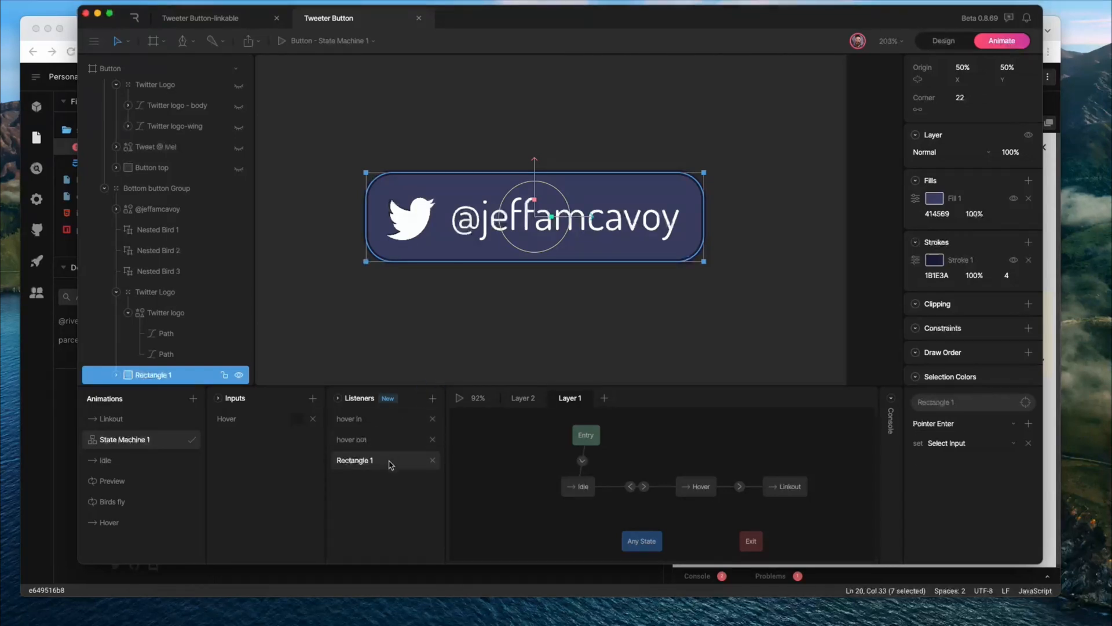
pyautogui.doubleClick(355, 459)
pyautogui.write('Click')
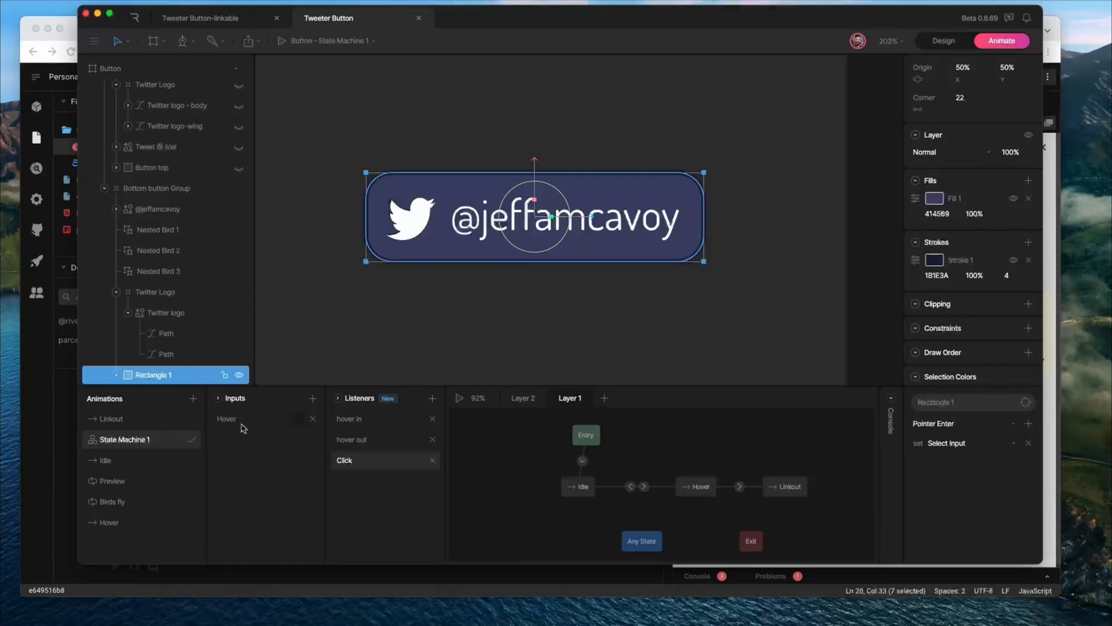
pyautogui.click(312, 398)
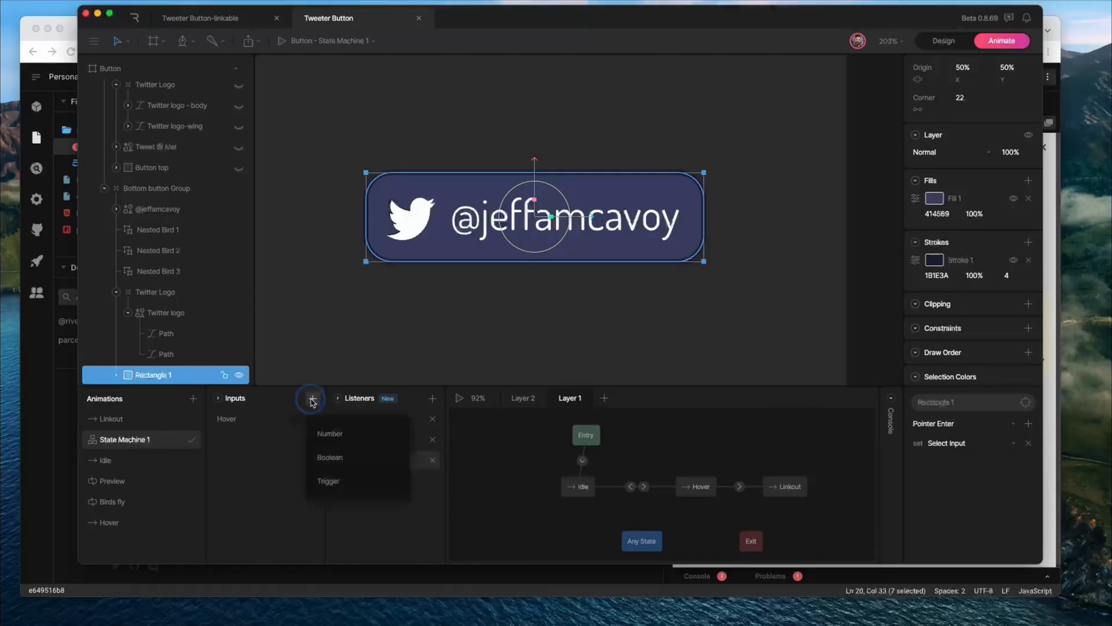
pyautogui.moveTo(329, 480)
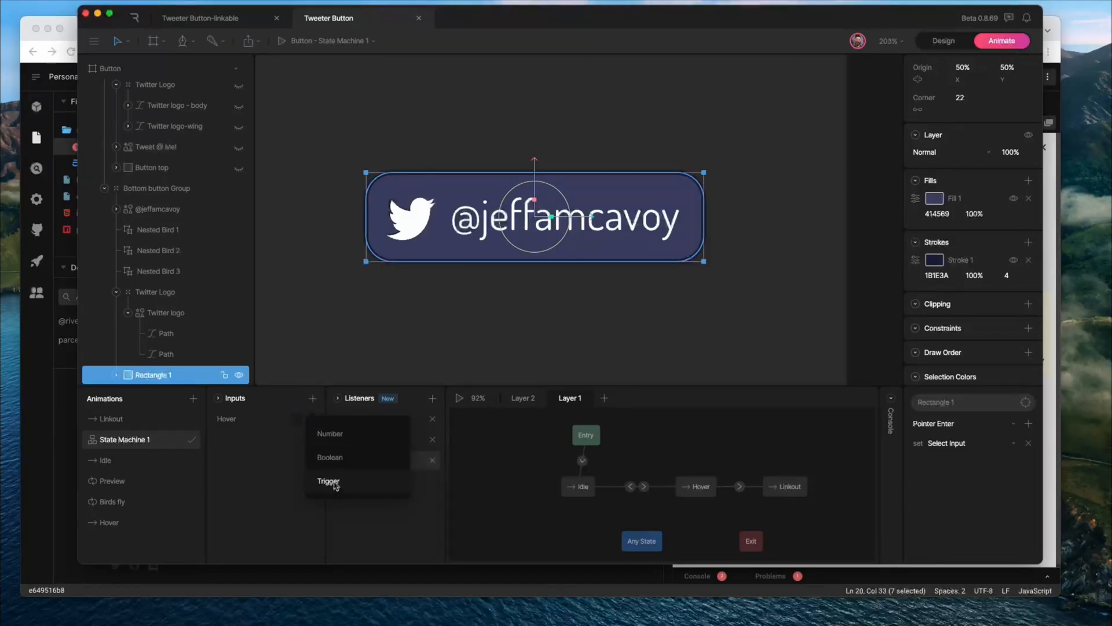
pyautogui.click(328, 480)
pyautogui.write('Click input')
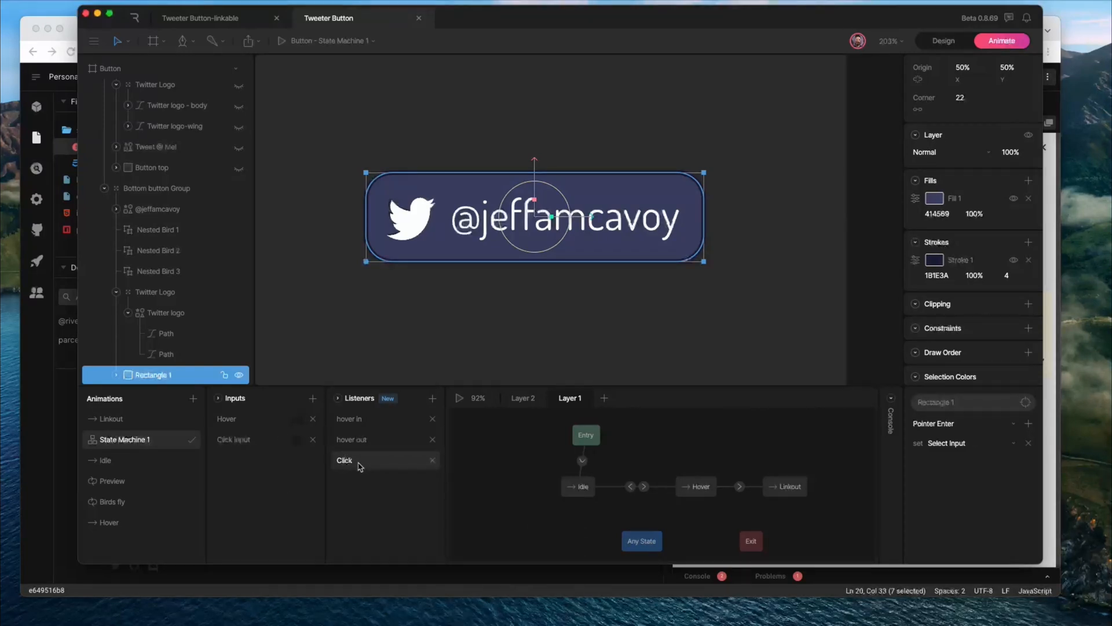
pyautogui.moveTo(804, 443)
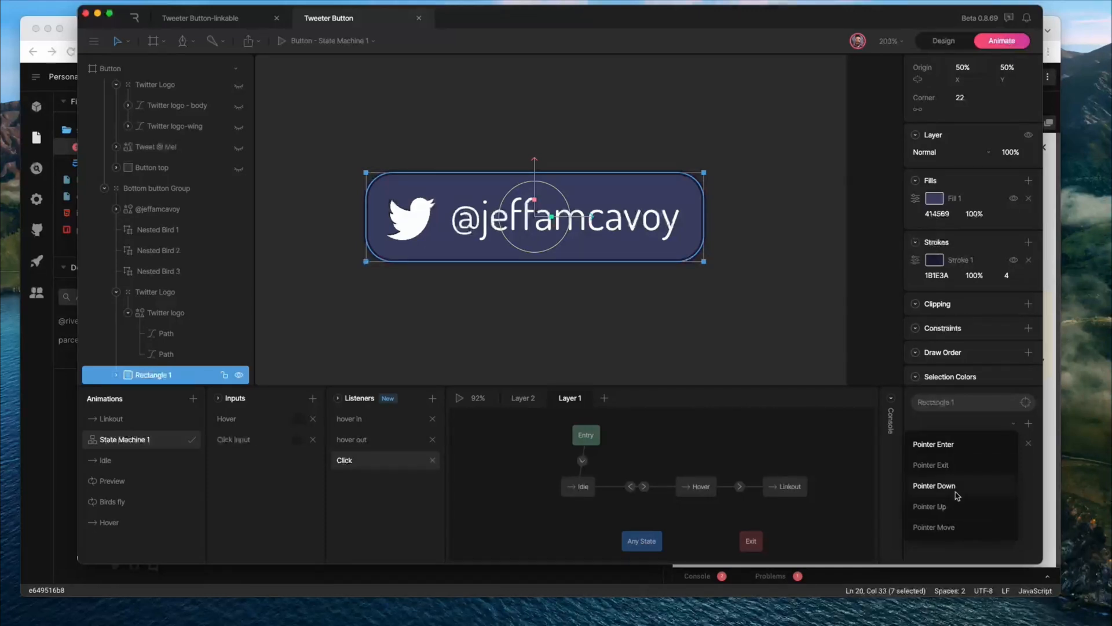
pyautogui.click(934, 485)
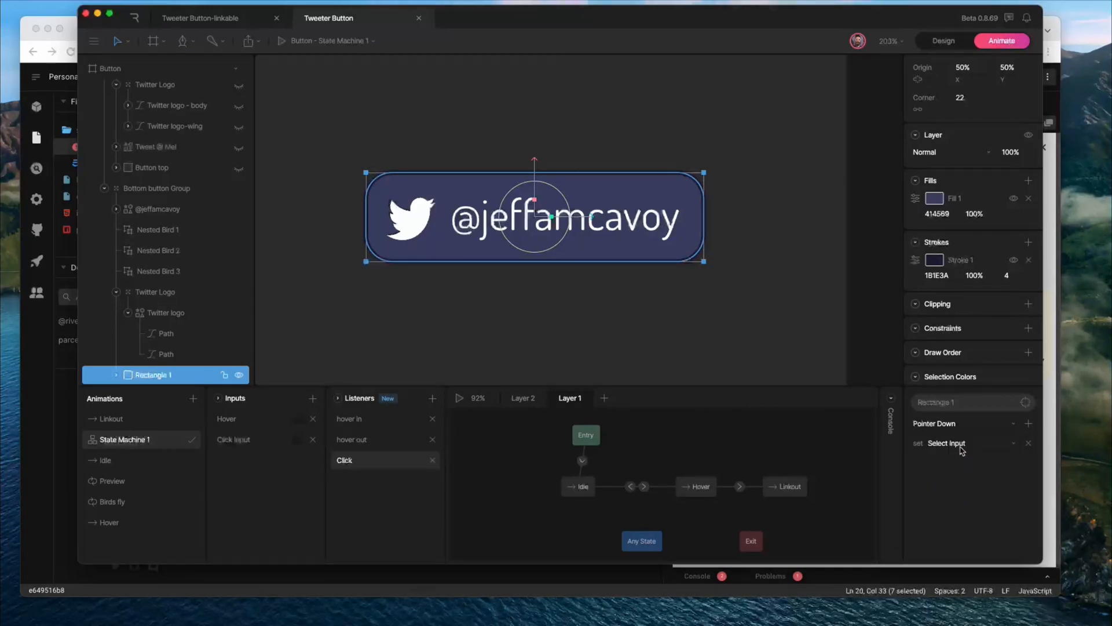
pyautogui.click(946, 442)
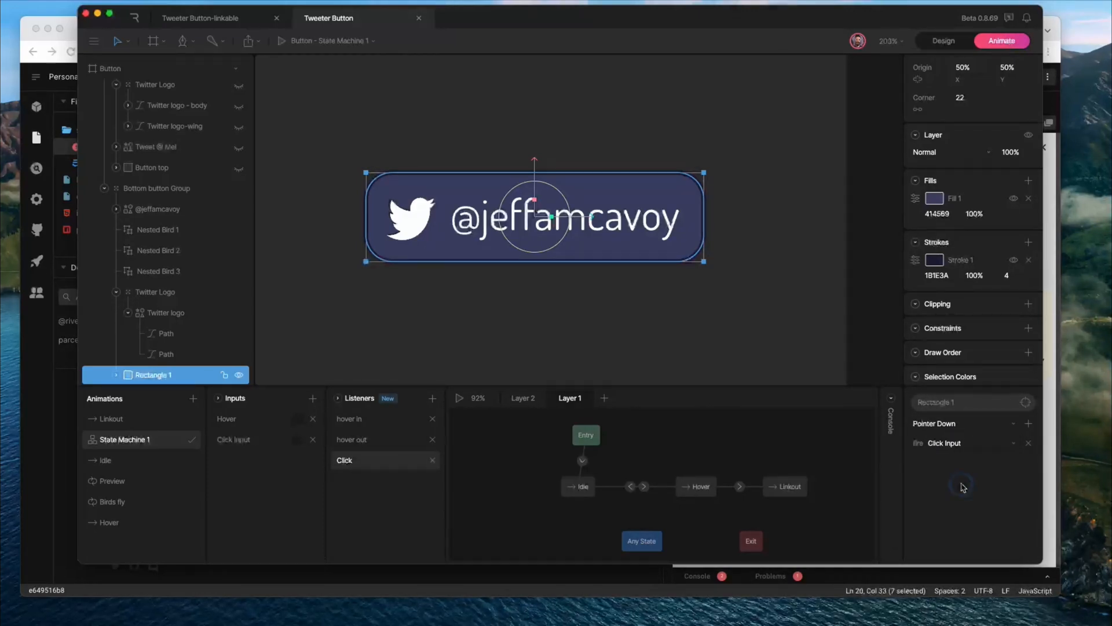
pyautogui.moveTo(917, 452)
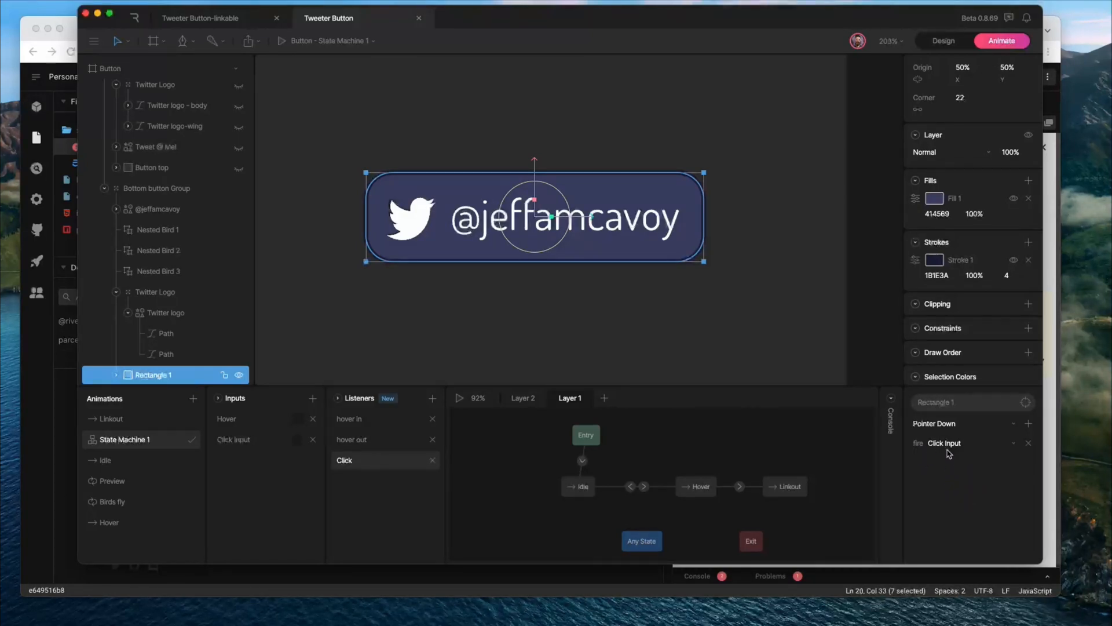
pyautogui.moveTo(920, 468)
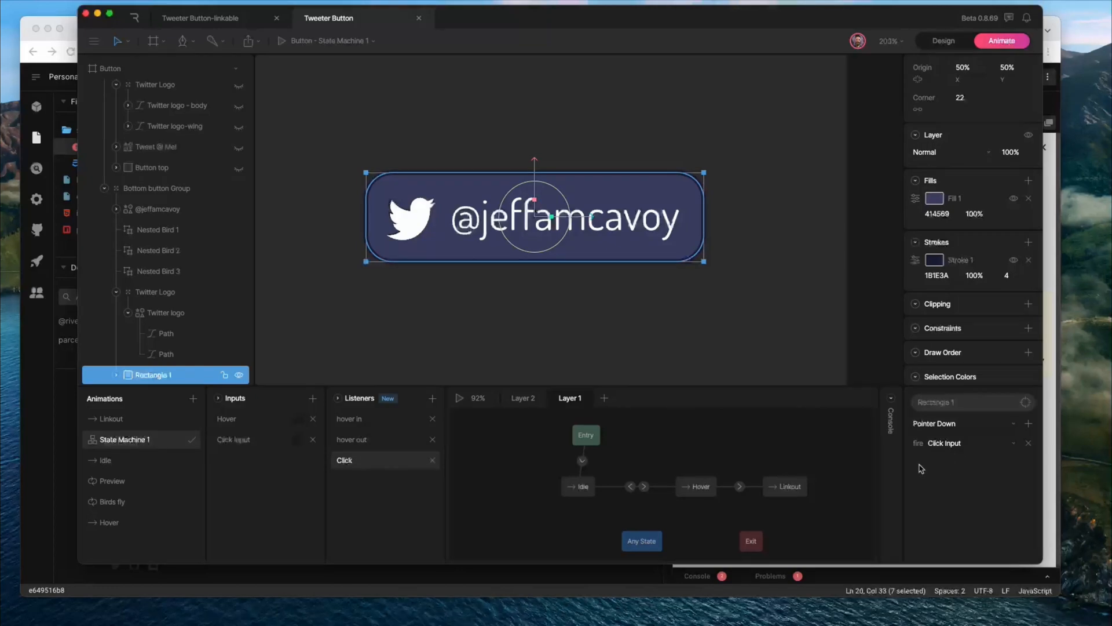
# Step: Play State Machine 1, hover the button, and inspect the Hover state and Hover→Linkout transition
pyautogui.click(784, 486)
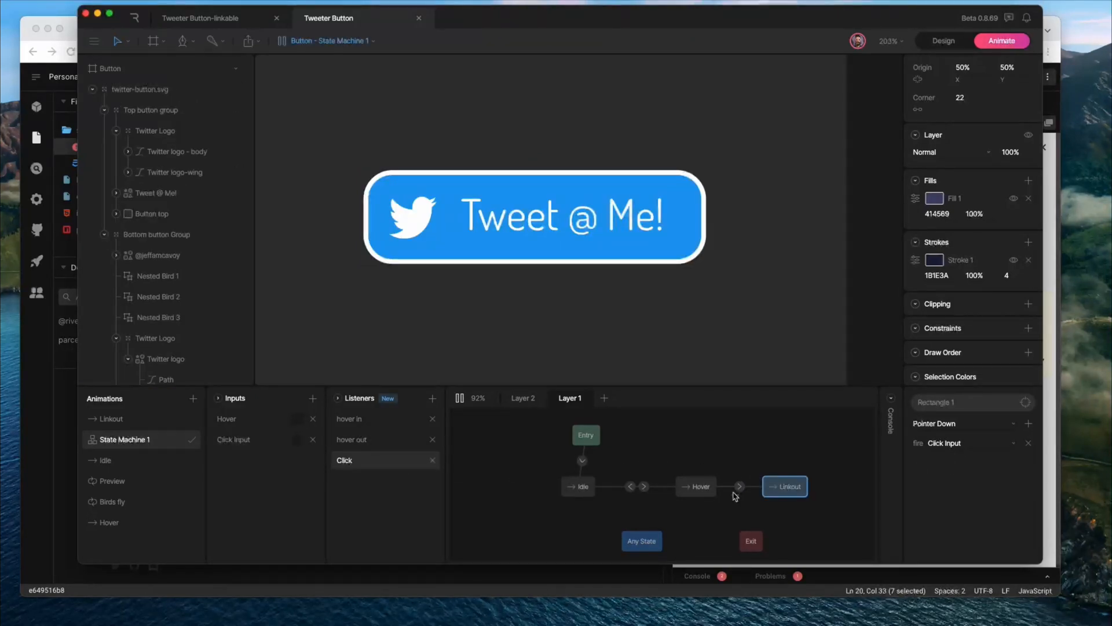
pyautogui.click(739, 486)
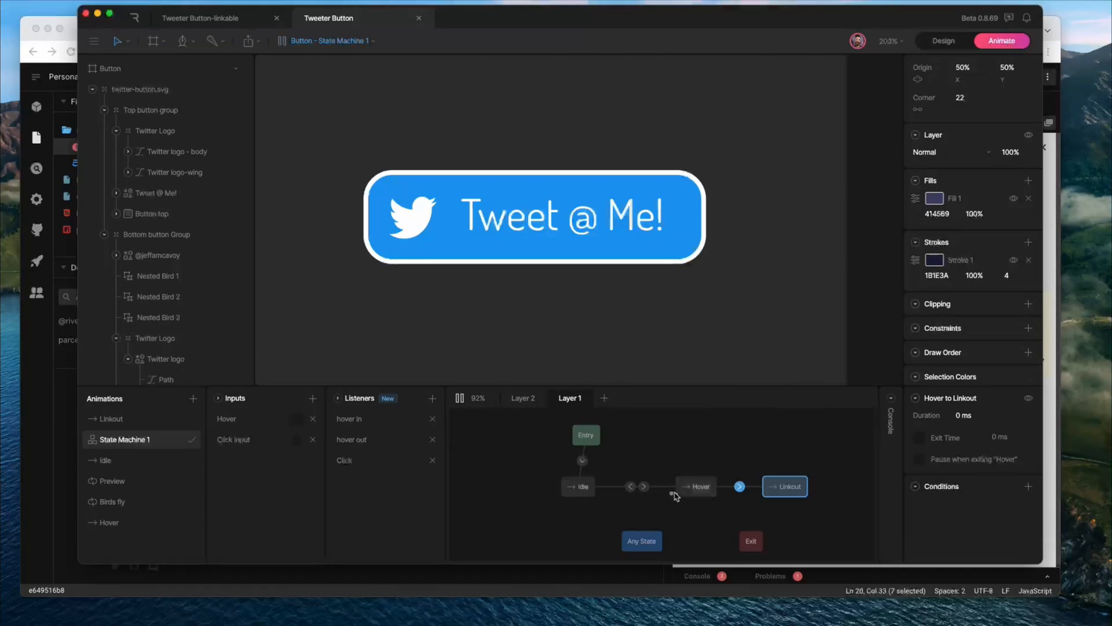
pyautogui.moveTo(713, 493)
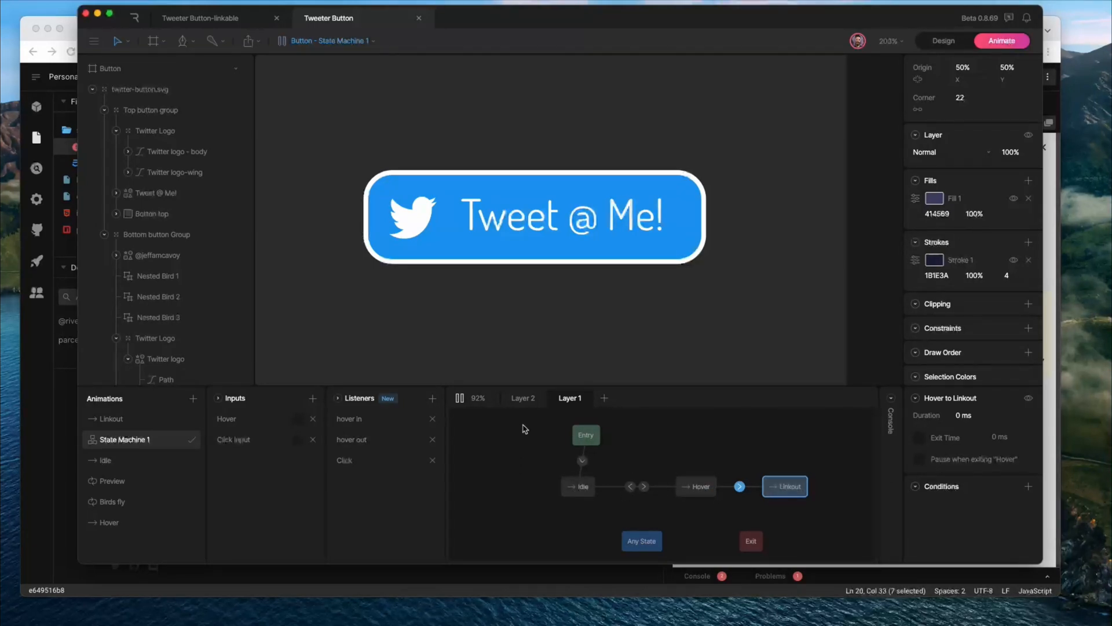
pyautogui.click(533, 216)
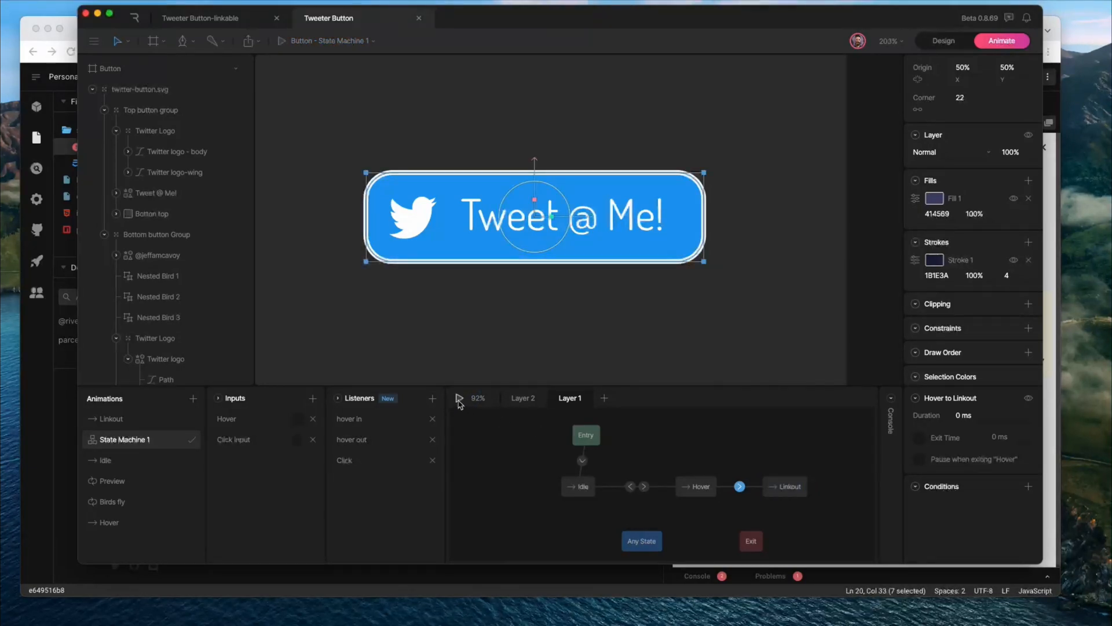
pyautogui.click(578, 486)
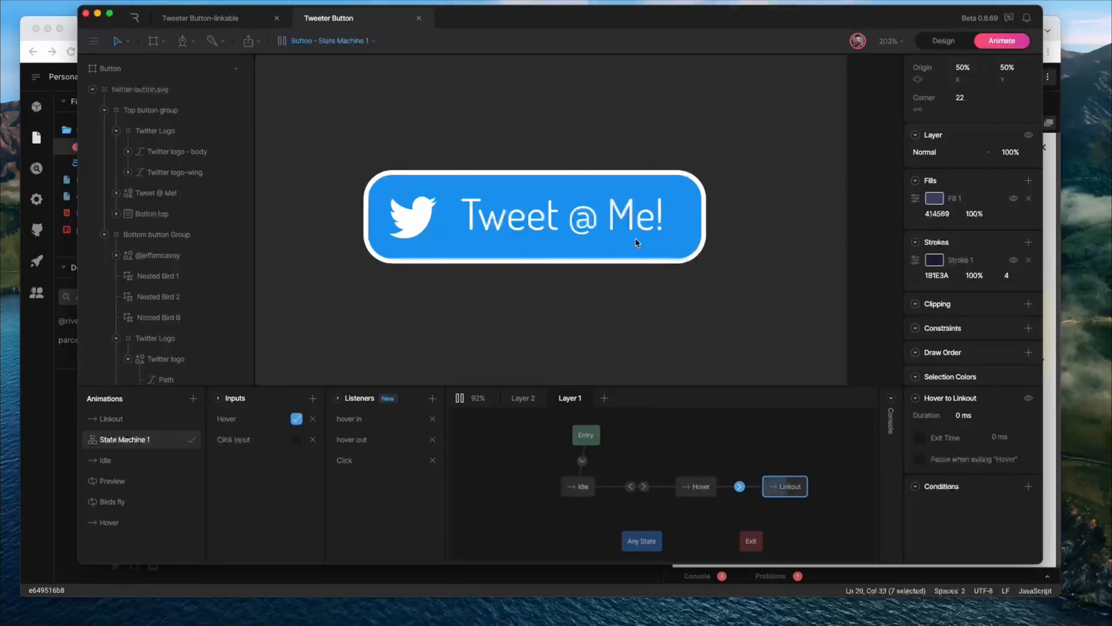
pyautogui.click(296, 419)
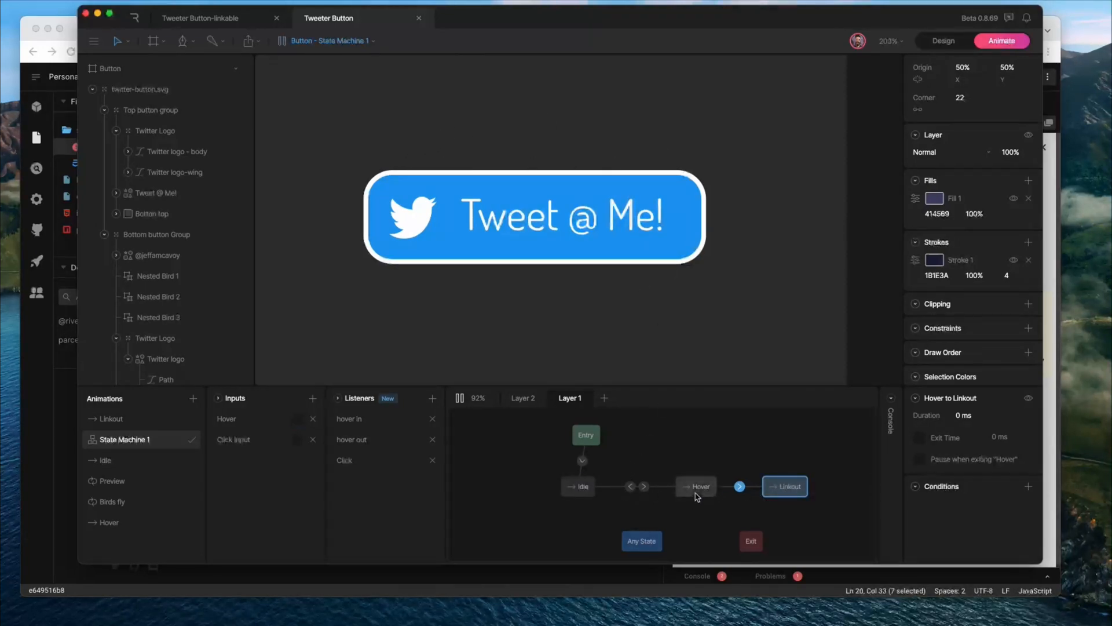
pyautogui.click(695, 486)
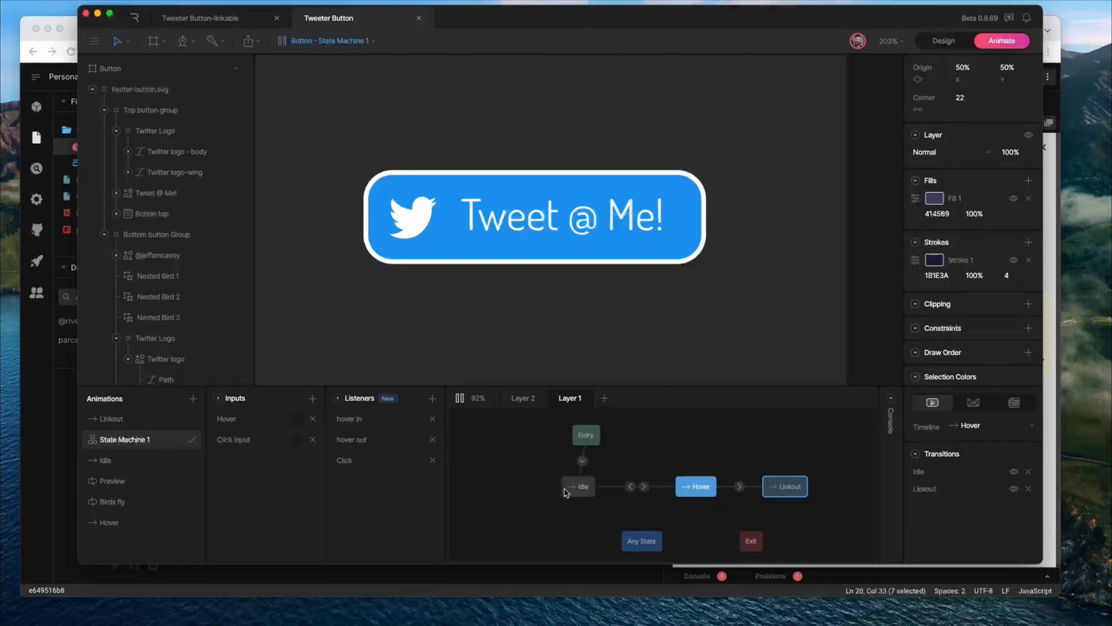
pyautogui.moveTo(875, 476)
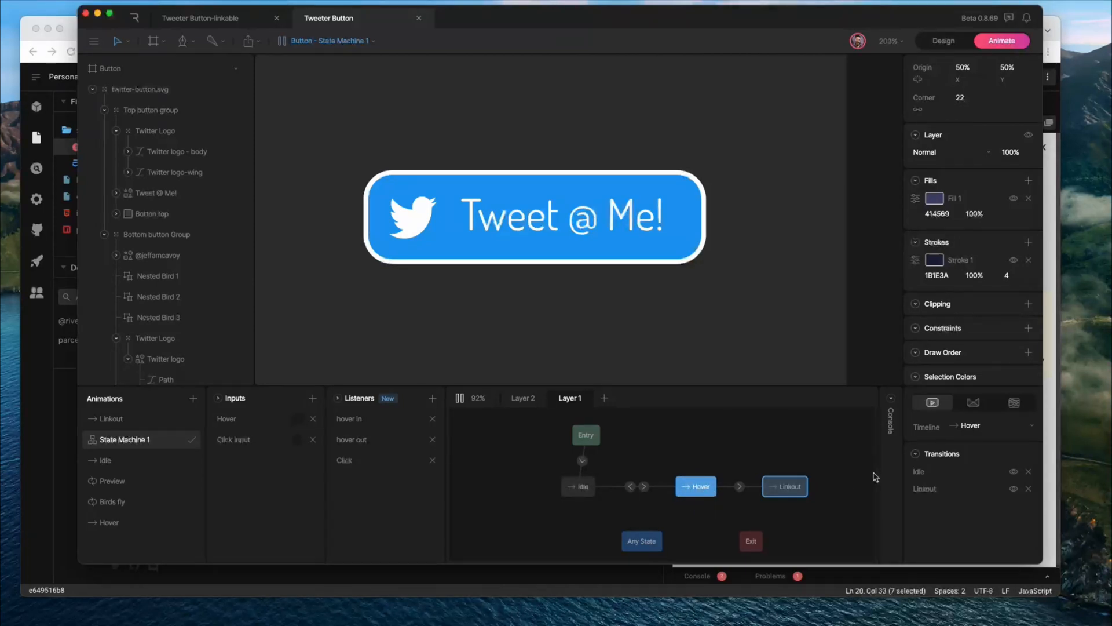
pyautogui.moveTo(695, 486)
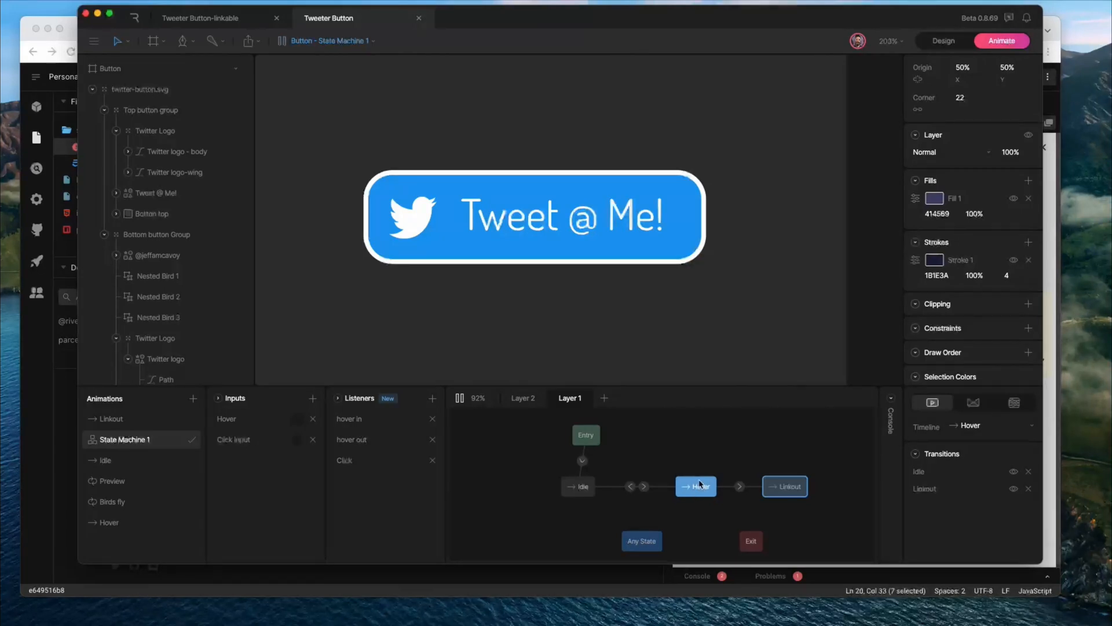
pyautogui.click(758, 449)
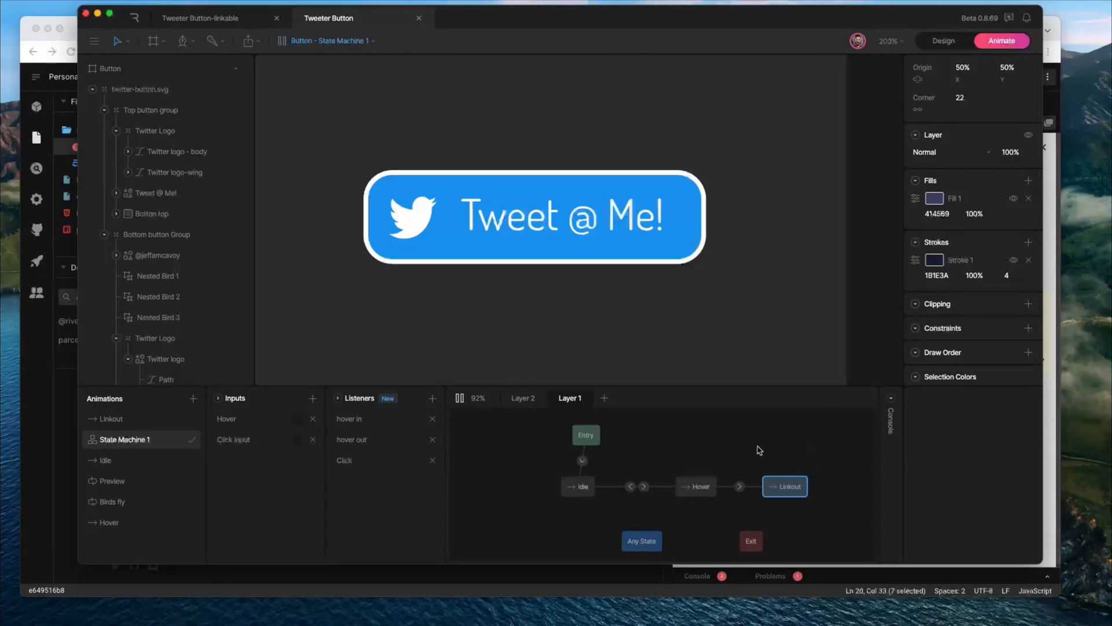
pyautogui.click(739, 486)
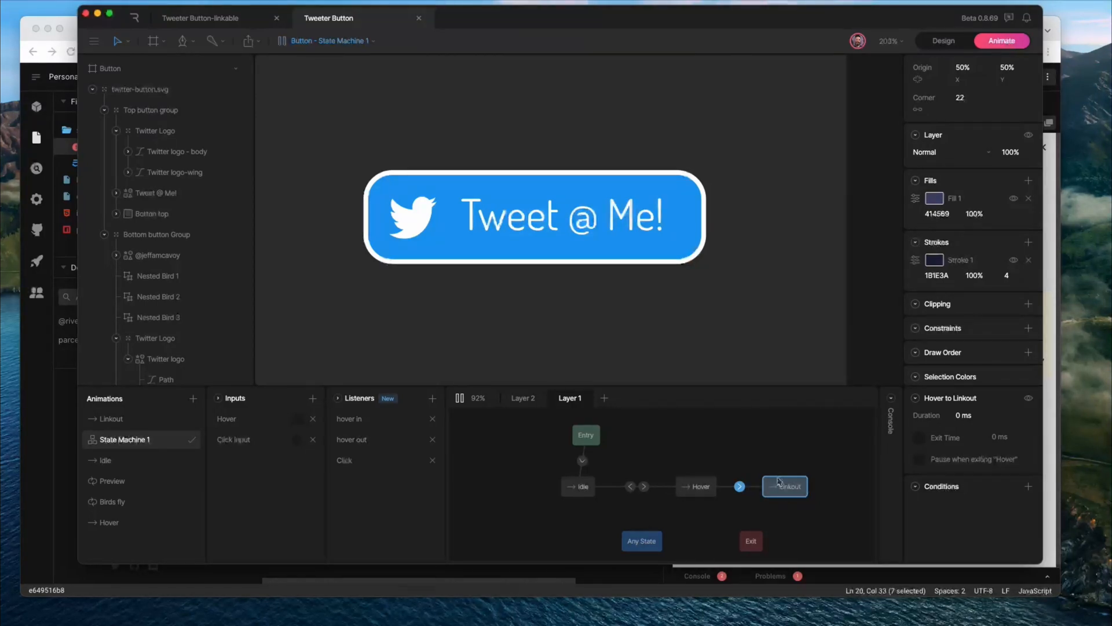
pyautogui.moveTo(725, 483)
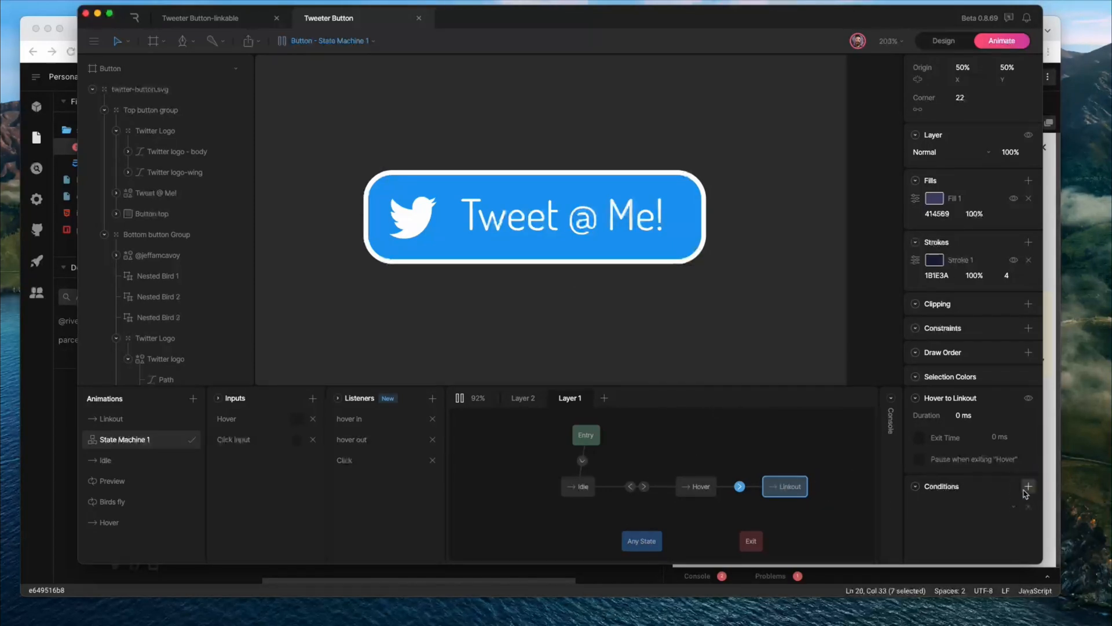
# Step: Add Click Input as the Hover→Linkout condition and test clicking the button in the preview
pyautogui.click(1028, 486)
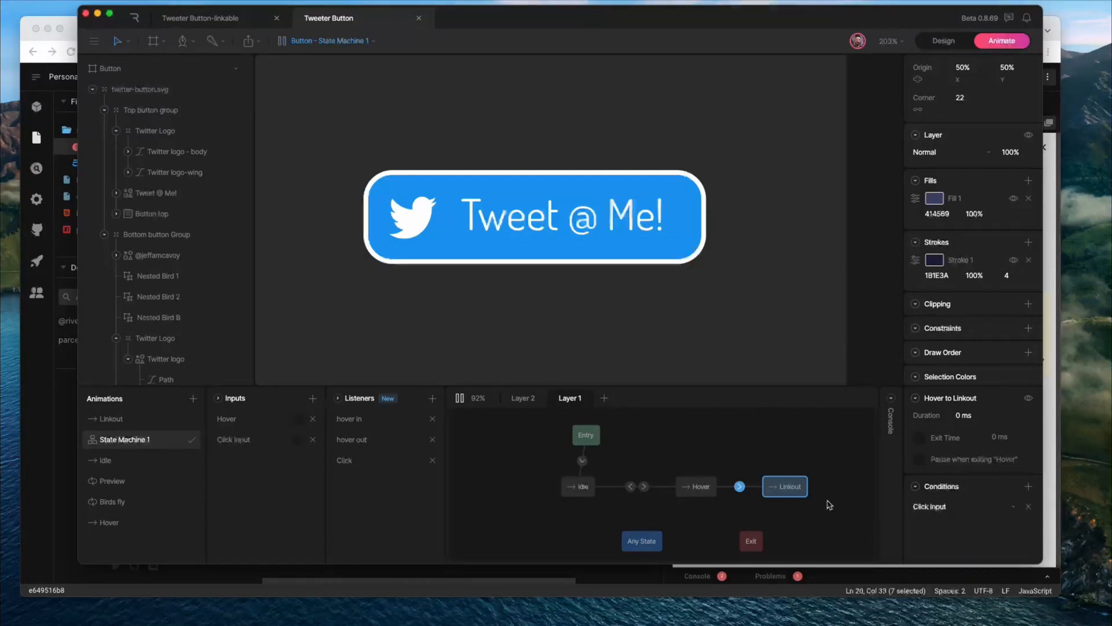
pyautogui.click(577, 486)
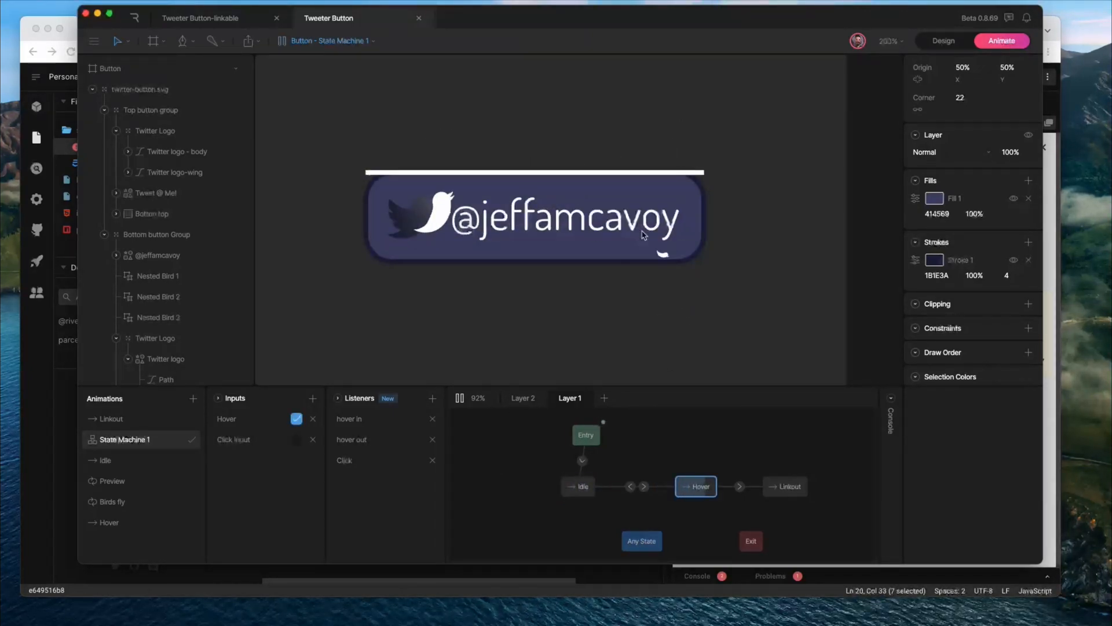
pyautogui.click(578, 486)
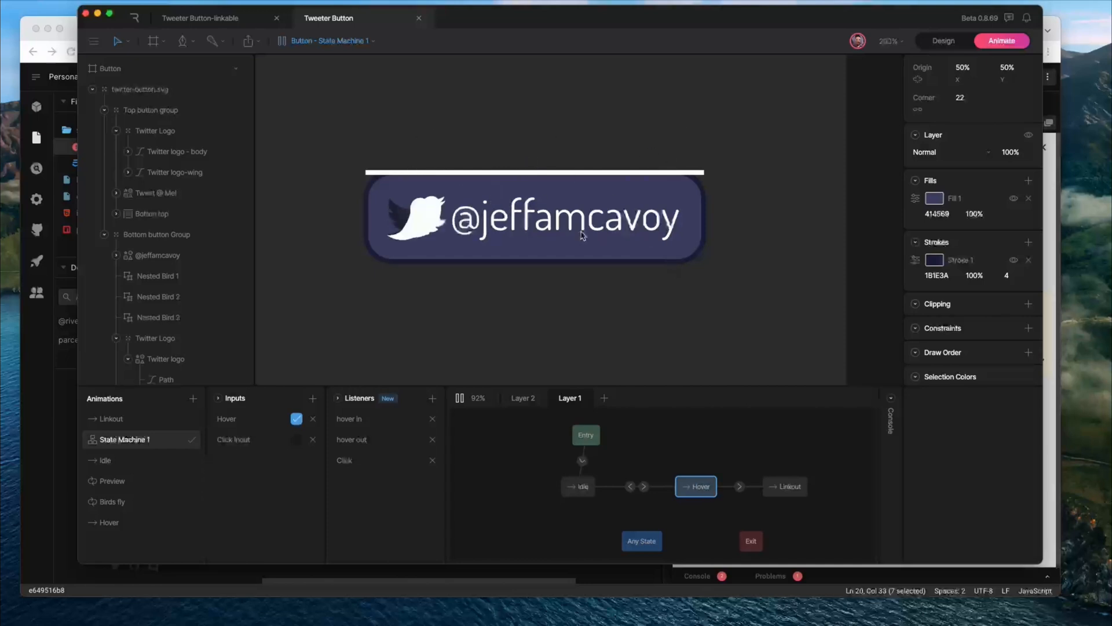
pyautogui.click(784, 486)
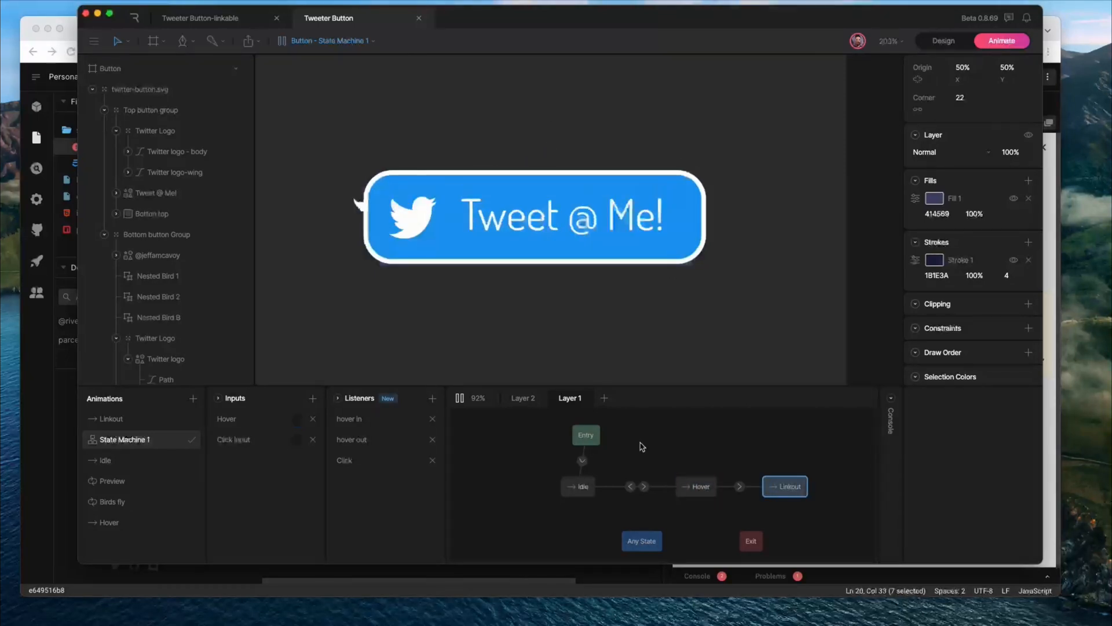
pyautogui.click(296, 418)
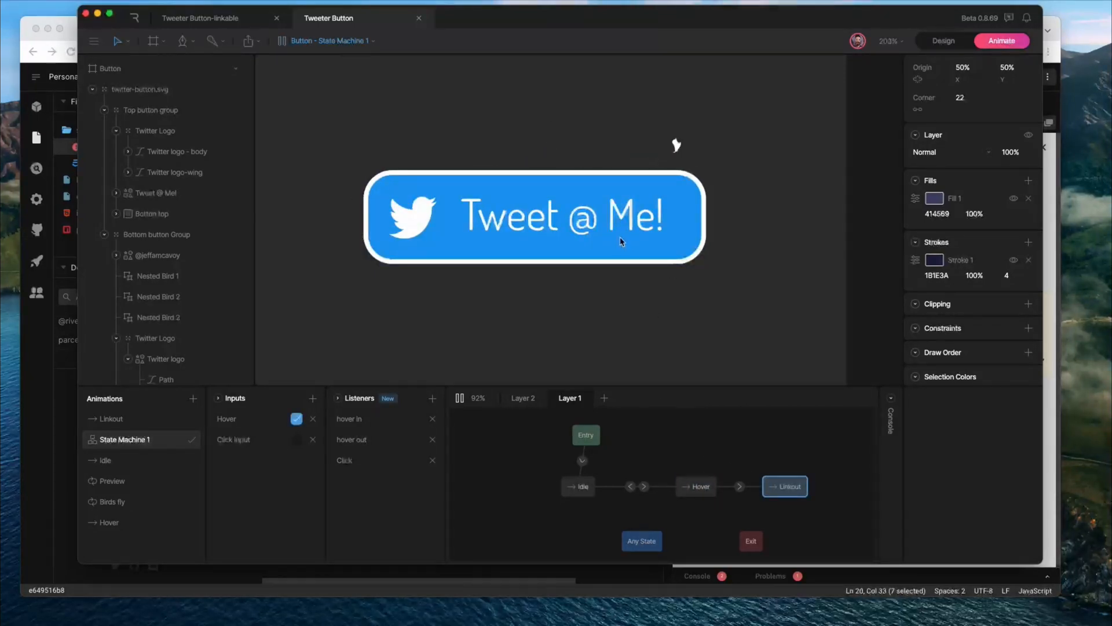
pyautogui.click(297, 418)
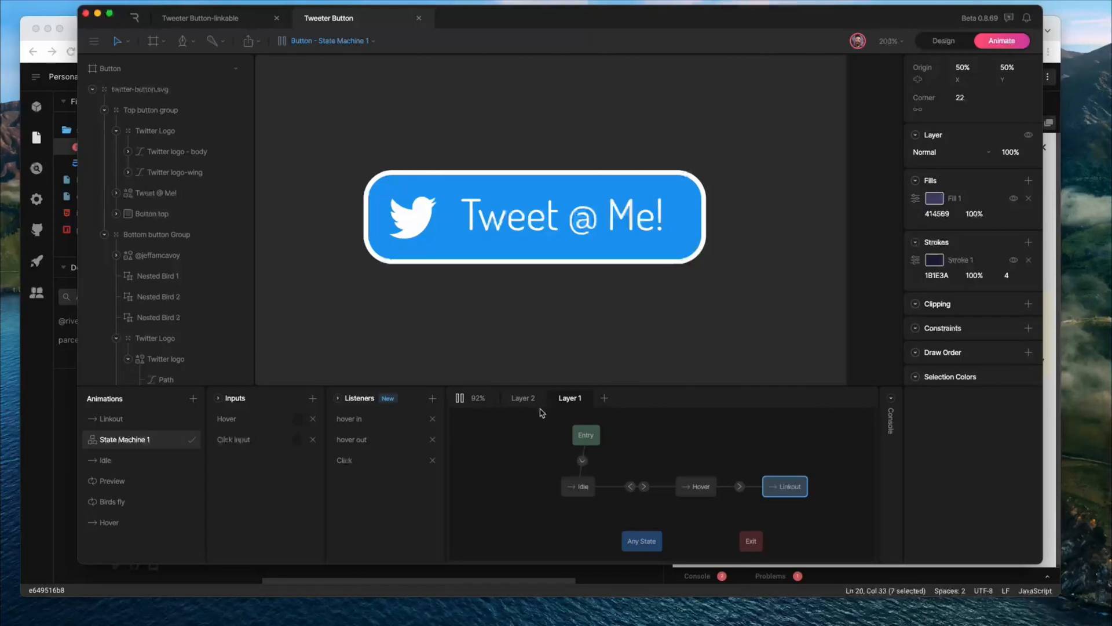
pyautogui.click(578, 486)
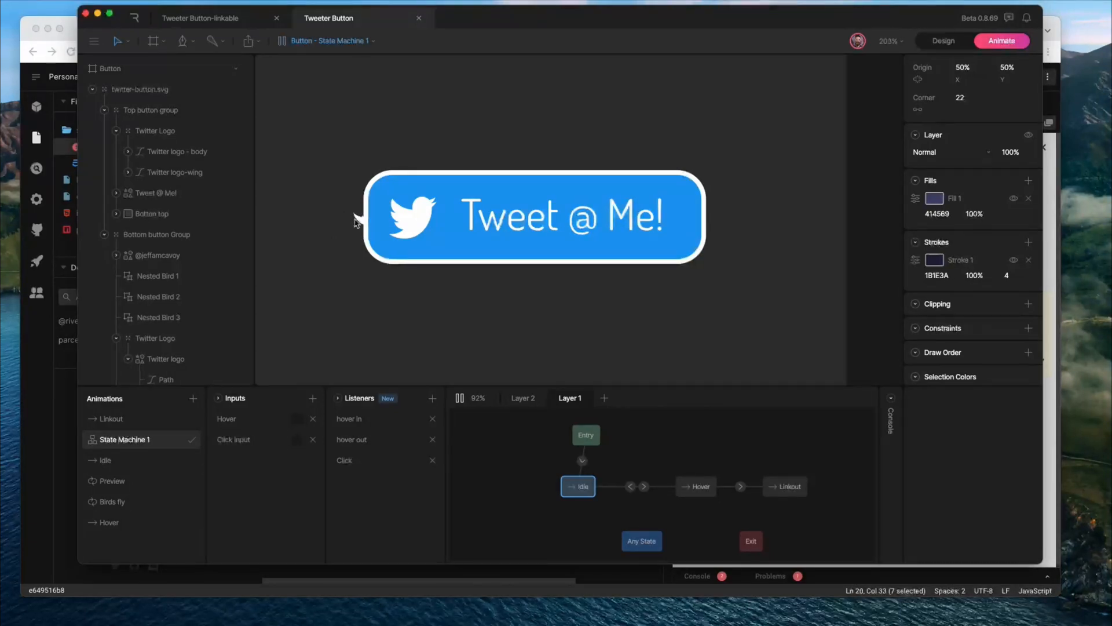
pyautogui.moveTo(374, 307)
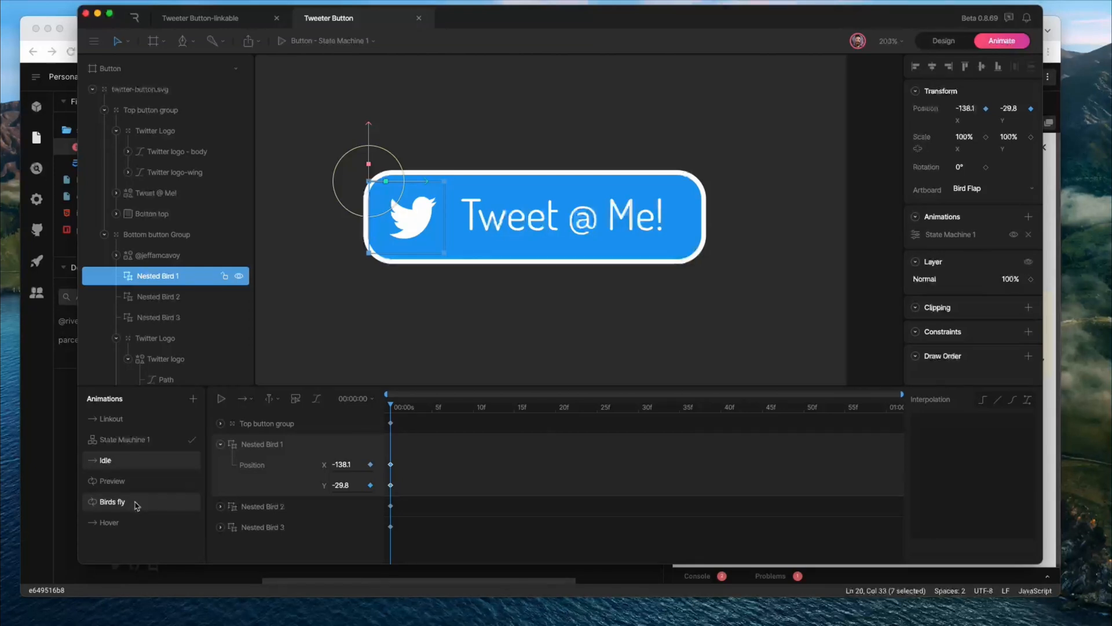
pyautogui.click(111, 502)
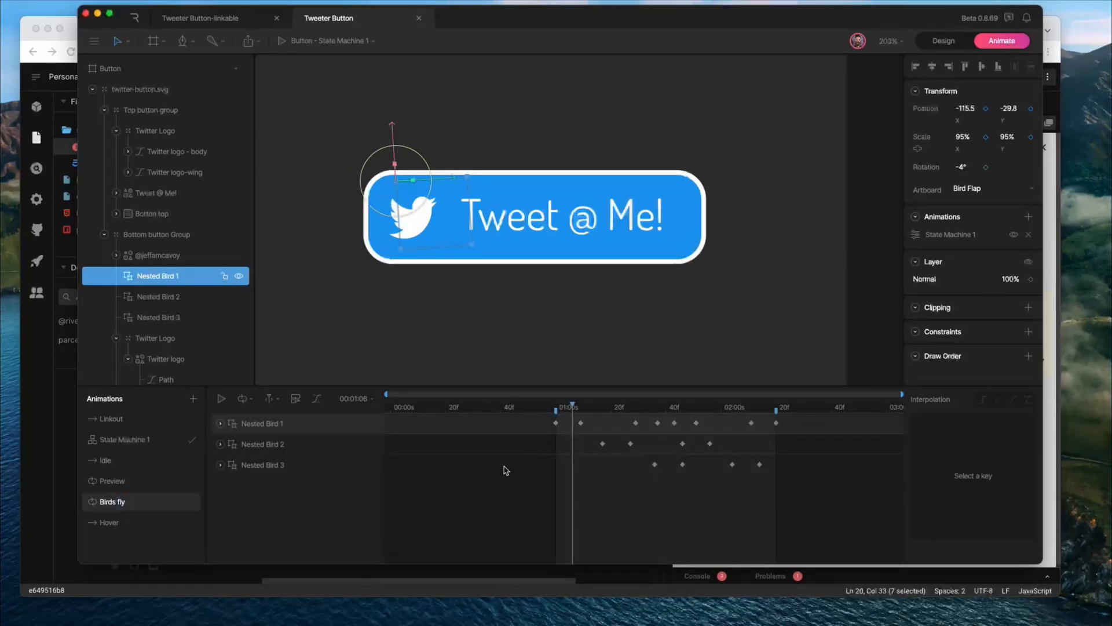
pyautogui.click(221, 398)
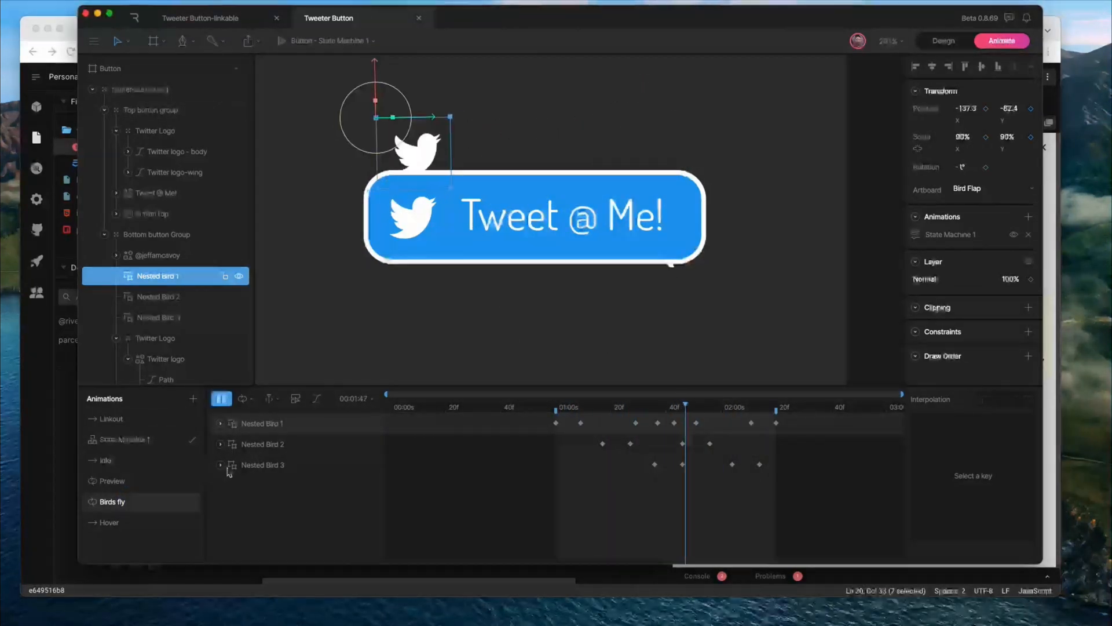
pyautogui.click(105, 459)
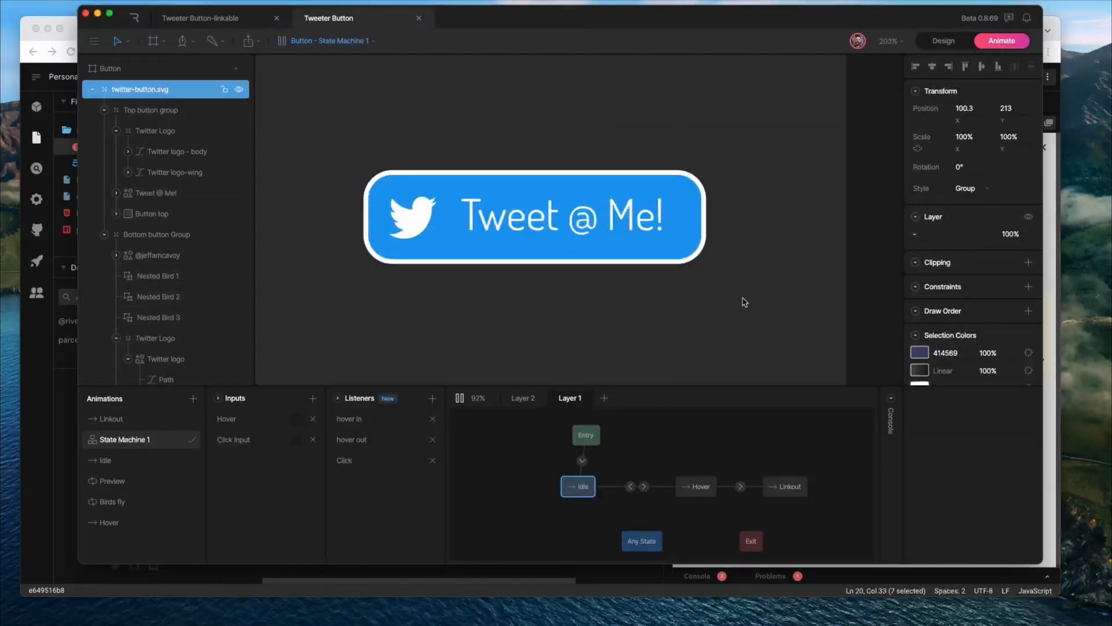
pyautogui.moveTo(786, 486)
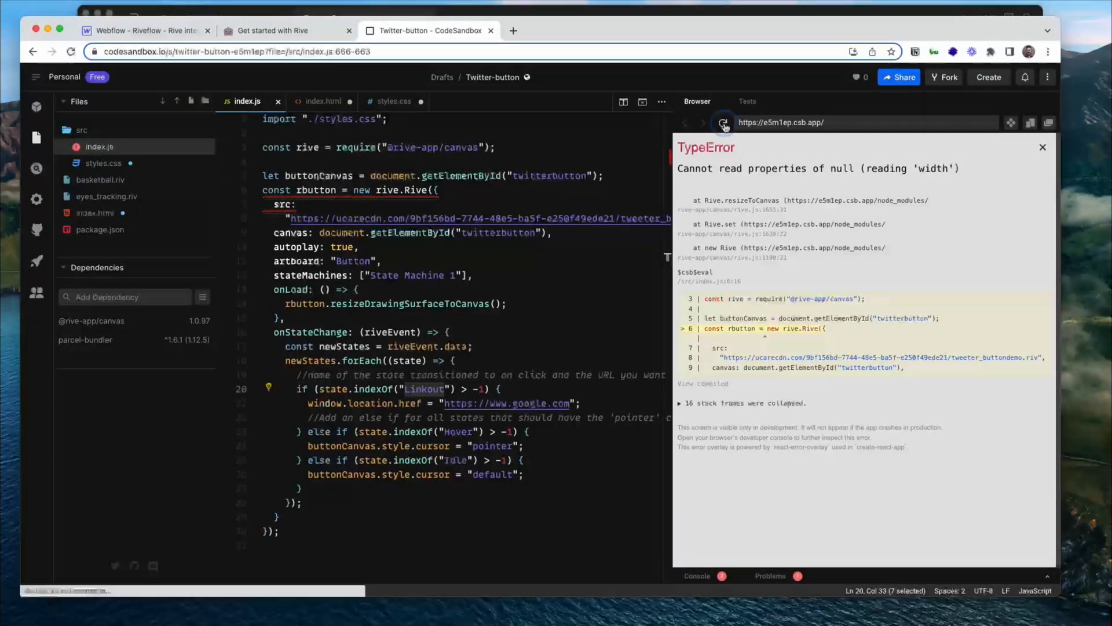
pyautogui.click(724, 122)
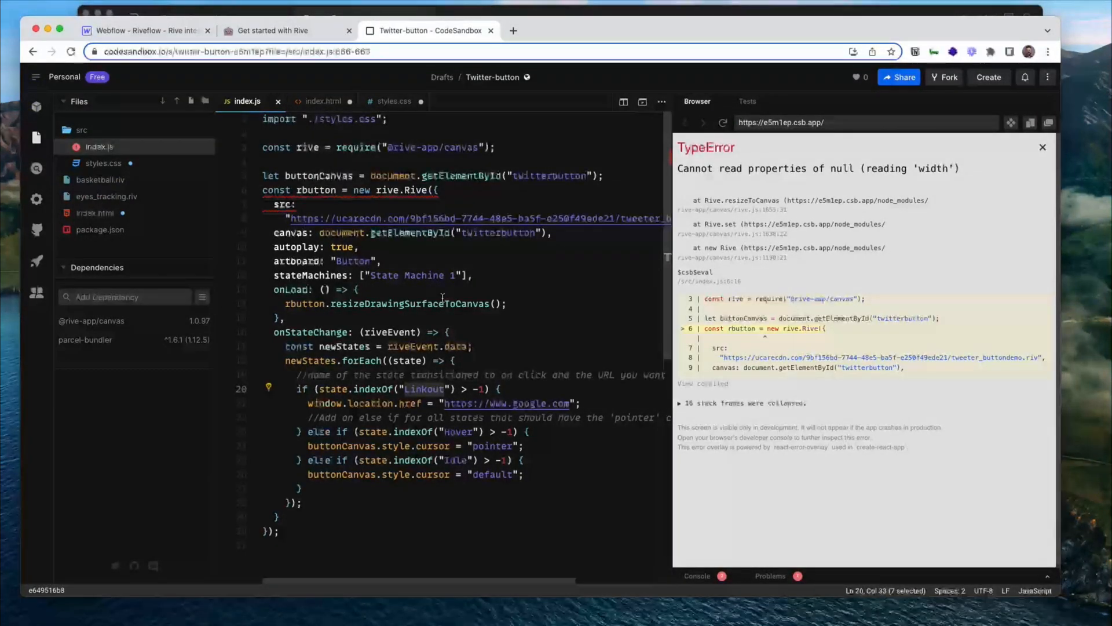
pyautogui.click(1042, 146)
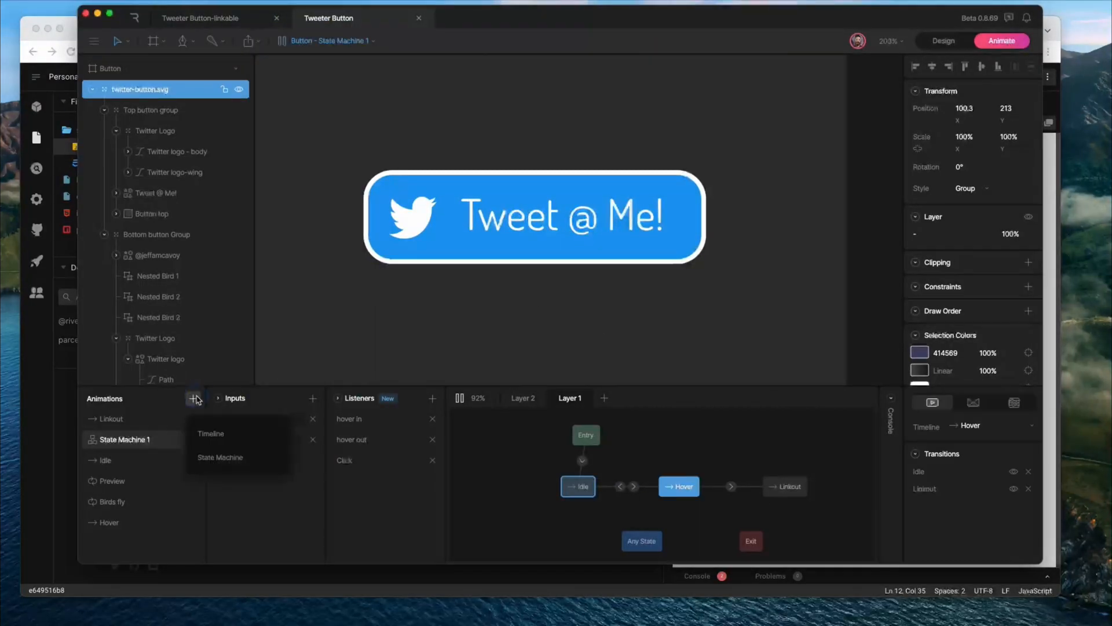
# Step: Create the Pre-link timeline animation keying Top button group and Bottom button Group
pyautogui.click(211, 433)
pyautogui.write('Pre-link')
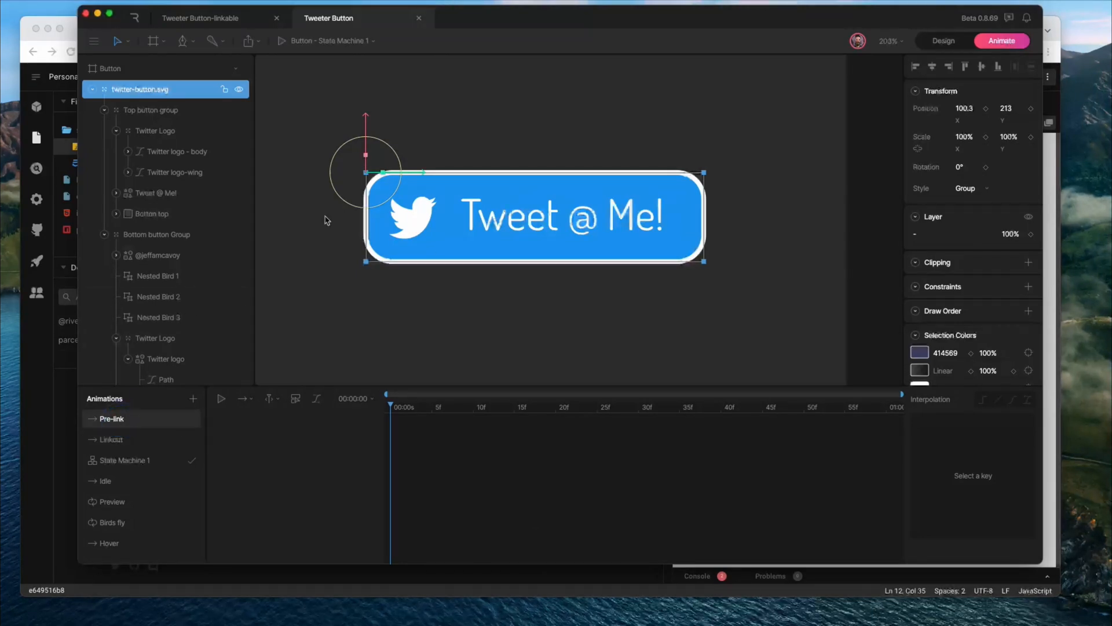
pyautogui.moveTo(508, 334)
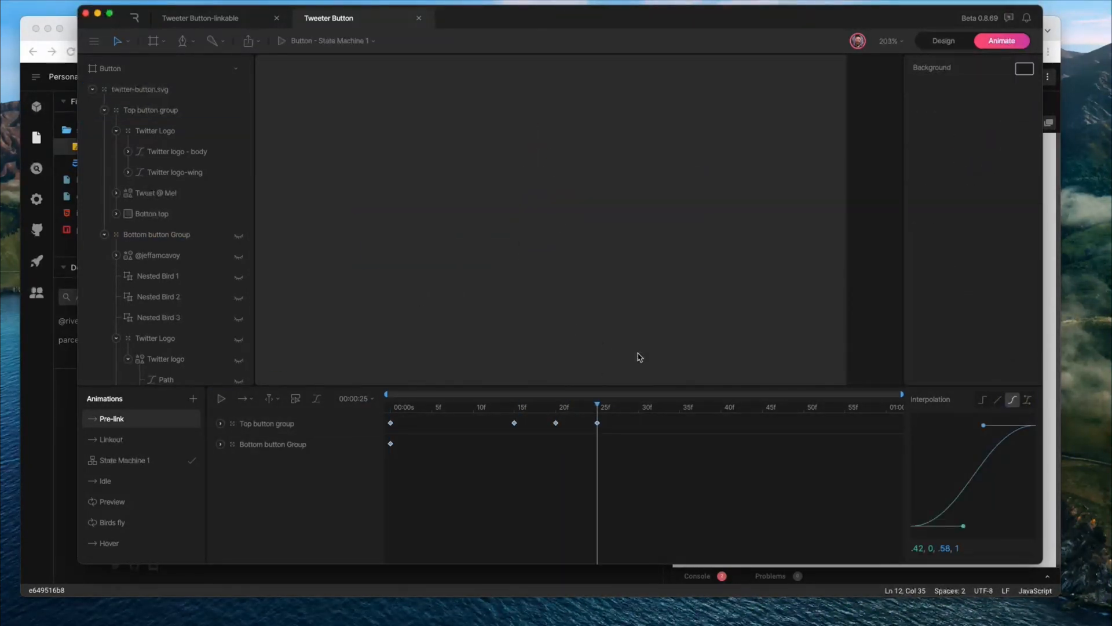
pyautogui.click(368, 398)
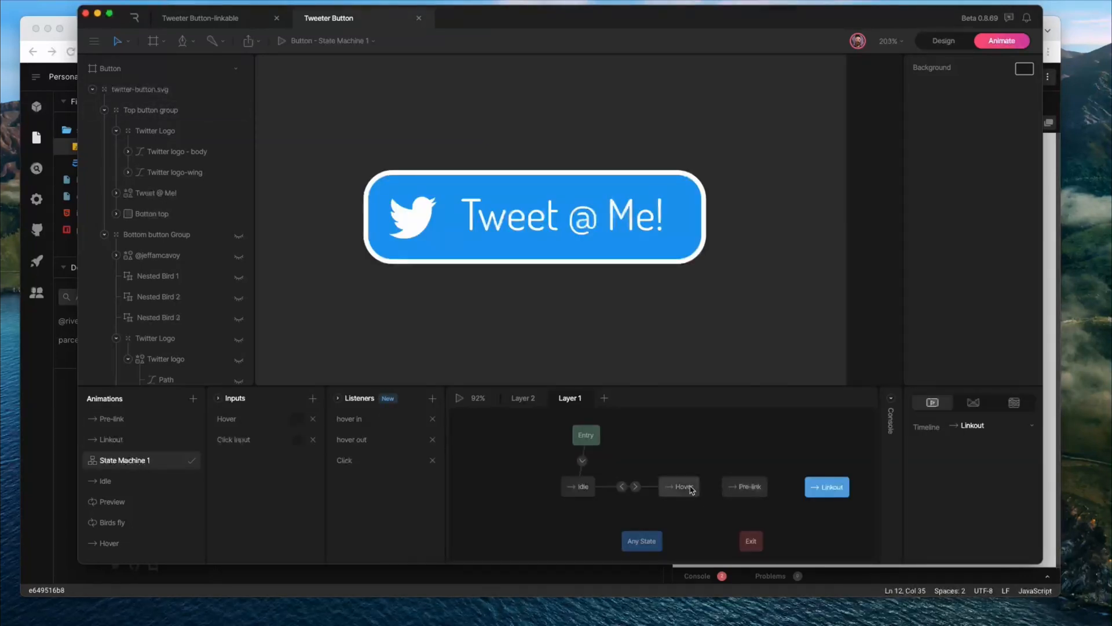
# Step: Connect Hover→Pre-link on Click Input and Pre-link→Linkout, then test the link-out in preview
pyautogui.click(743, 486)
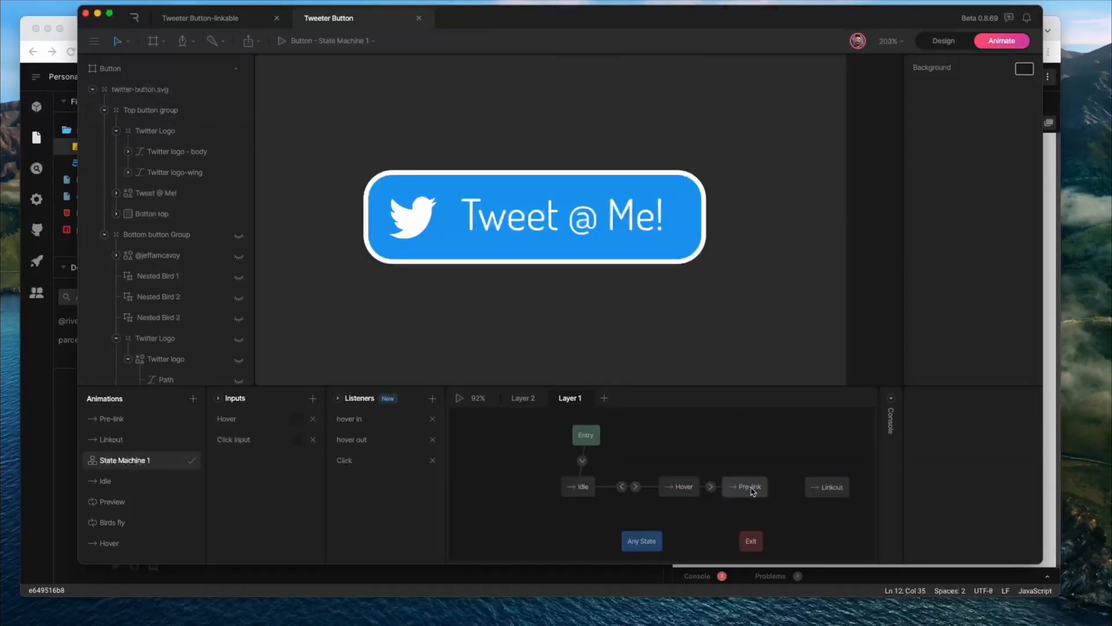
pyautogui.click(745, 486)
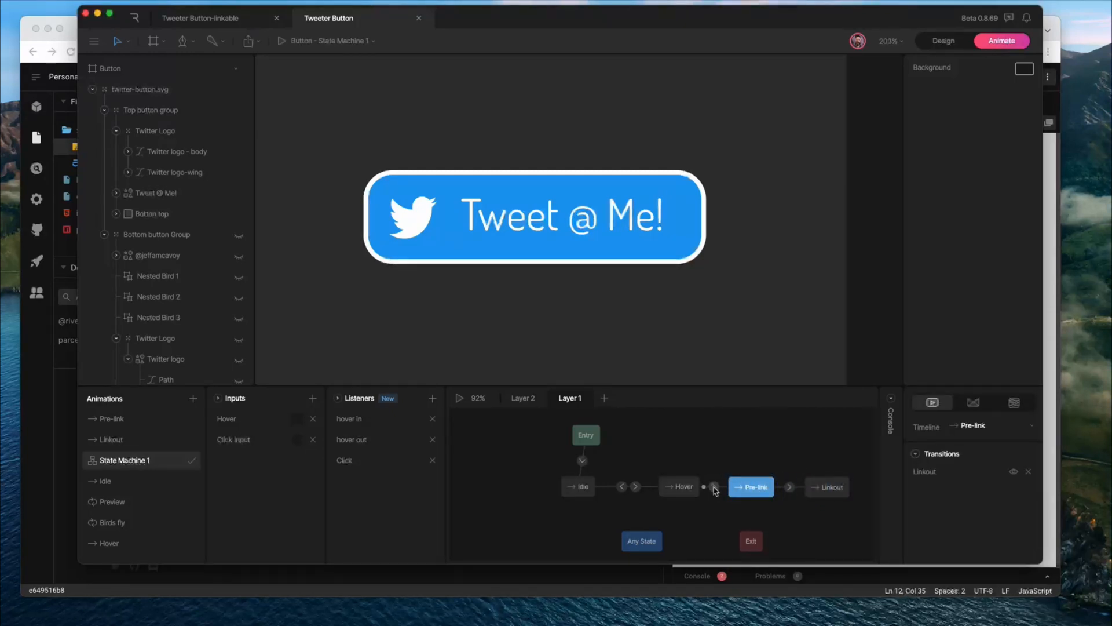
pyautogui.click(713, 486)
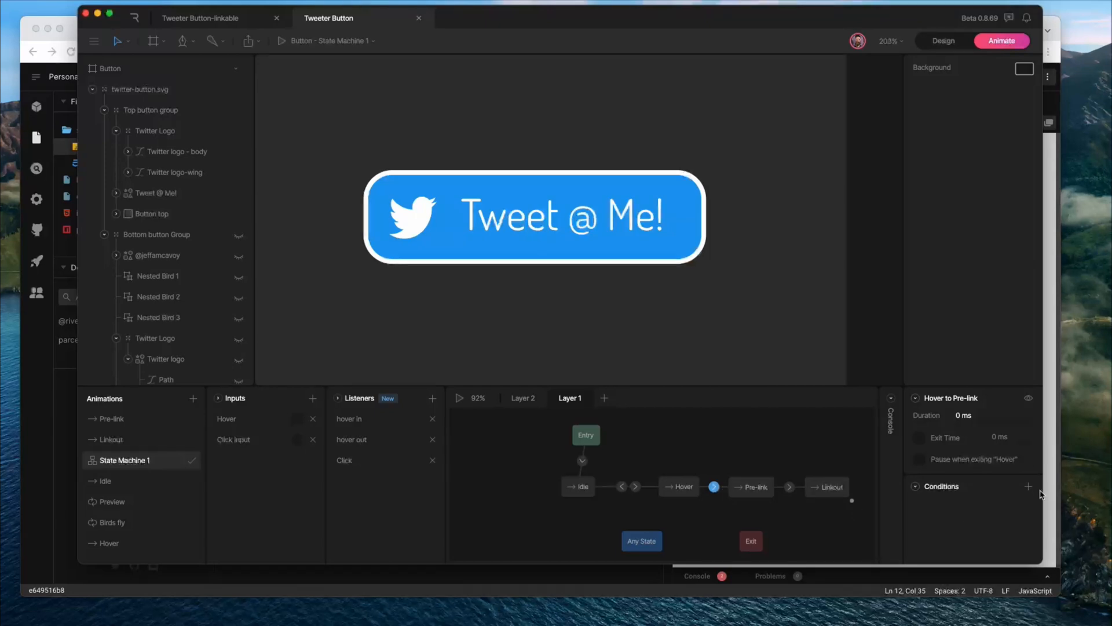
pyautogui.click(1028, 486)
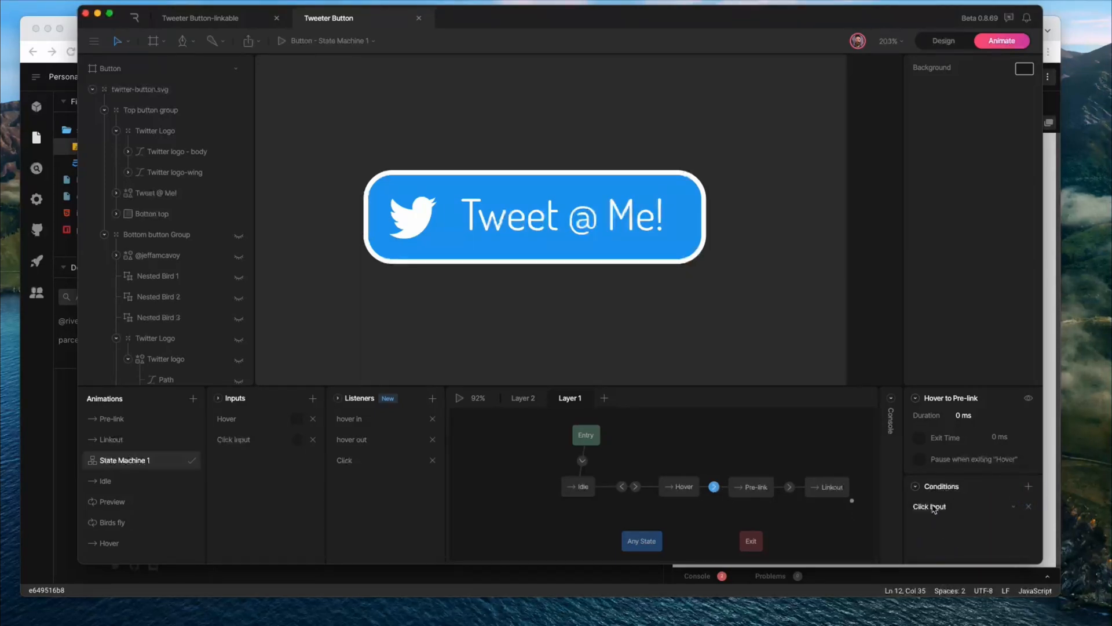
pyautogui.click(751, 486)
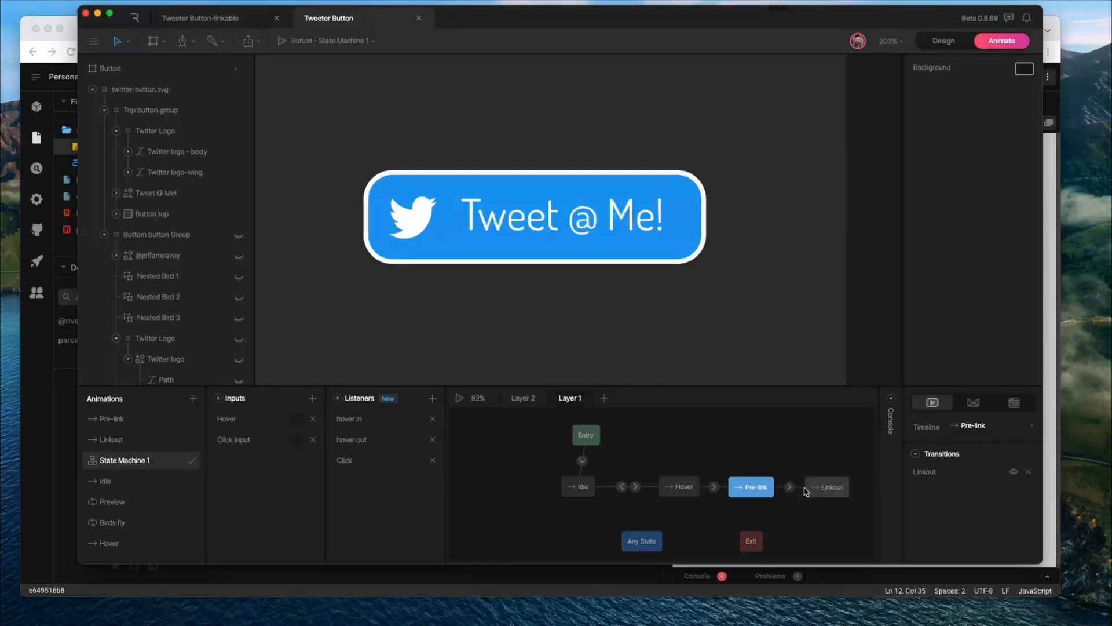
pyautogui.moveTo(790, 489)
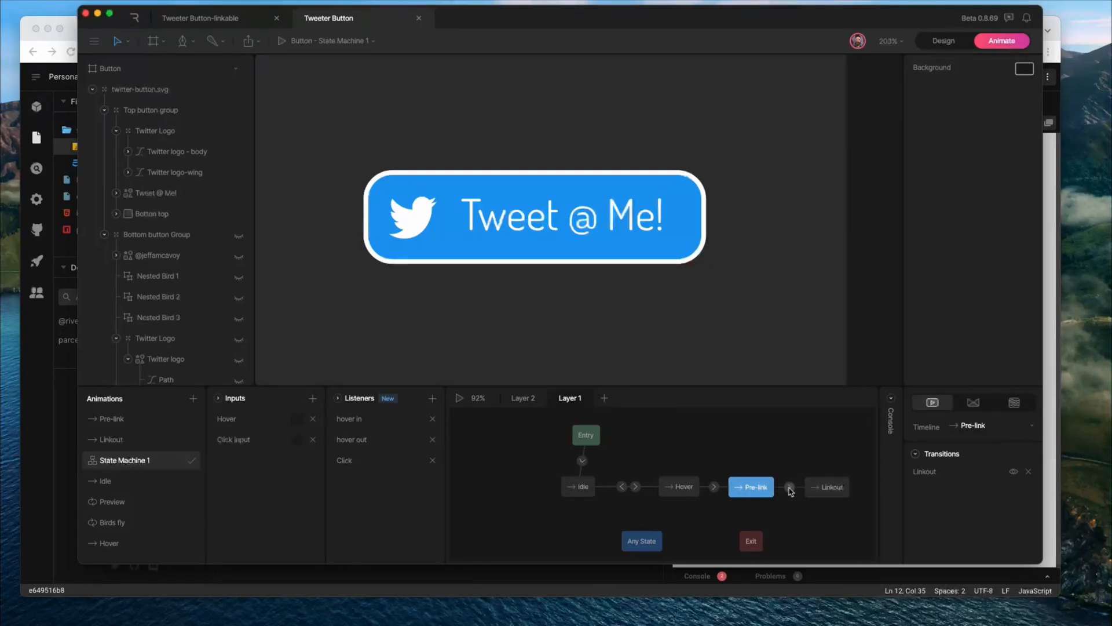
pyautogui.click(789, 486)
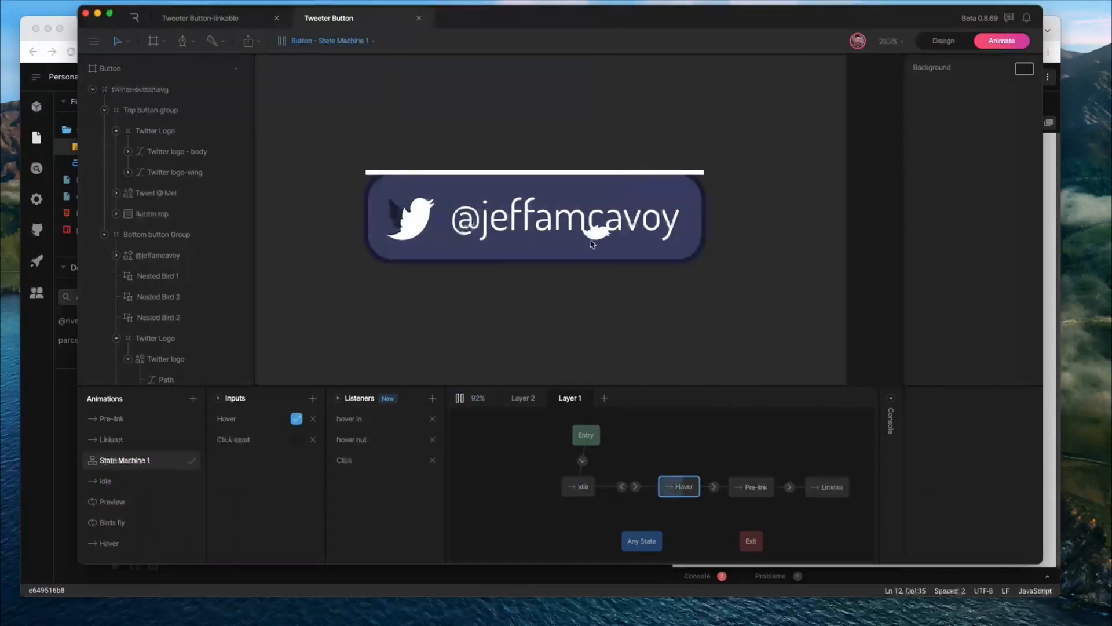
pyautogui.click(826, 486)
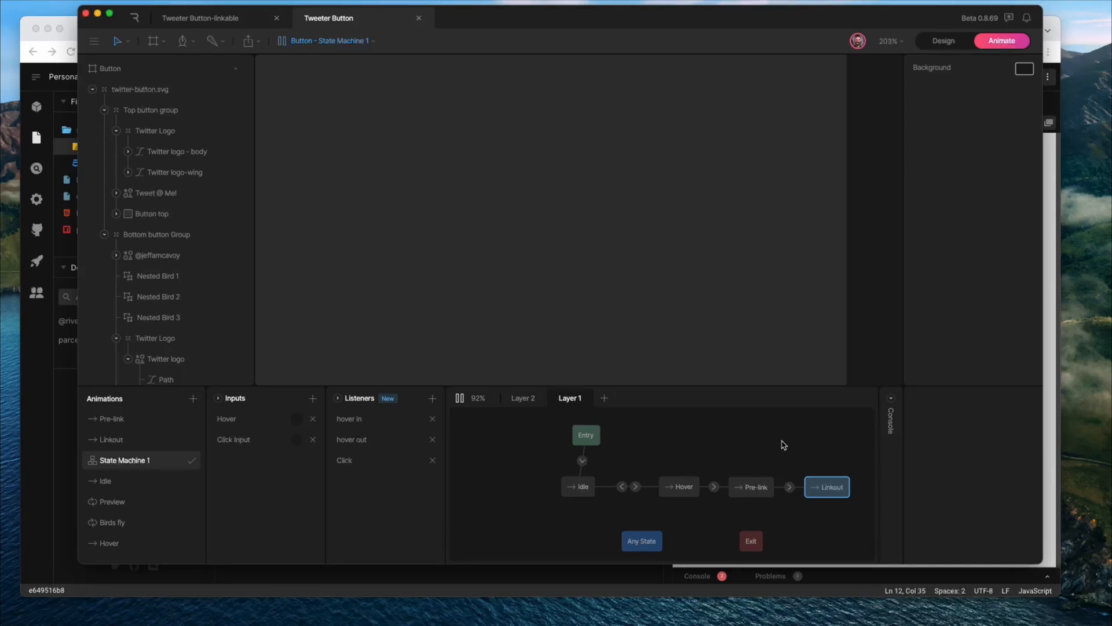
pyautogui.moveTo(779, 445)
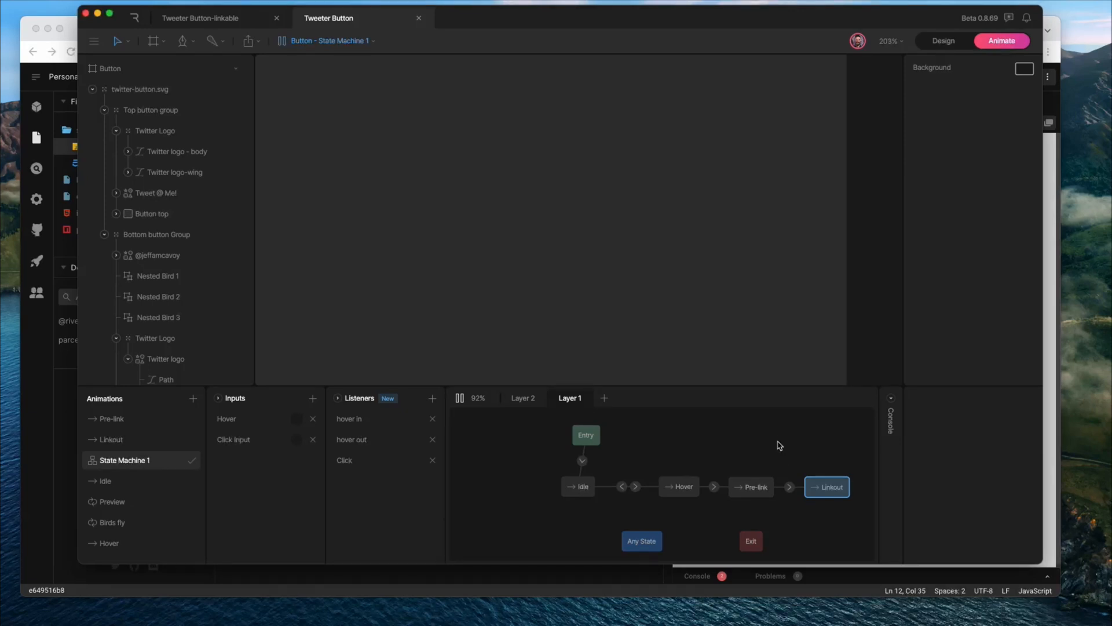
pyautogui.moveTo(657, 448)
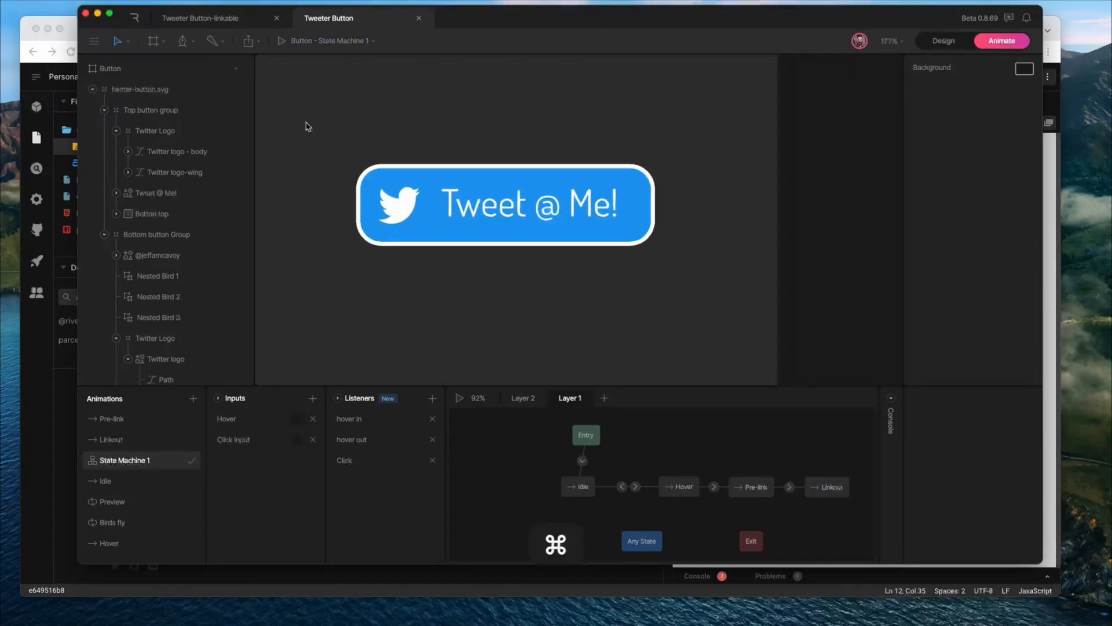
# Step: Drag the twitter button to the artboard's left edge, then reopen State Machine 1 in Animate mode
pyautogui.scroll(-3)
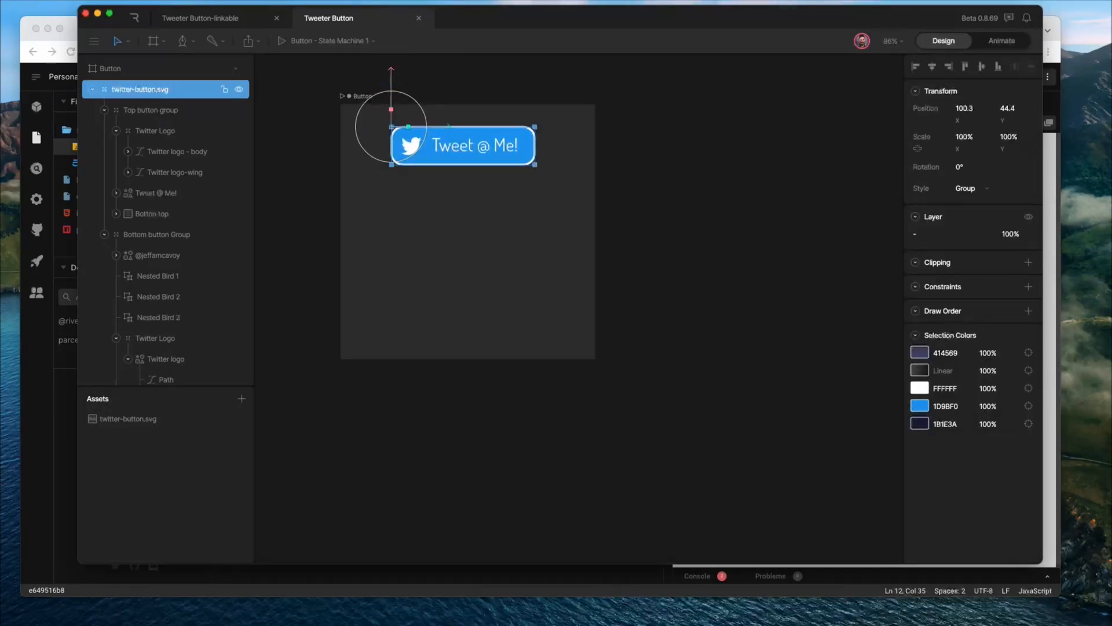
pyautogui.moveTo(461, 145); pyautogui.dragTo(419, 145)
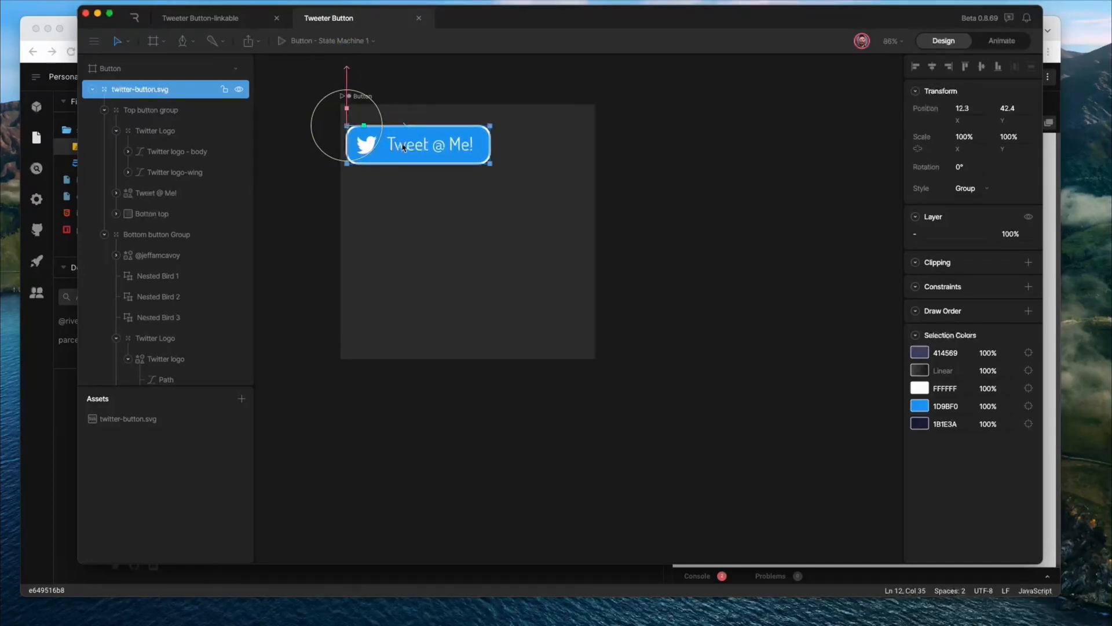
pyautogui.moveTo(369, 99)
pyautogui.write('300')
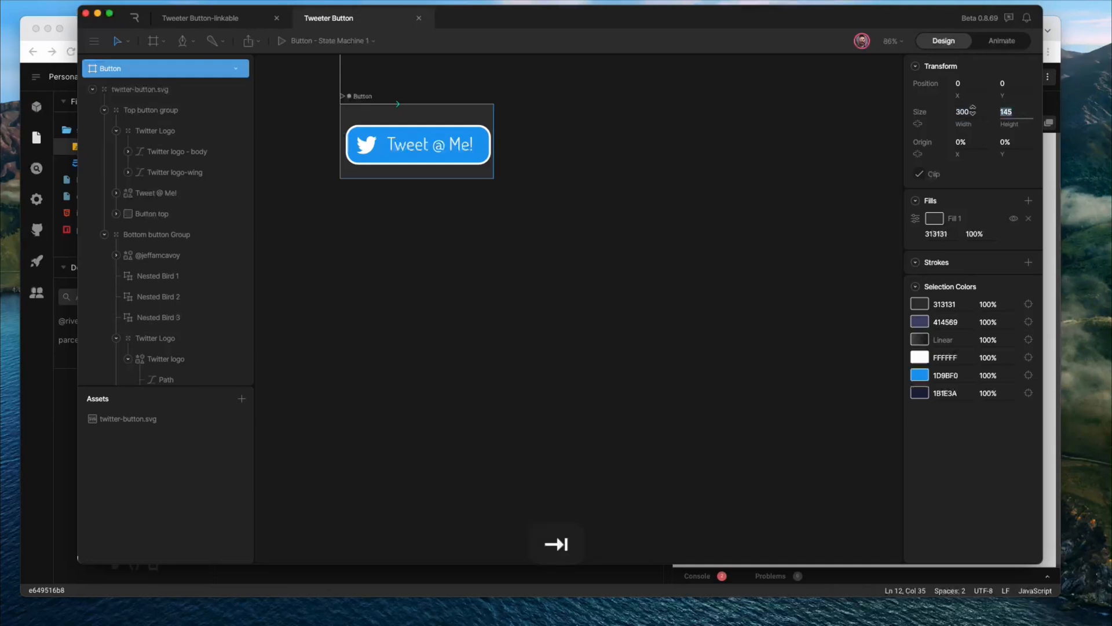
pyautogui.click(1001, 41)
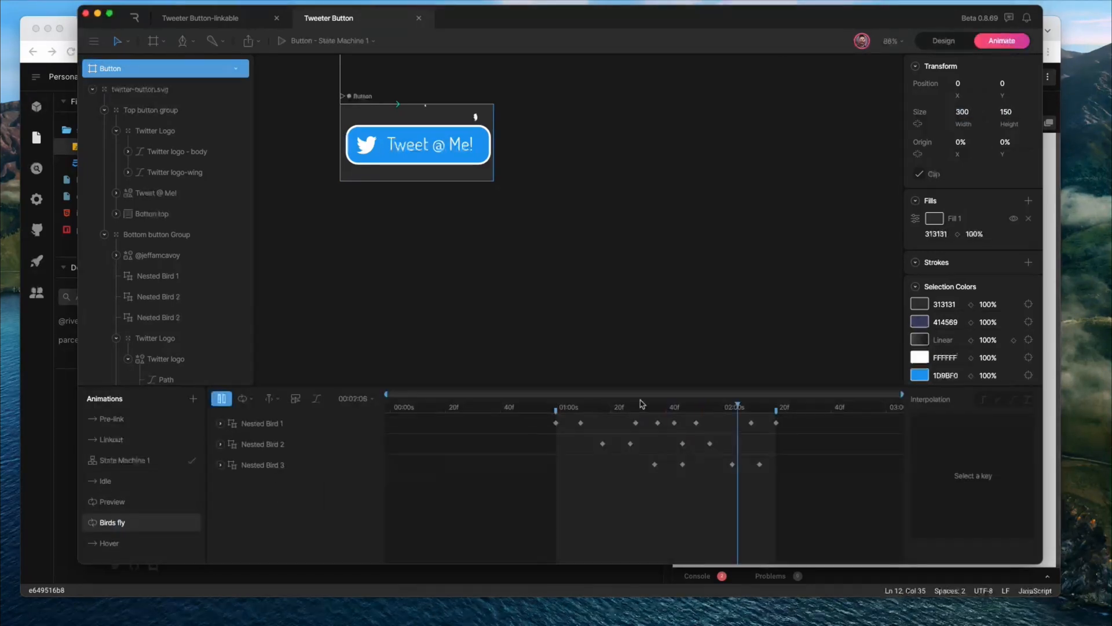
pyautogui.click(943, 40)
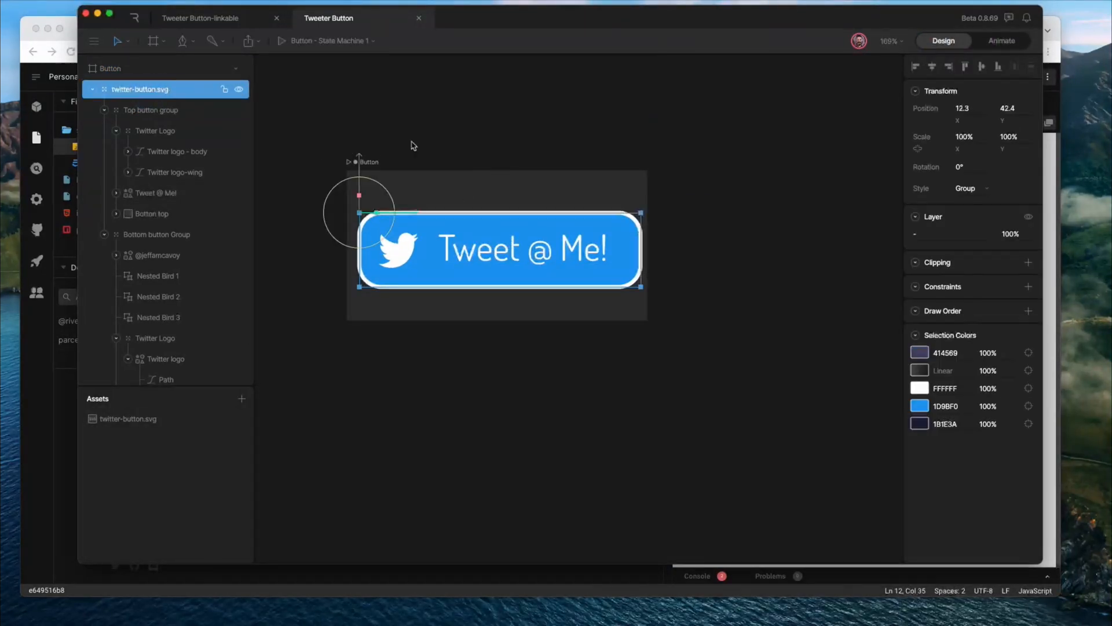
pyautogui.click(1002, 41)
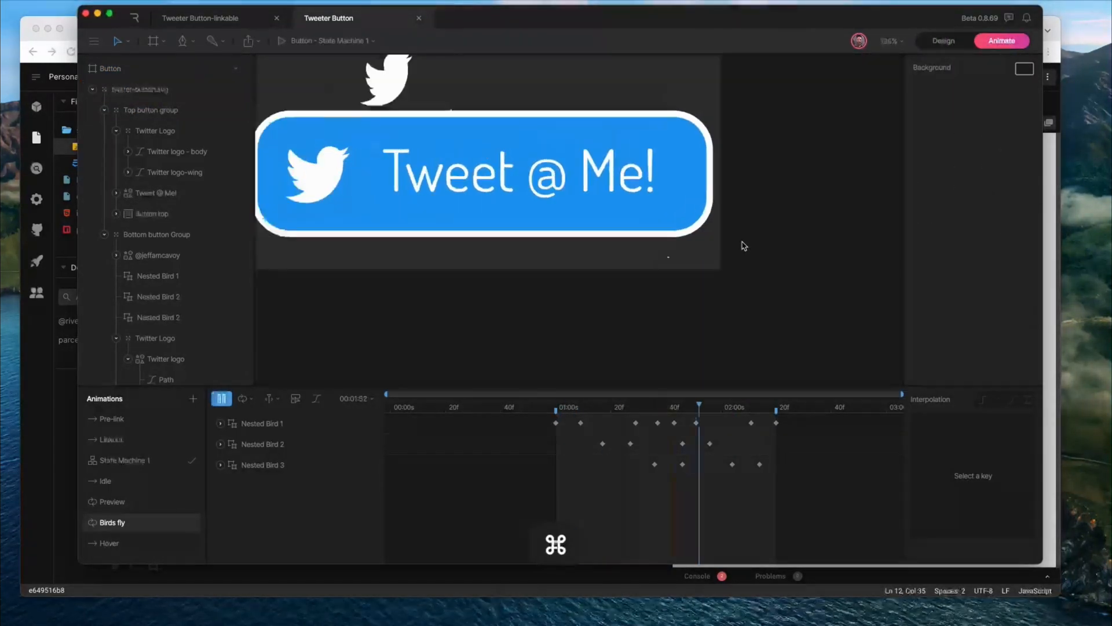
pyautogui.click(125, 459)
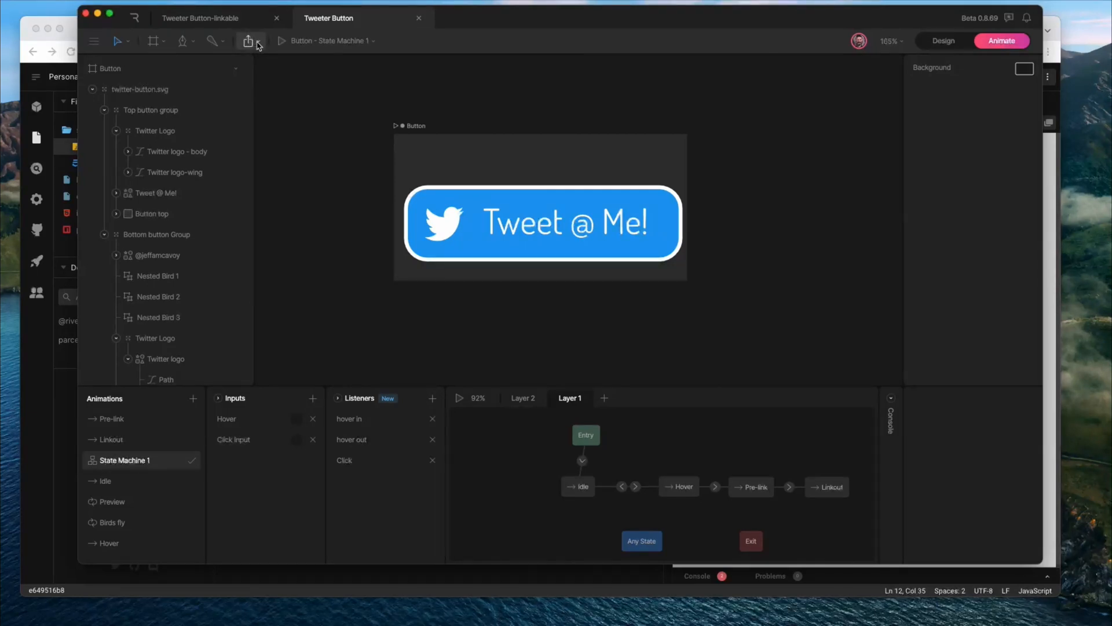
# Step: Get a Share Link for the Twitter button file from the export menu
pyautogui.click(248, 41)
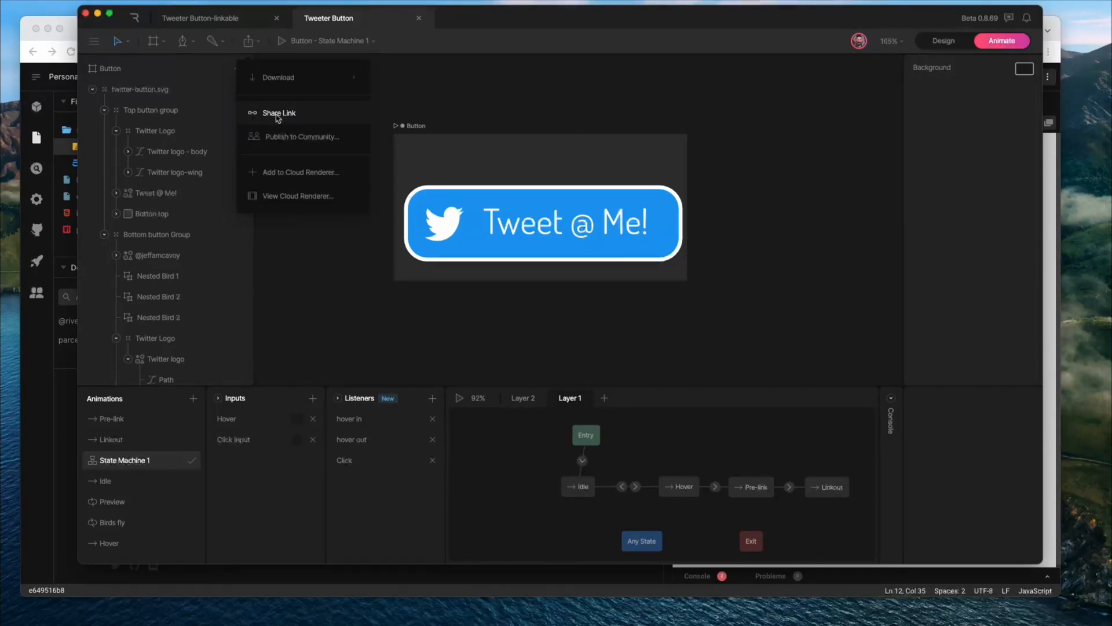
pyautogui.click(279, 113)
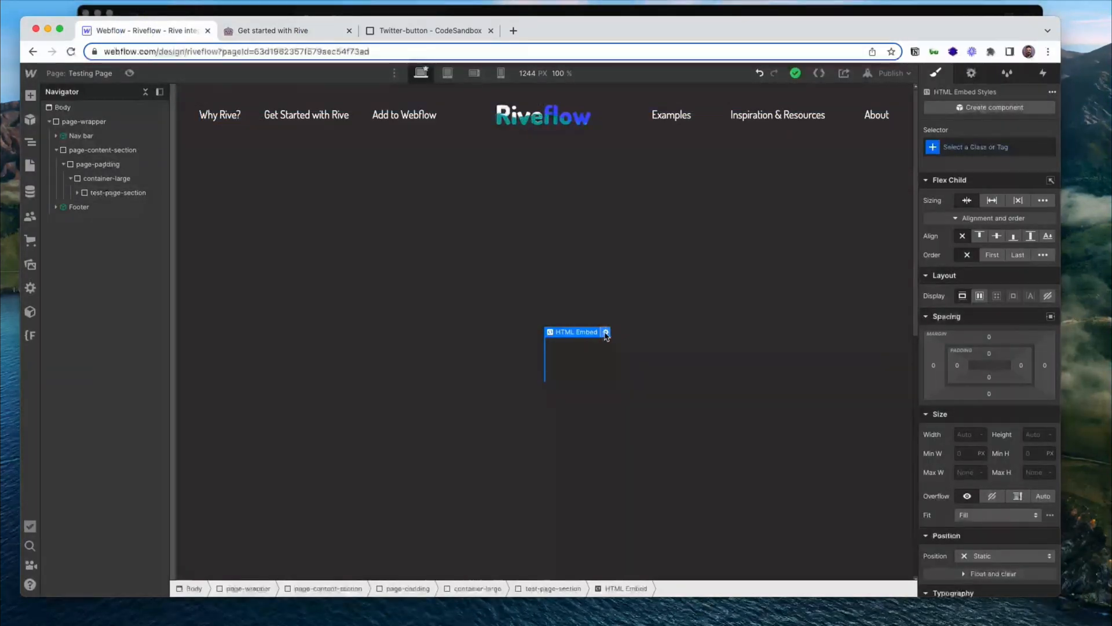
# Step: Paste the Rive embed code into the HTML Embed, save it, and test Tweet @ Me! in Preview
pyautogui.doubleClick(577, 331)
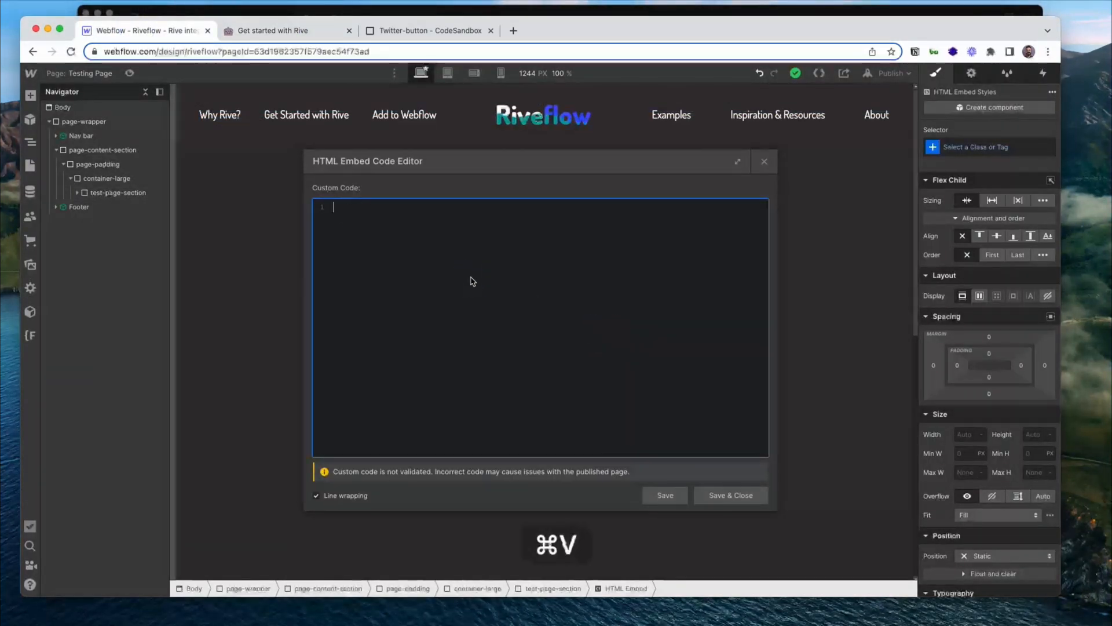
pyautogui.click(730, 494)
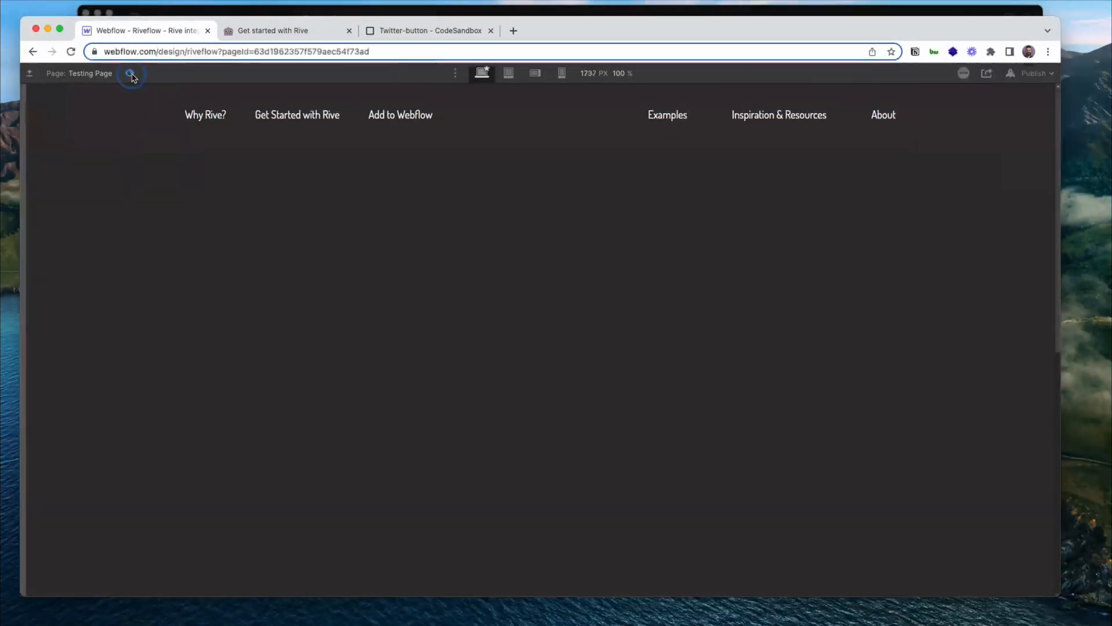
pyautogui.click(130, 73)
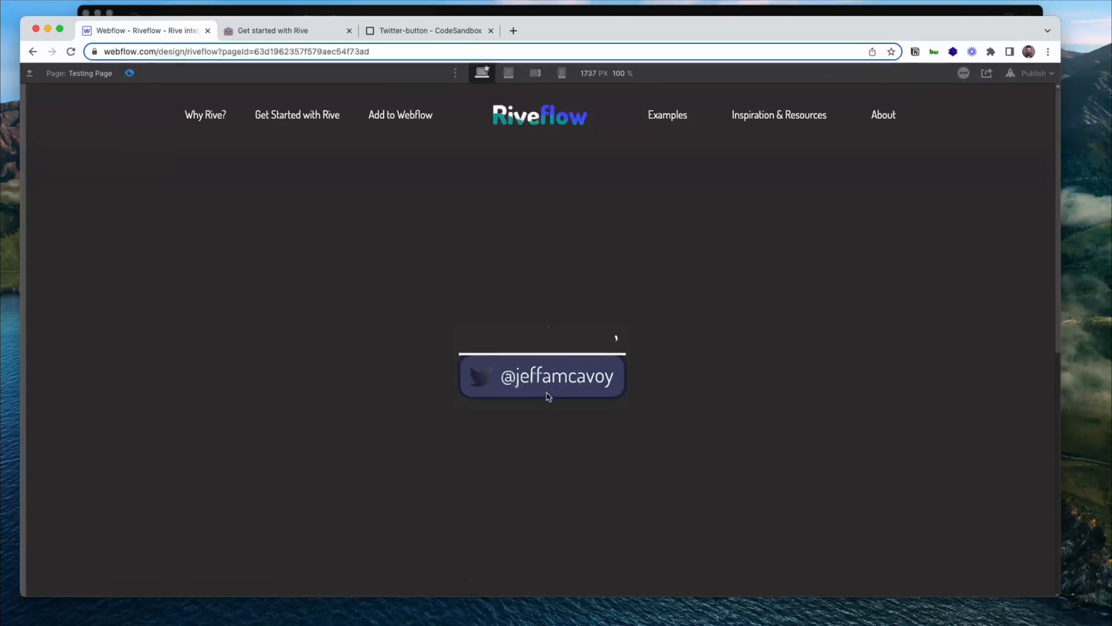
pyautogui.click(541, 376)
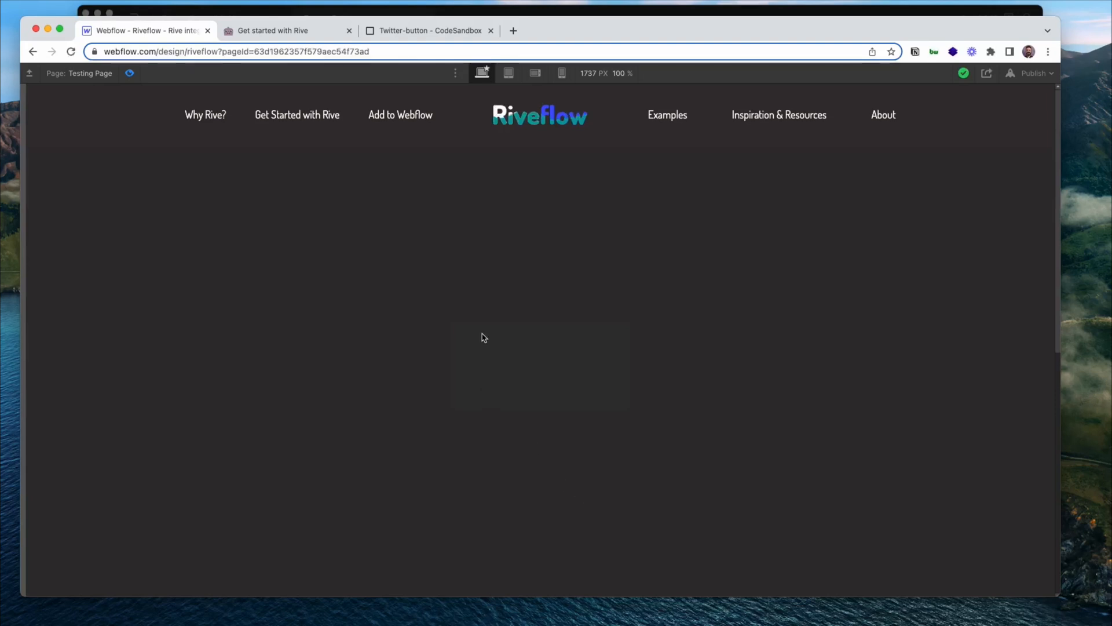
pyautogui.click(130, 72)
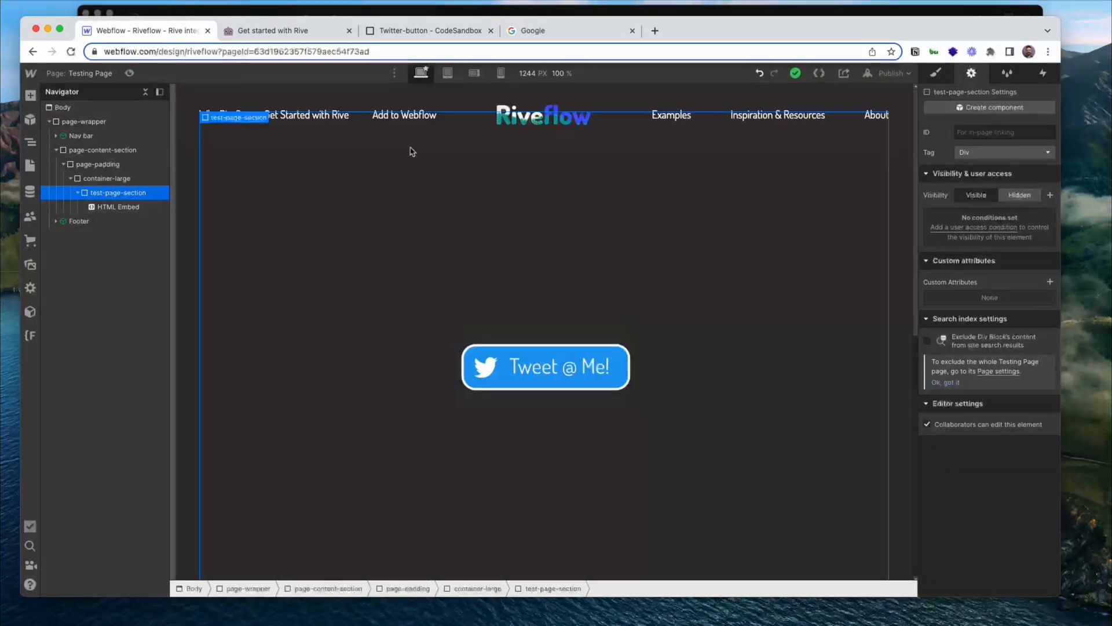
pyautogui.moveTo(429, 30)
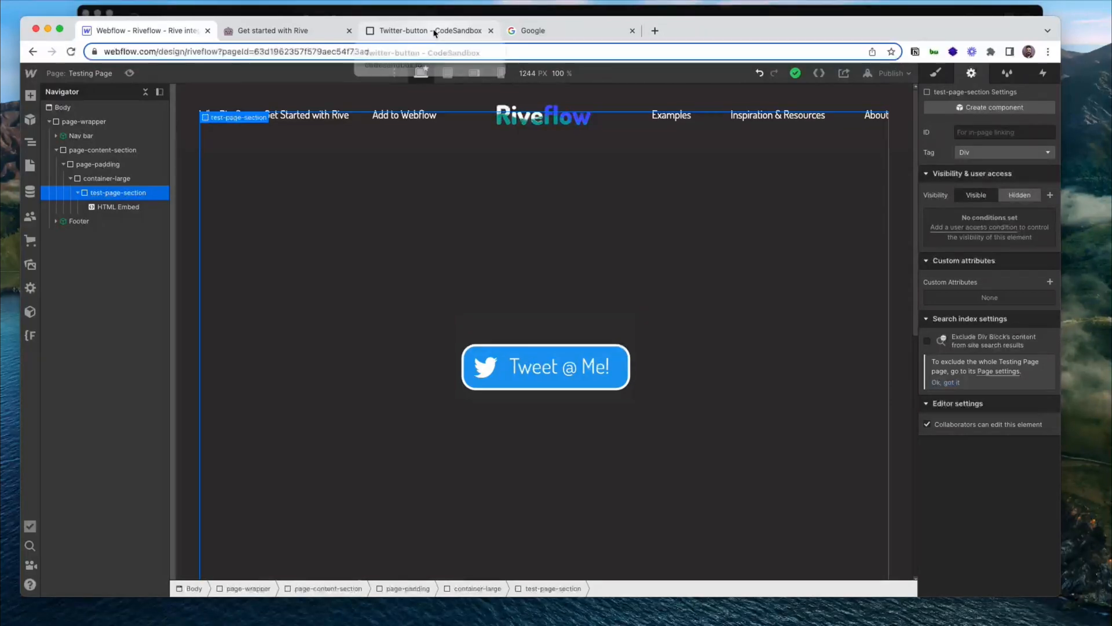
pyautogui.click(426, 31)
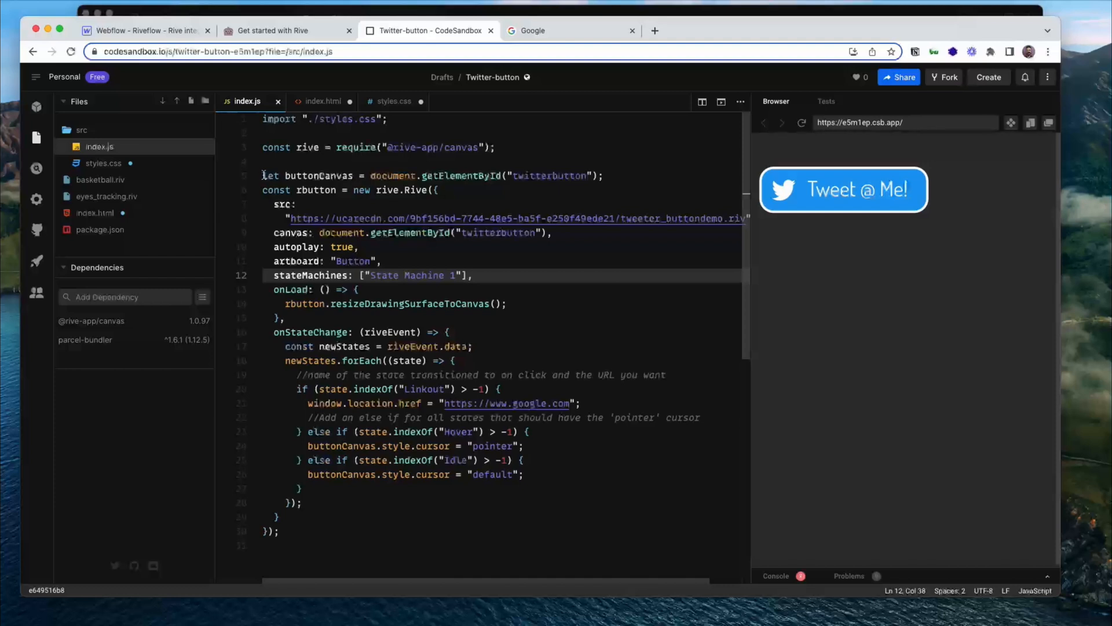
pyautogui.moveTo(94, 212)
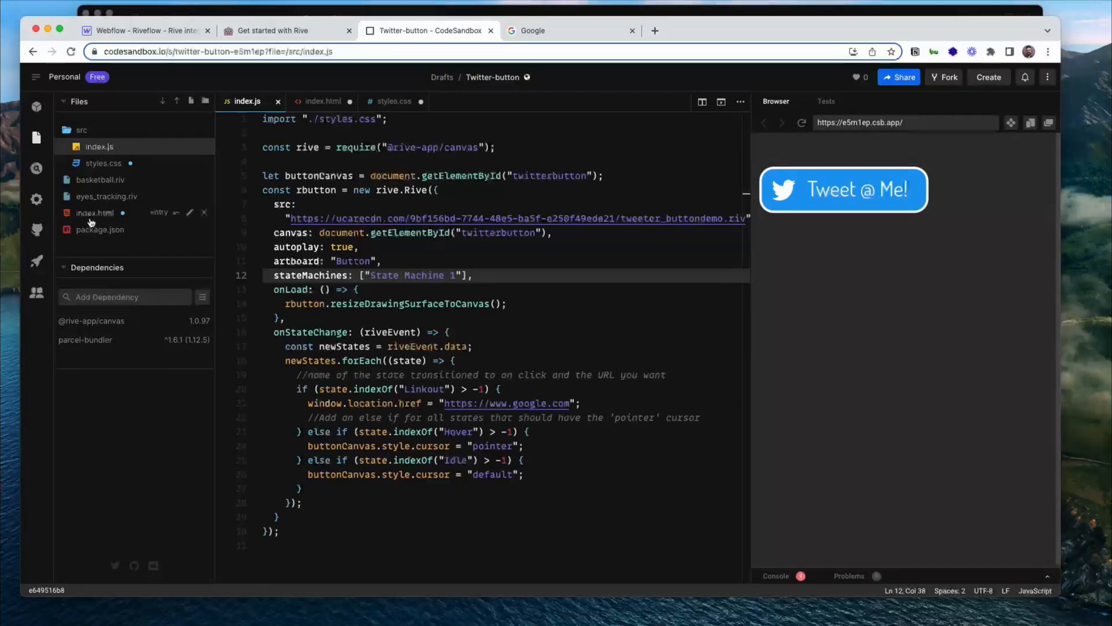
pyautogui.click(94, 212)
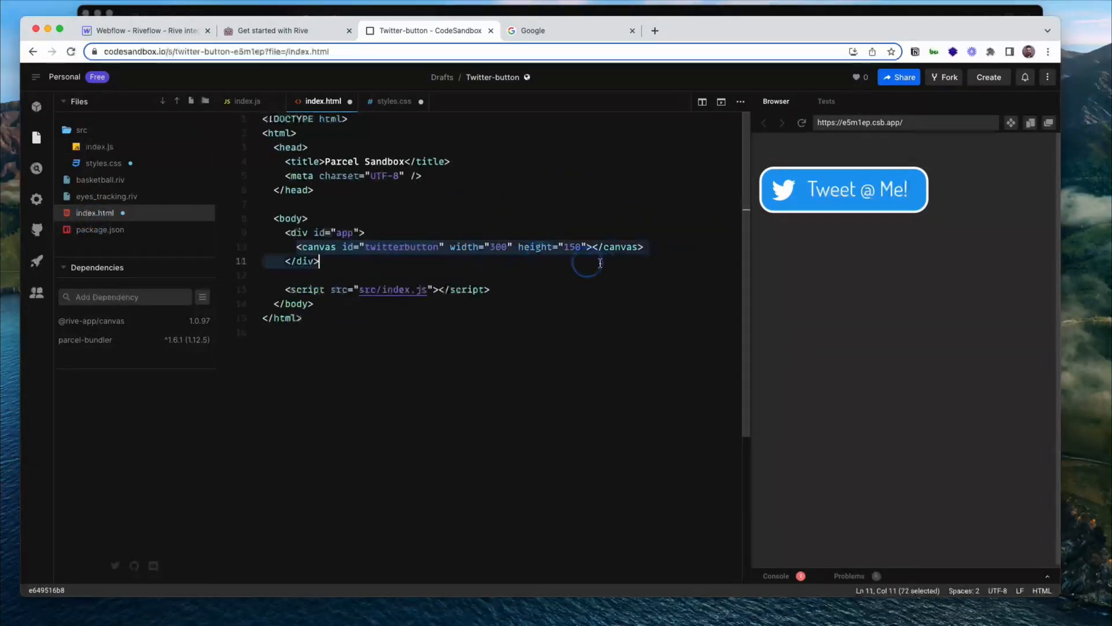
pyautogui.click(642, 247)
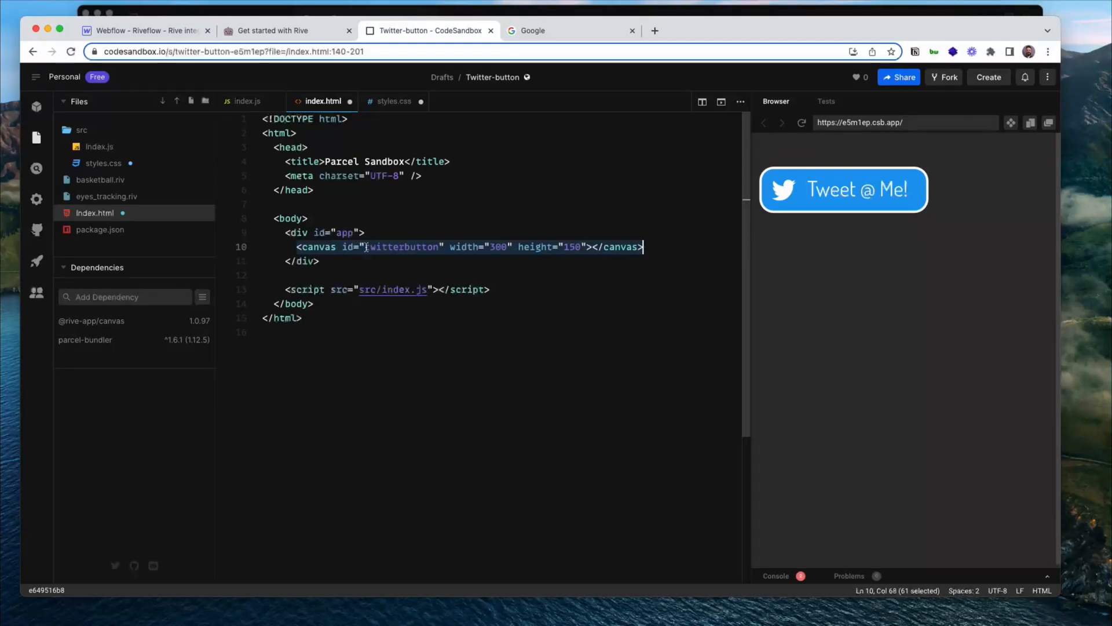
pyautogui.doubleClick(402, 247)
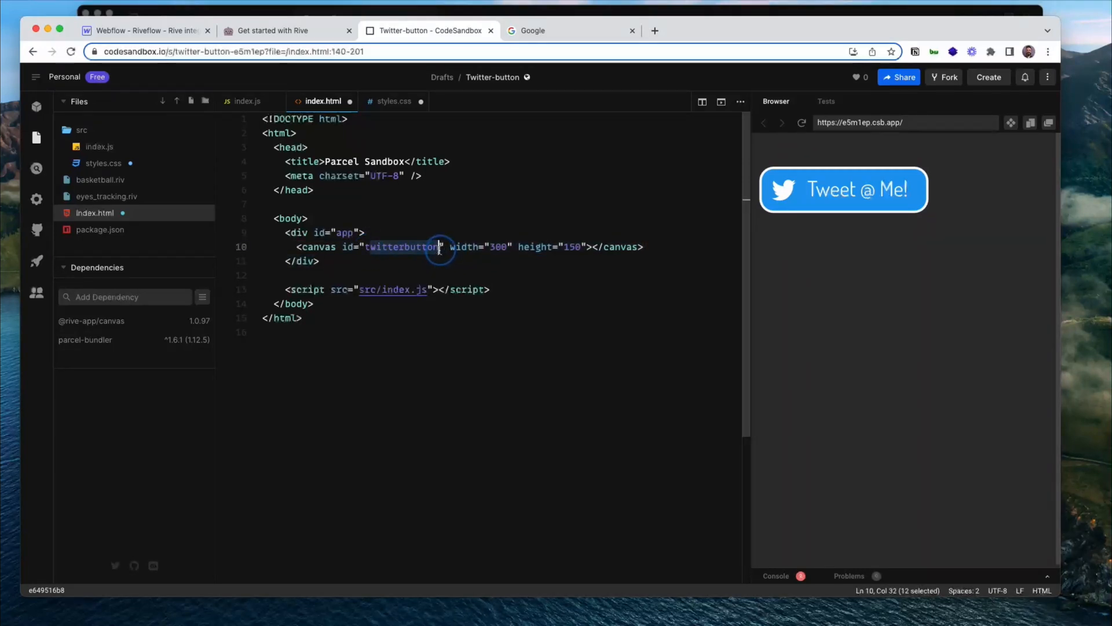
pyautogui.click(439, 247)
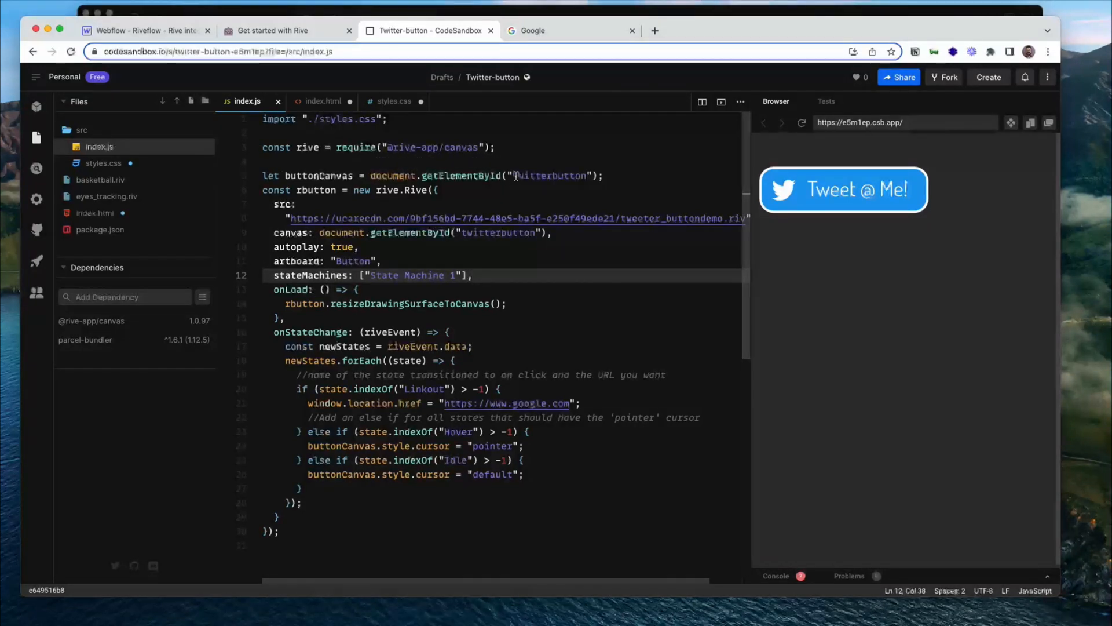
pyautogui.doubleClick(549, 176)
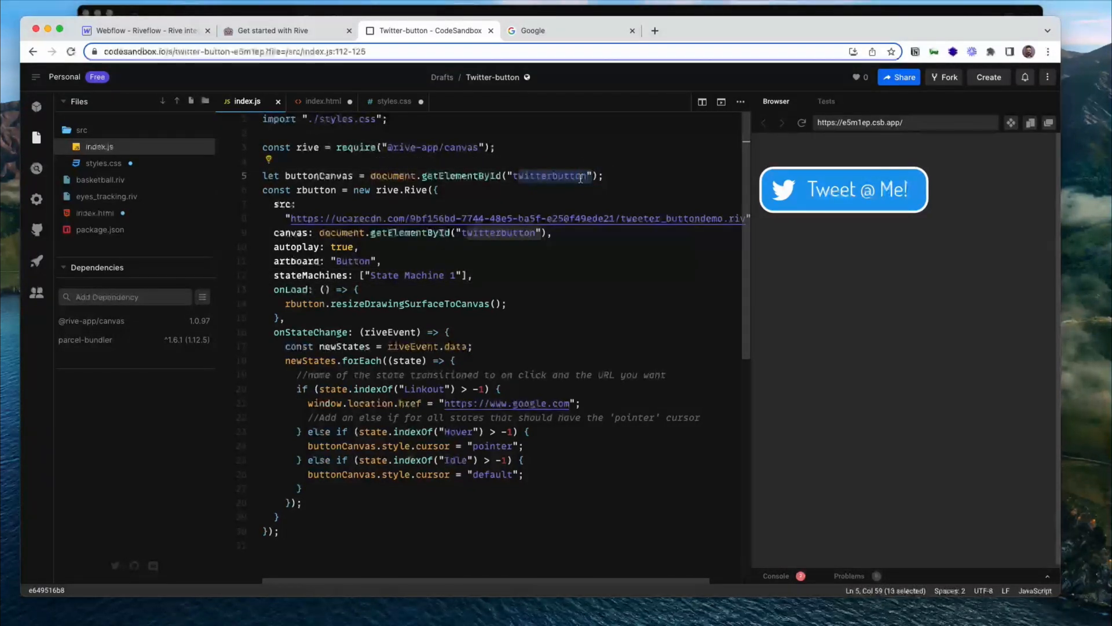
pyautogui.click(578, 175)
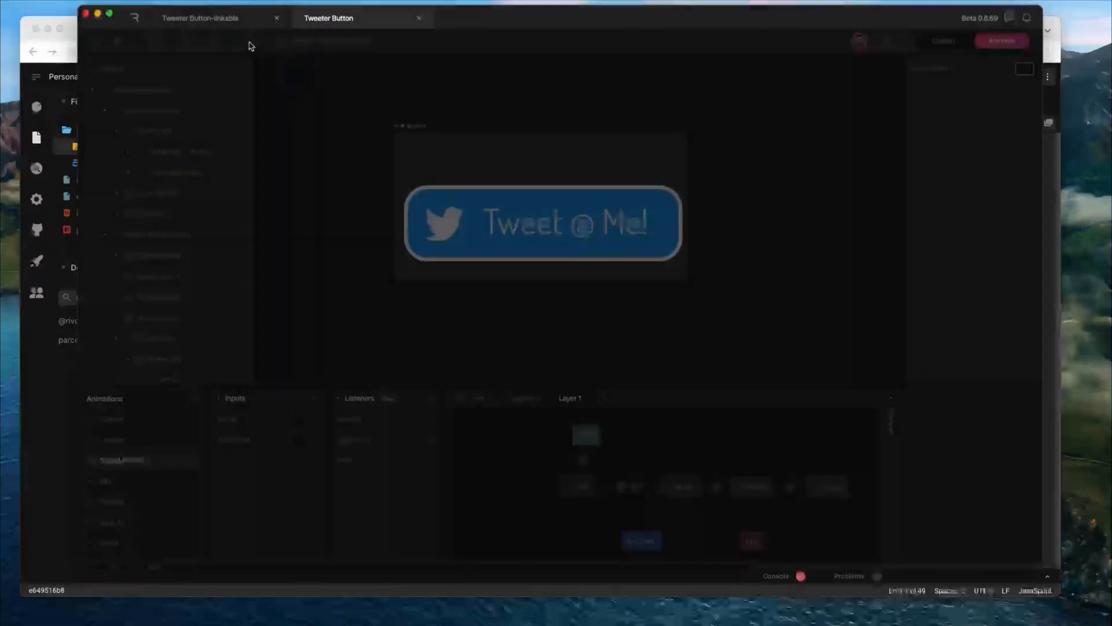
# Step: Export the button for the newest runtime and save tweeter_button.riv into Downloads
pyautogui.click(249, 41)
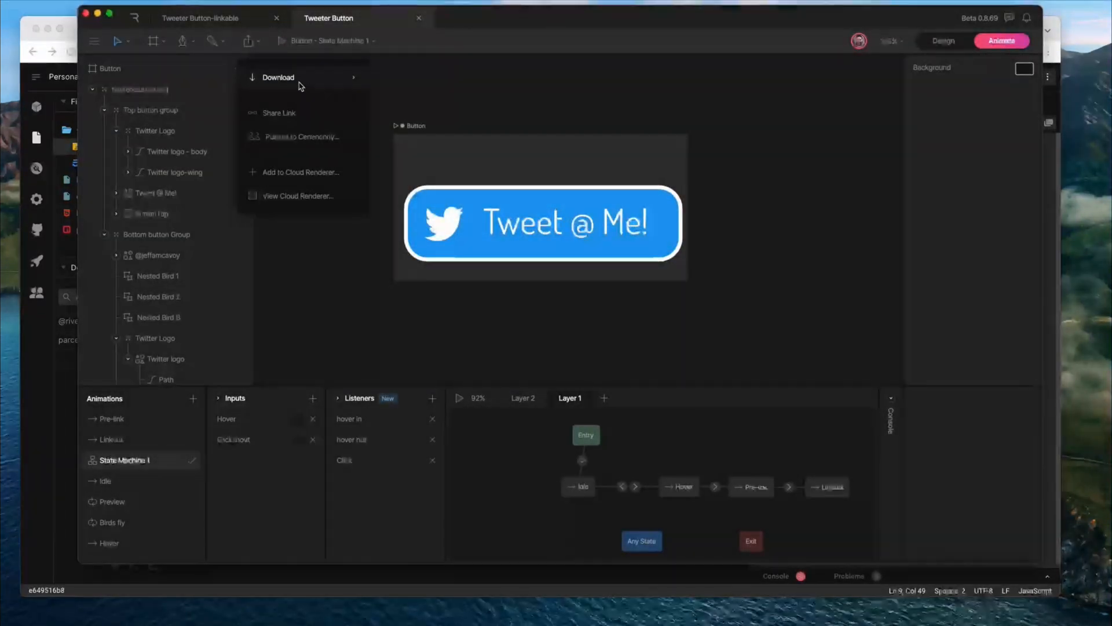
pyautogui.click(282, 77)
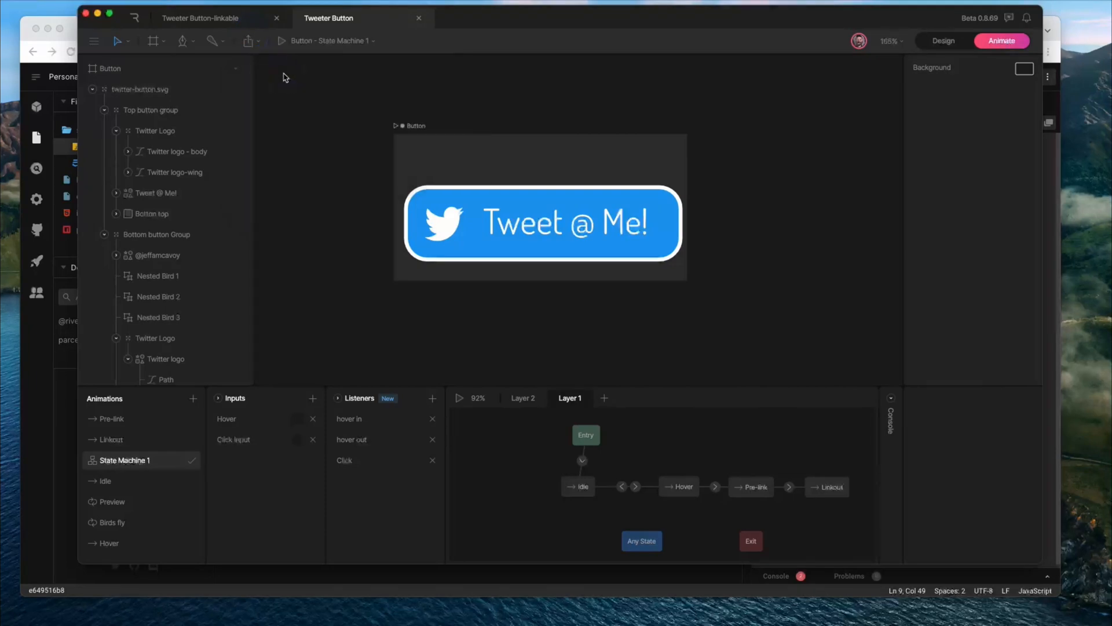
pyautogui.click(247, 41)
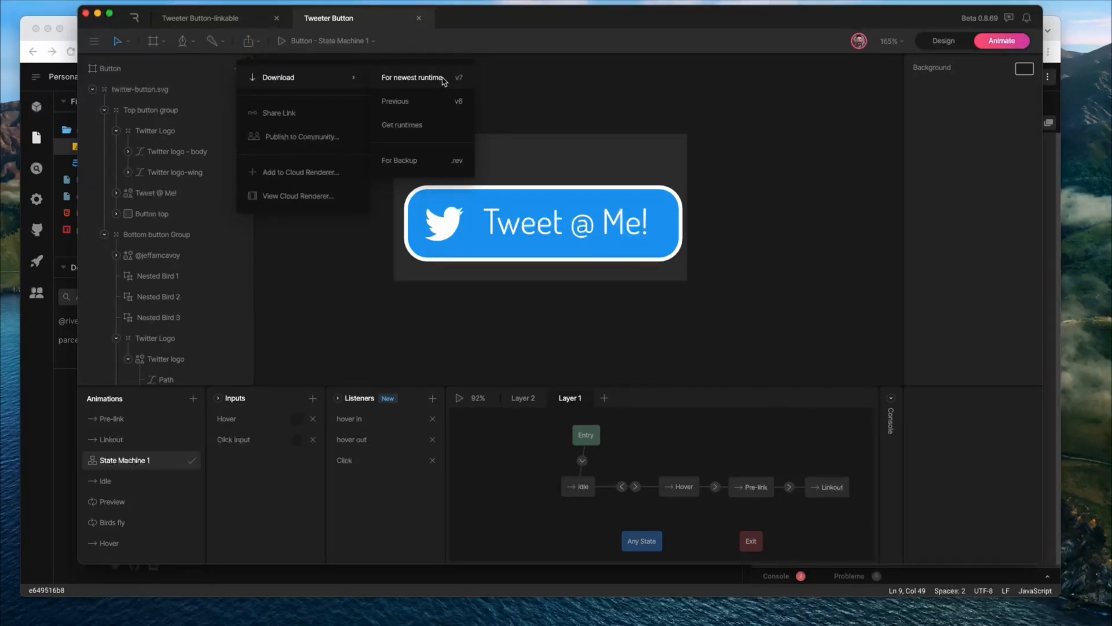
pyautogui.click(412, 78)
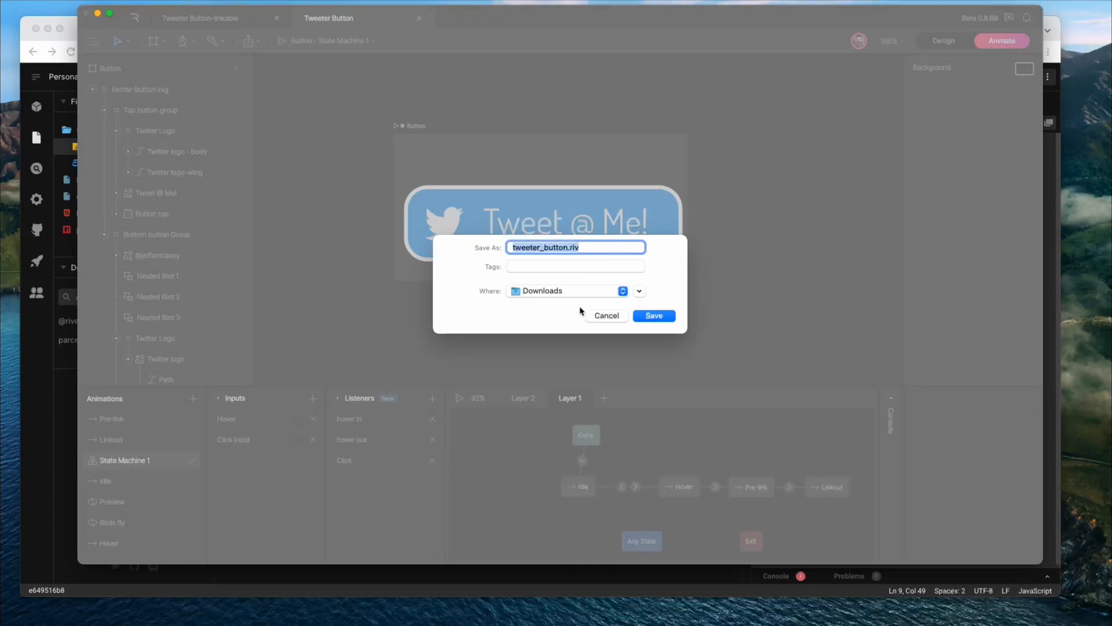
pyautogui.click(606, 315)
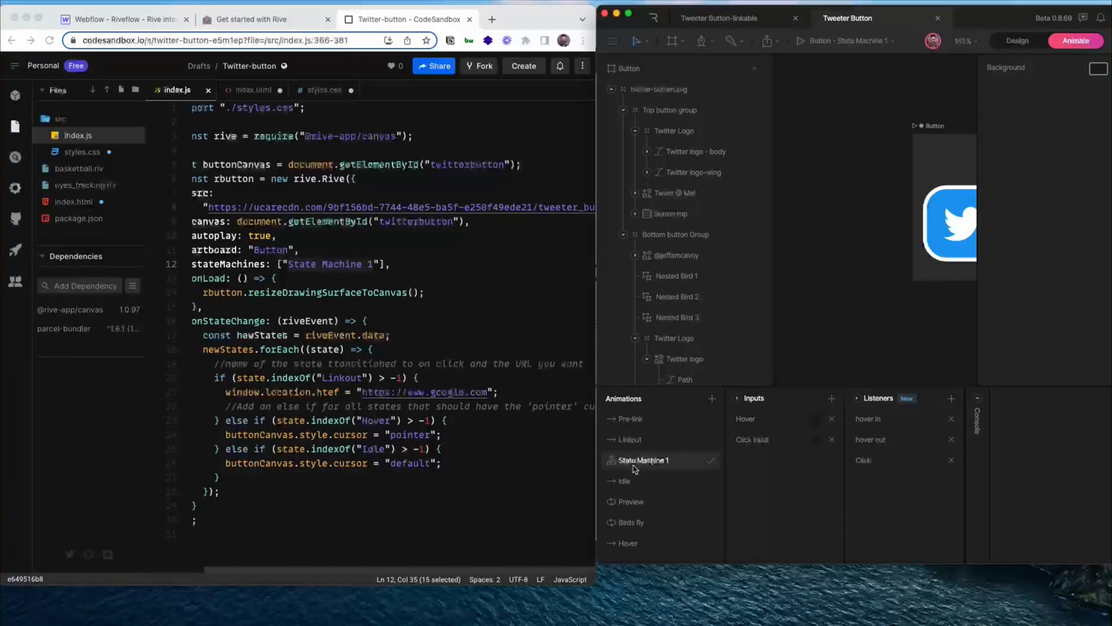
pyautogui.moveTo(666, 467)
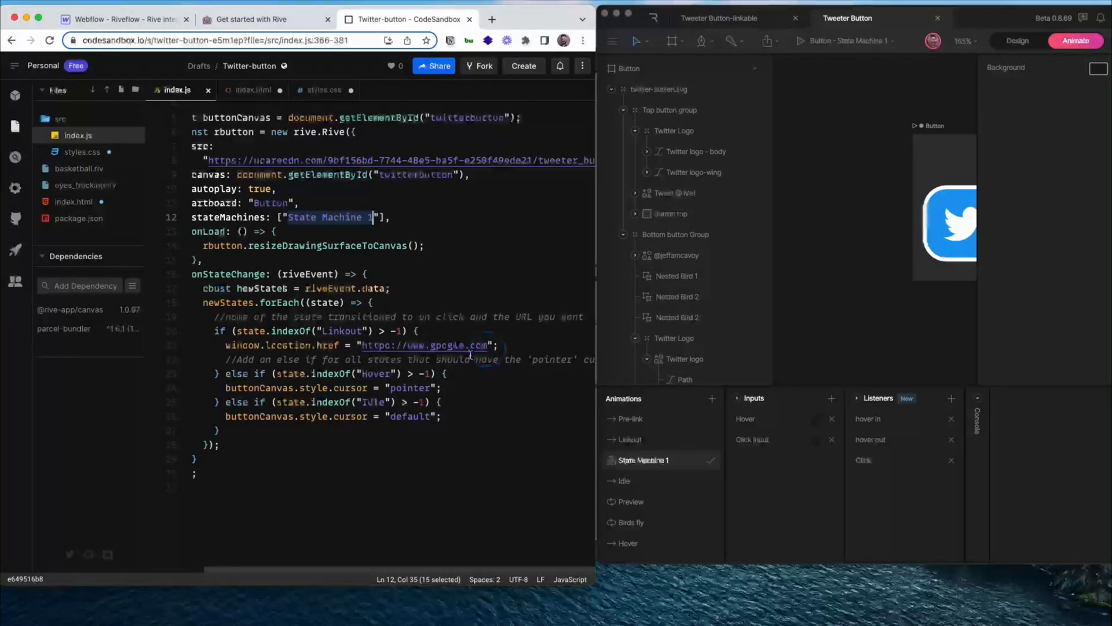
# Step: Select the State Machine 1 and Linkout names in index.js to match Rive's graph
pyautogui.doubleClick(344, 331)
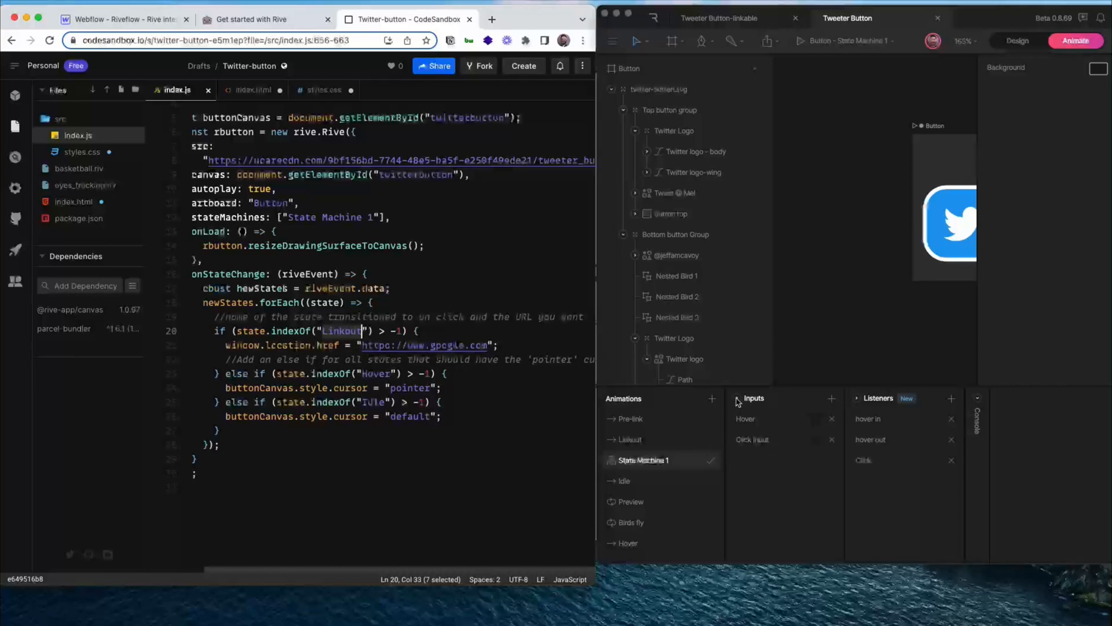
pyautogui.click(753, 398)
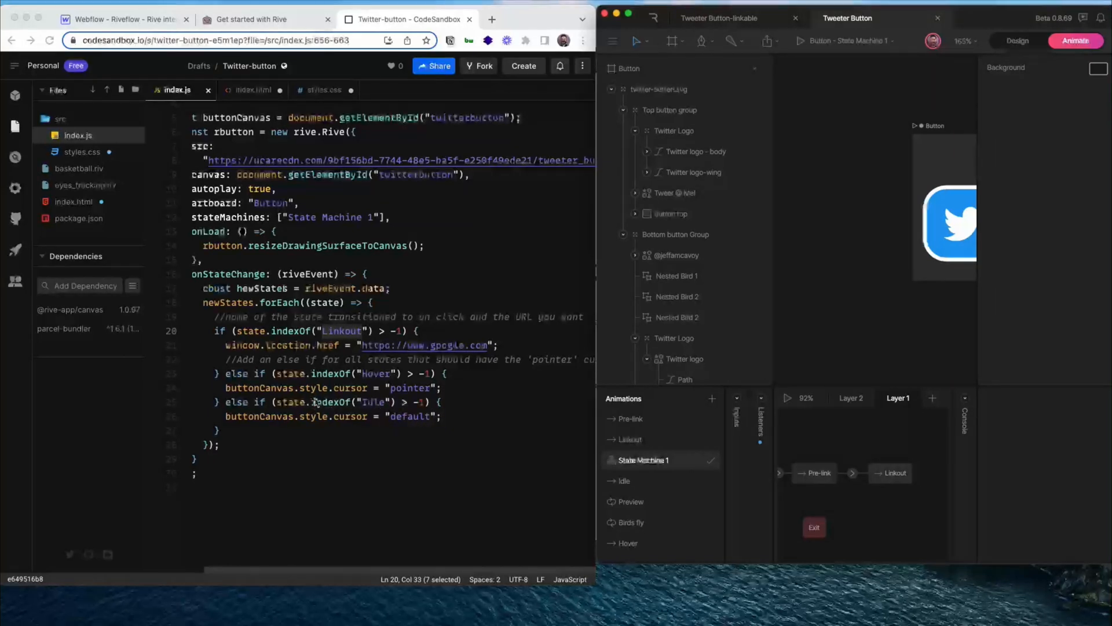
pyautogui.moveTo(585, 369)
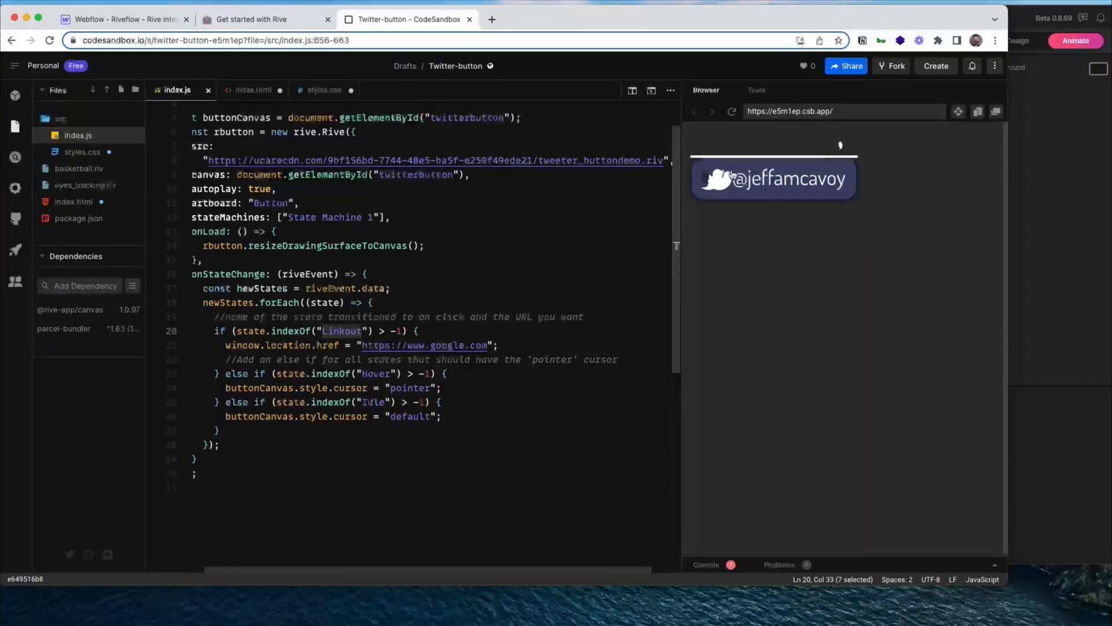
pyautogui.moveTo(868, 186)
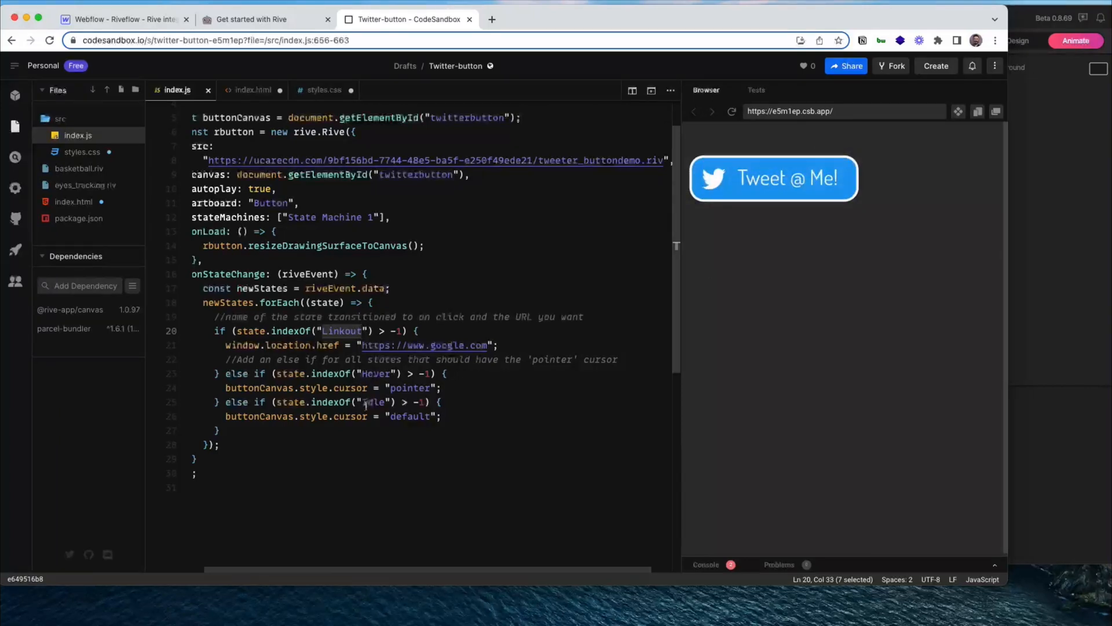
pyautogui.moveTo(772, 178)
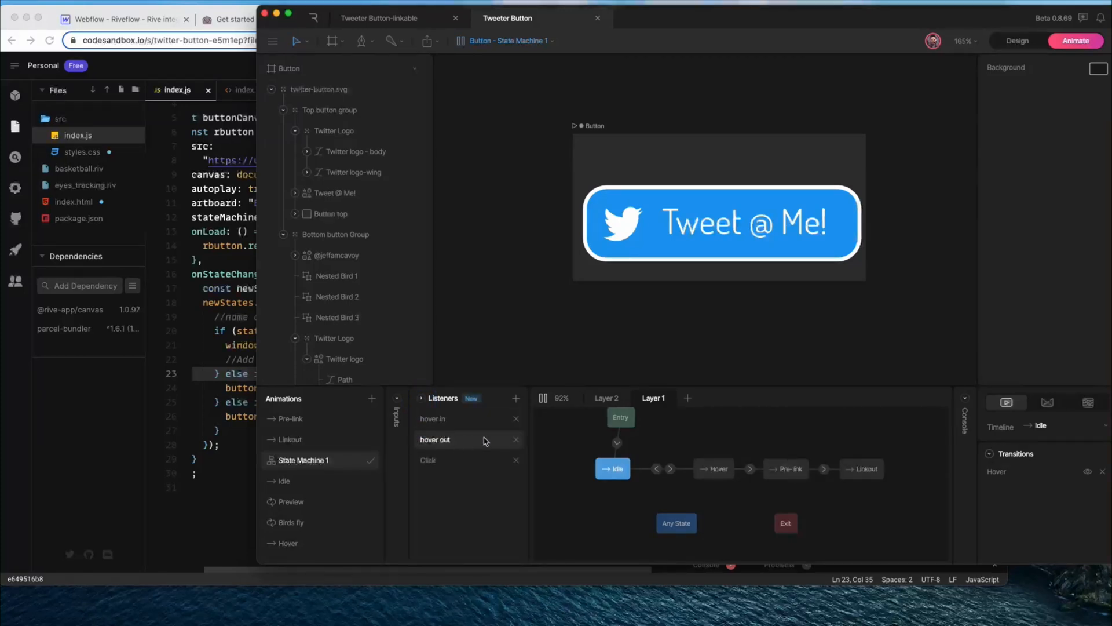
pyautogui.moveTo(697, 273)
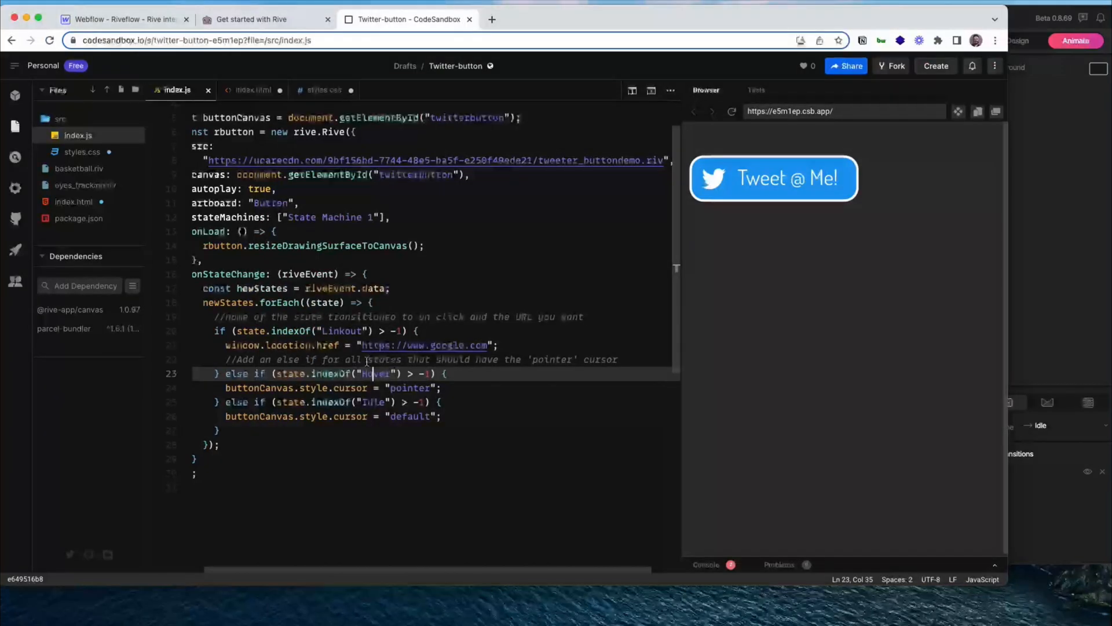
# Step: Copy index.js's script from let buttonCanvas to the end and switch to the Webflow tab
pyautogui.click(477, 445)
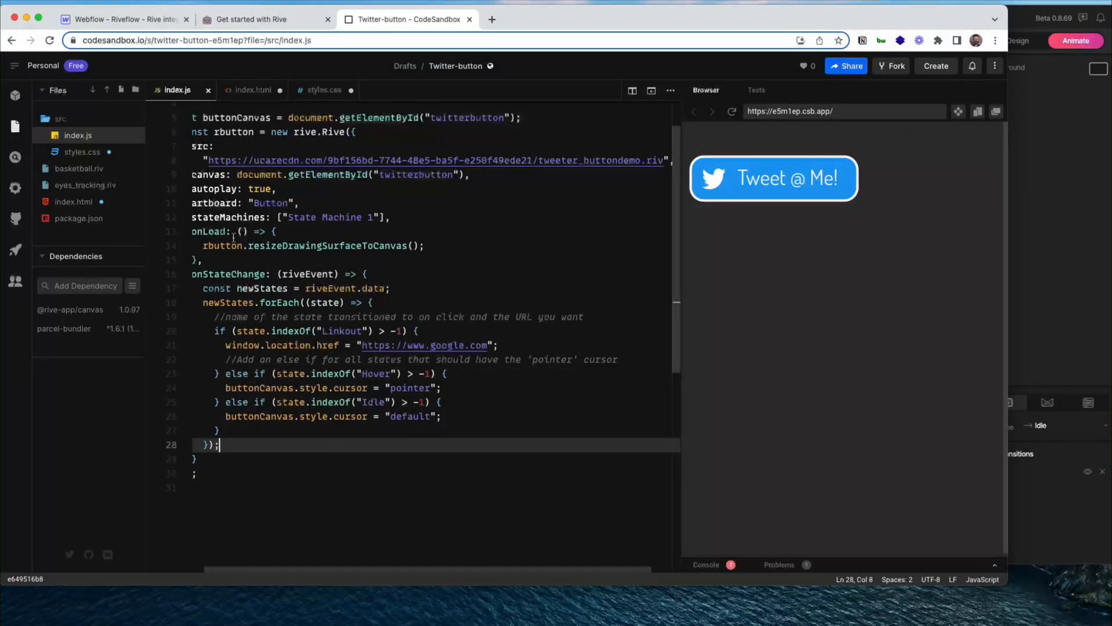
pyautogui.scroll(3)
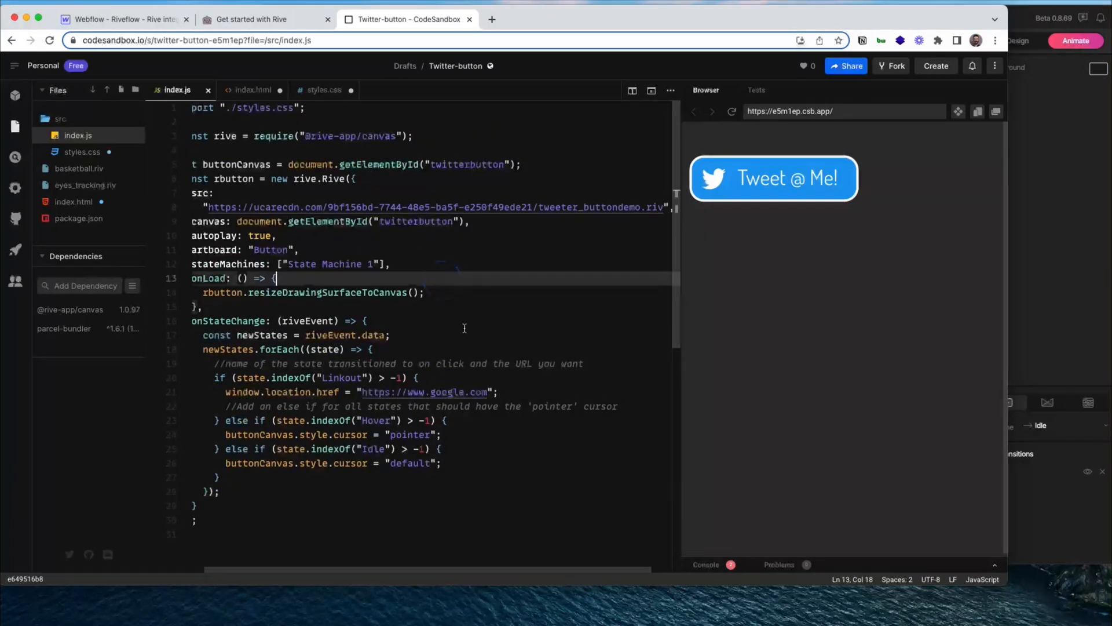
pyautogui.scroll(3)
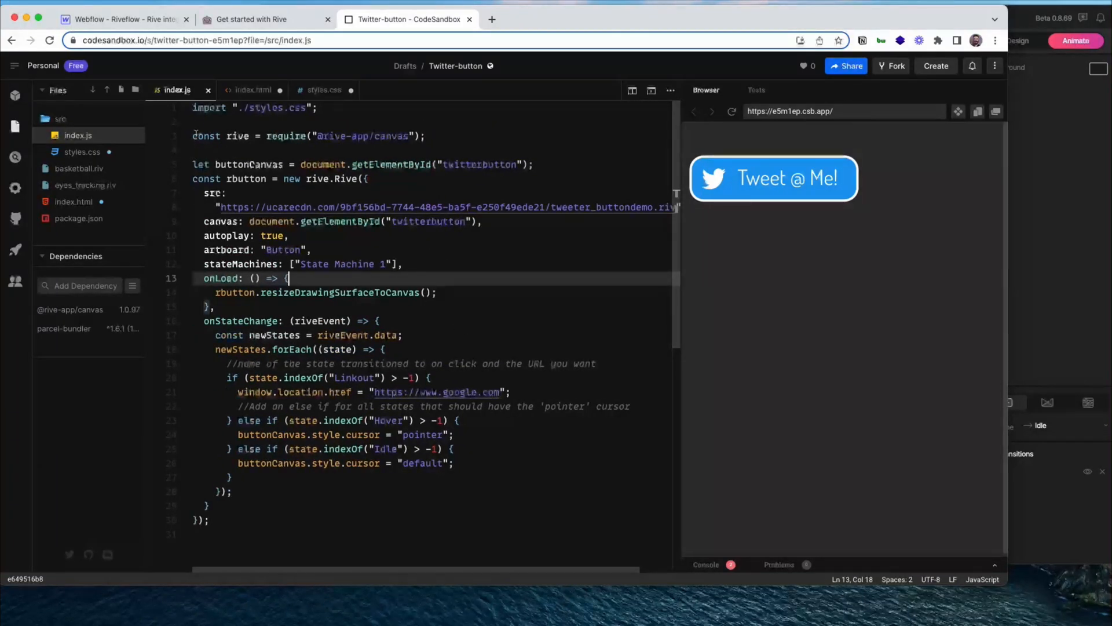
pyautogui.moveTo(192, 164); pyautogui.dragTo(279, 206)
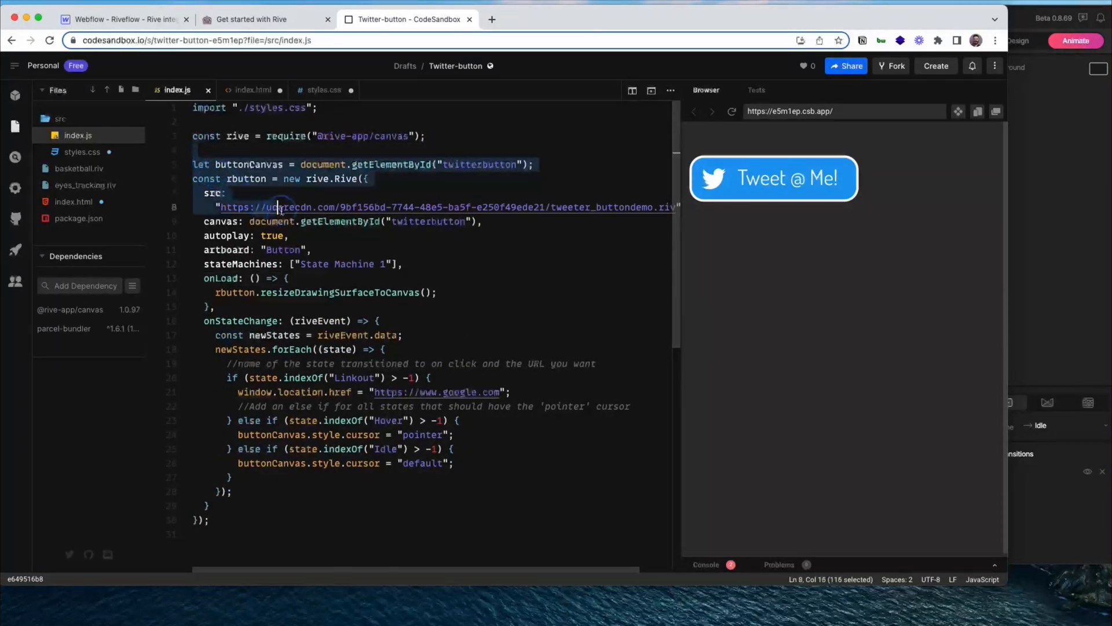
pyautogui.click(126, 19)
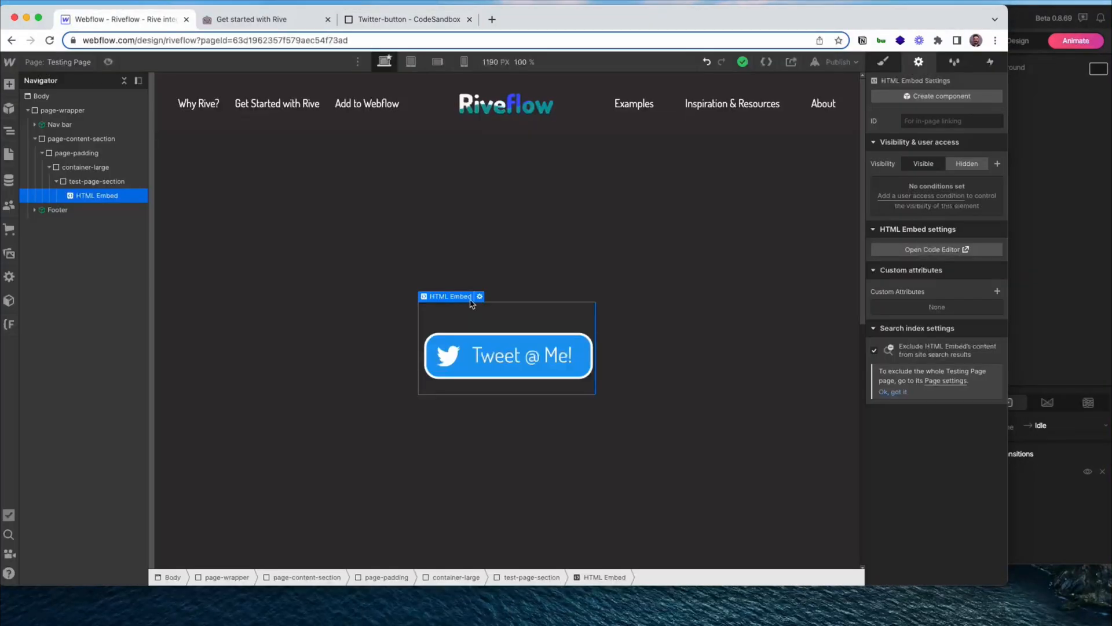
# Step: Paste the copied Rive script into the HTML Embed's code editor
pyautogui.click(935, 249)
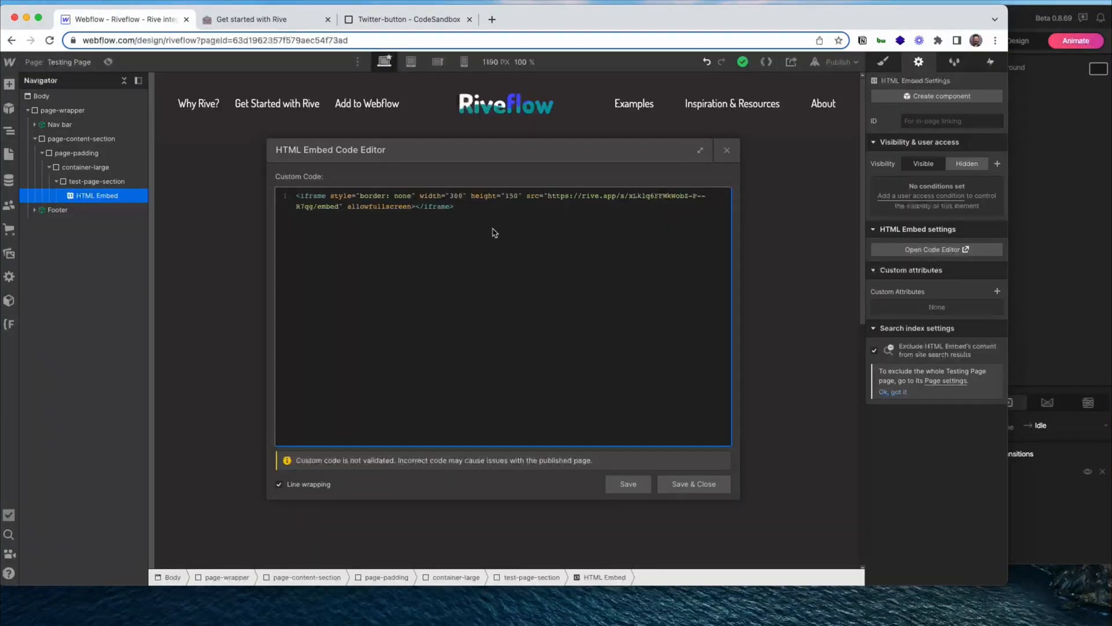
pyautogui.write('<sc')
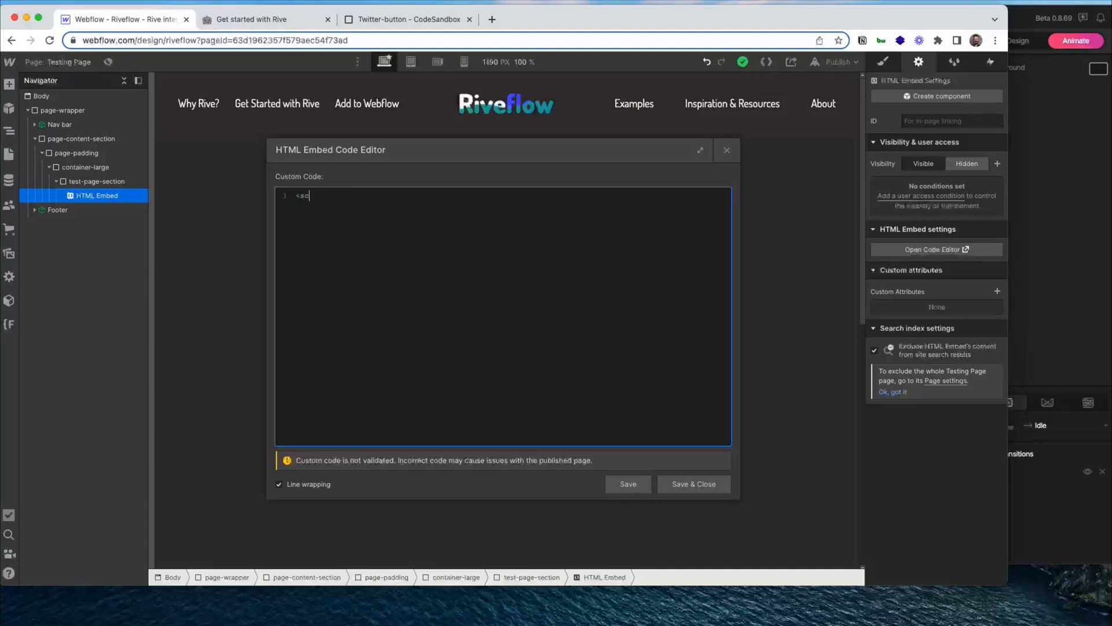
pyautogui.press('cmd+v')
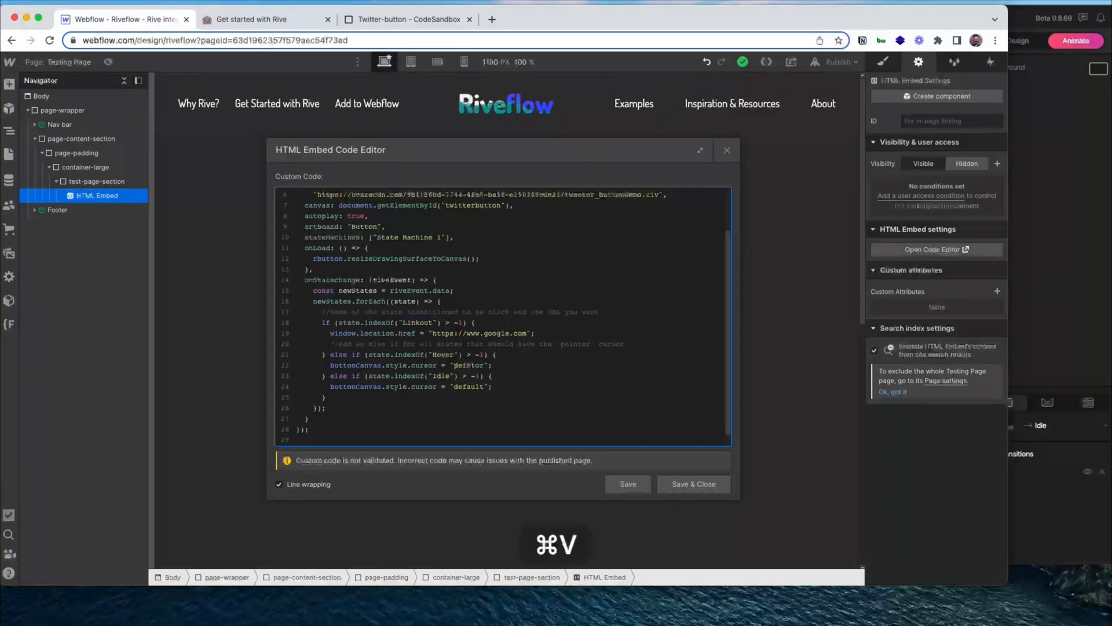
# Step: Add <canvas id="twitterbutton" width="300" height="150"></canvas> on a new line above the script
pyautogui.scroll(3)
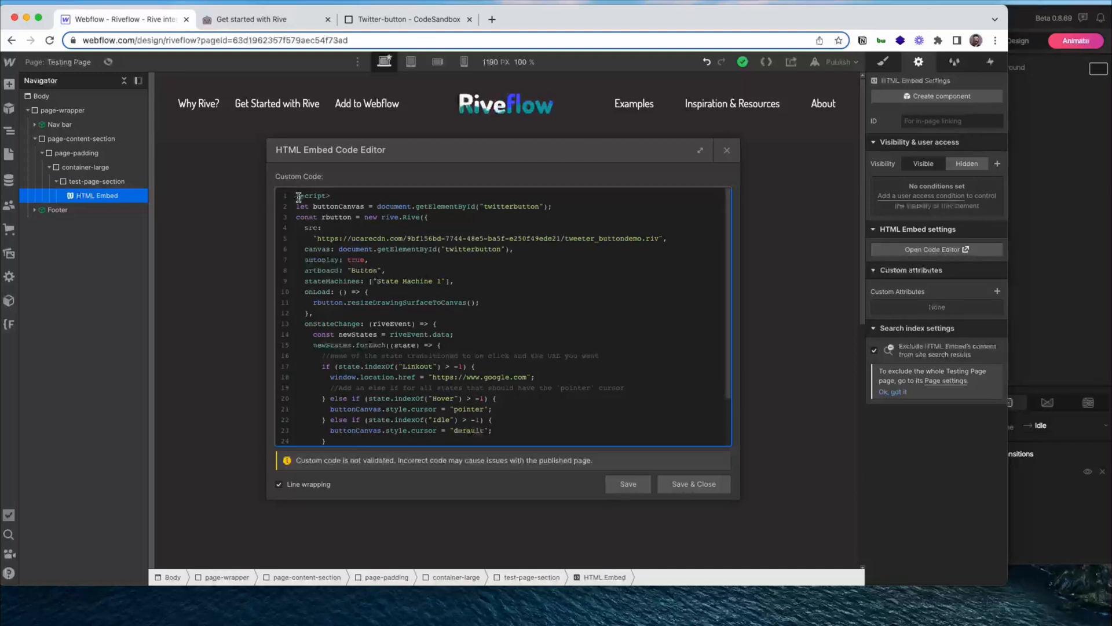
pyautogui.press('Enter')
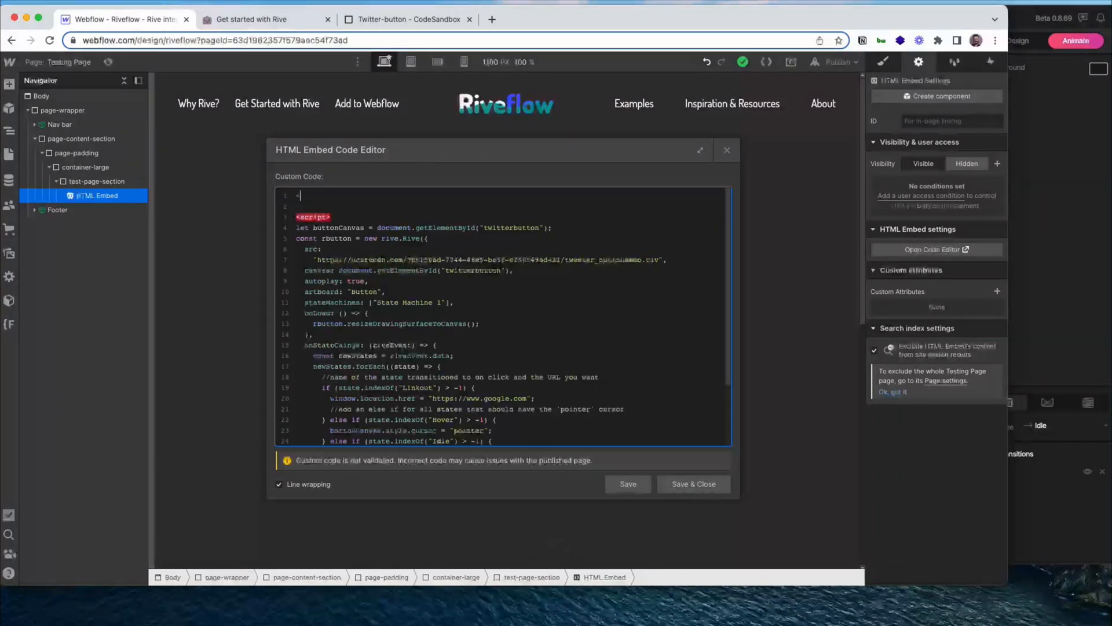
pyautogui.write('<canvas ></canvas>')
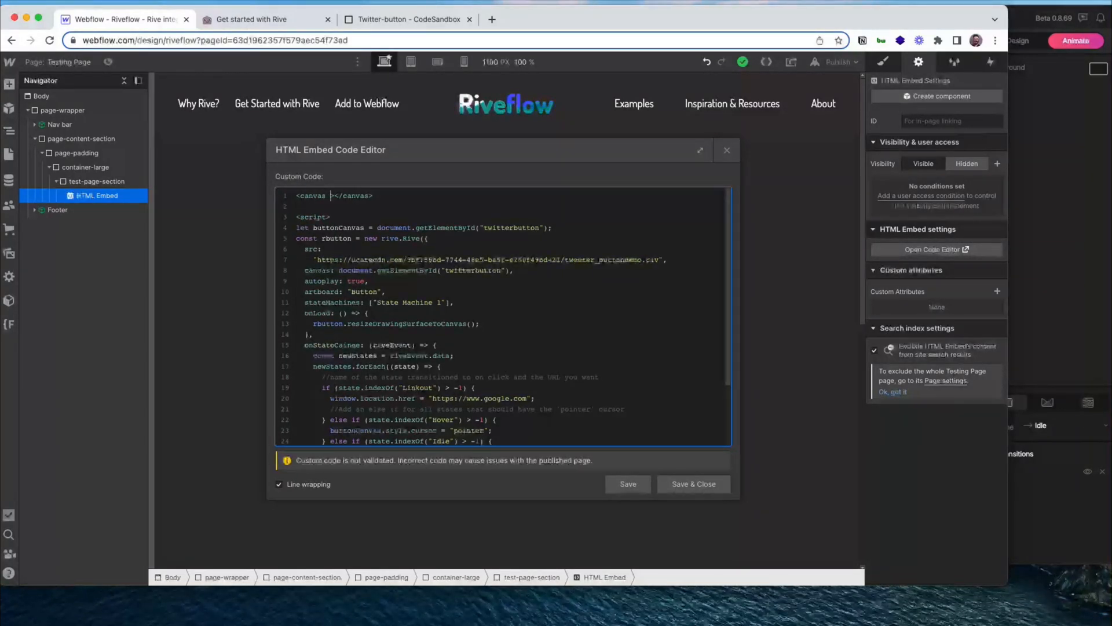
pyautogui.write('id="twitterbutton')
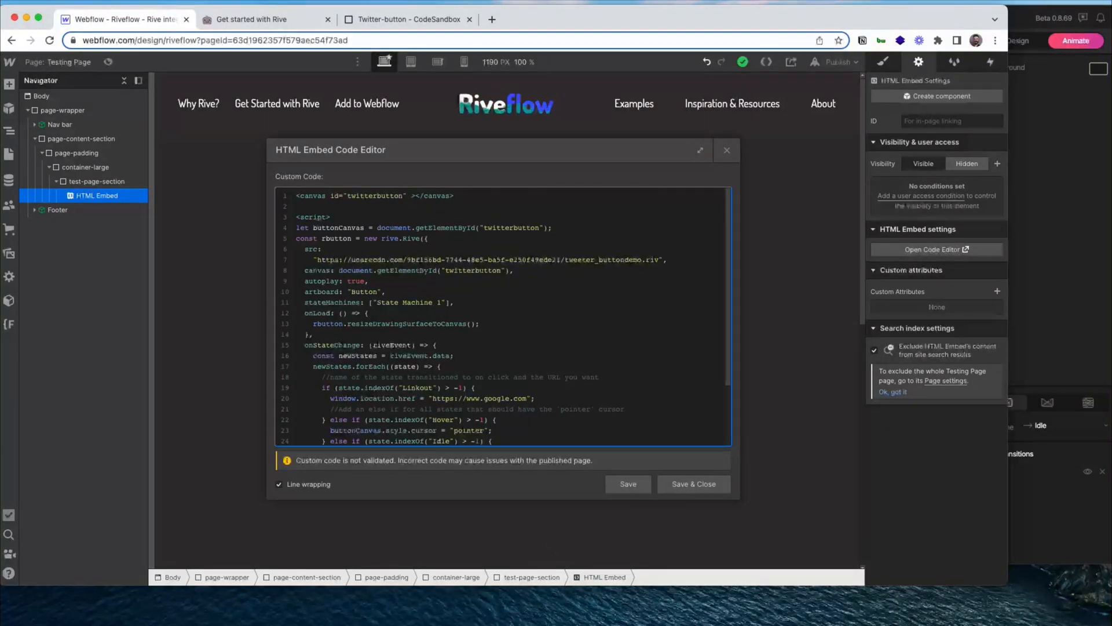
pyautogui.write('width="300" height="1')
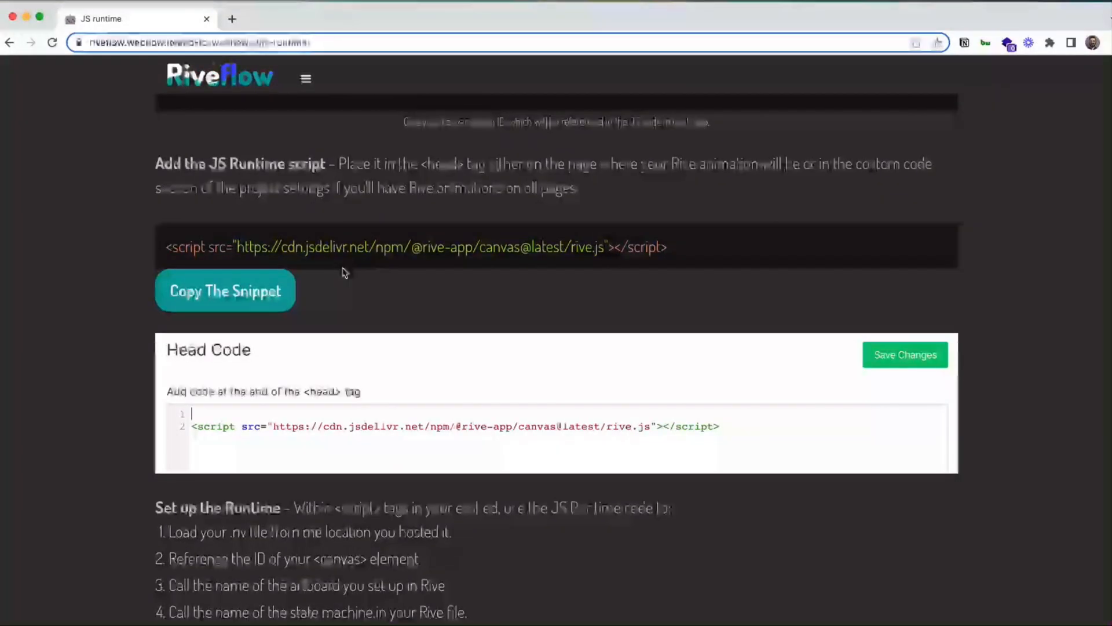
pyautogui.moveTo(106, 64)
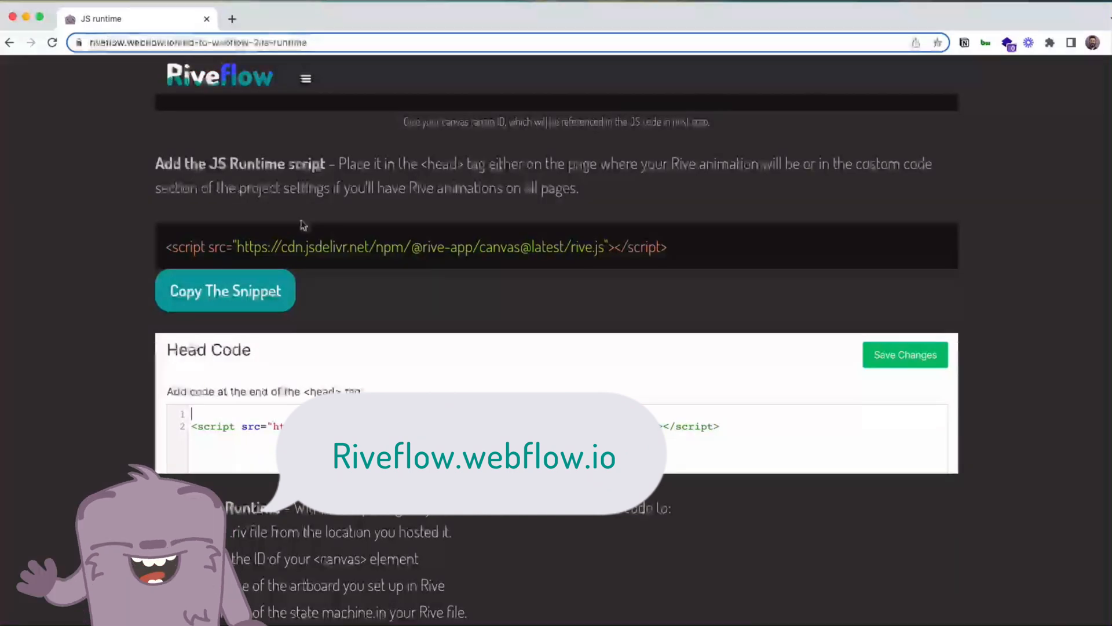
pyautogui.click(225, 290)
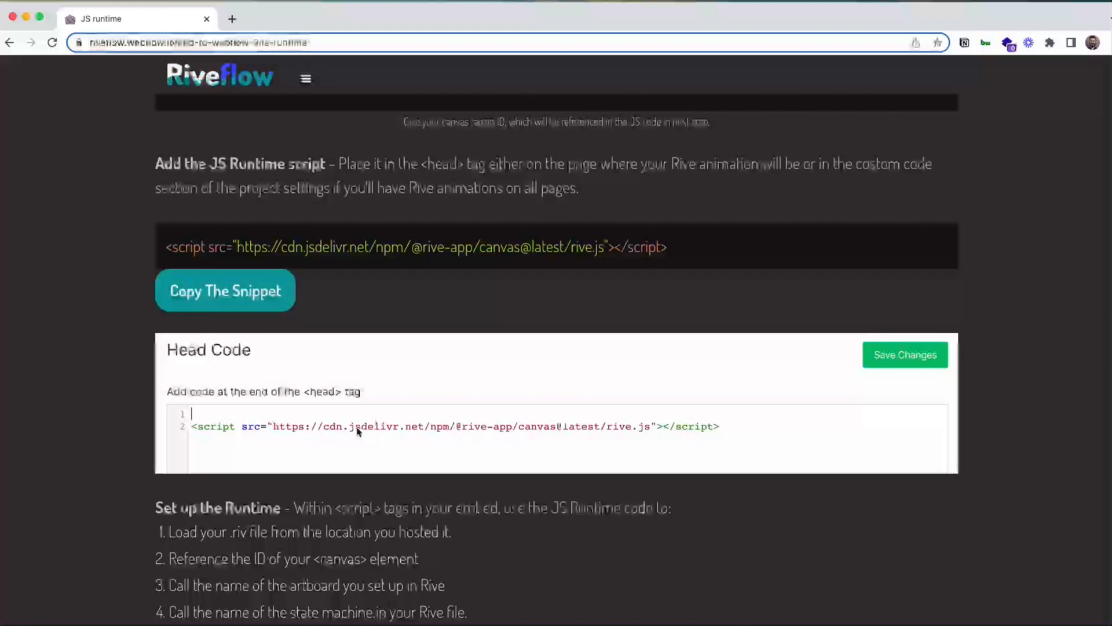
pyautogui.moveTo(361, 440)
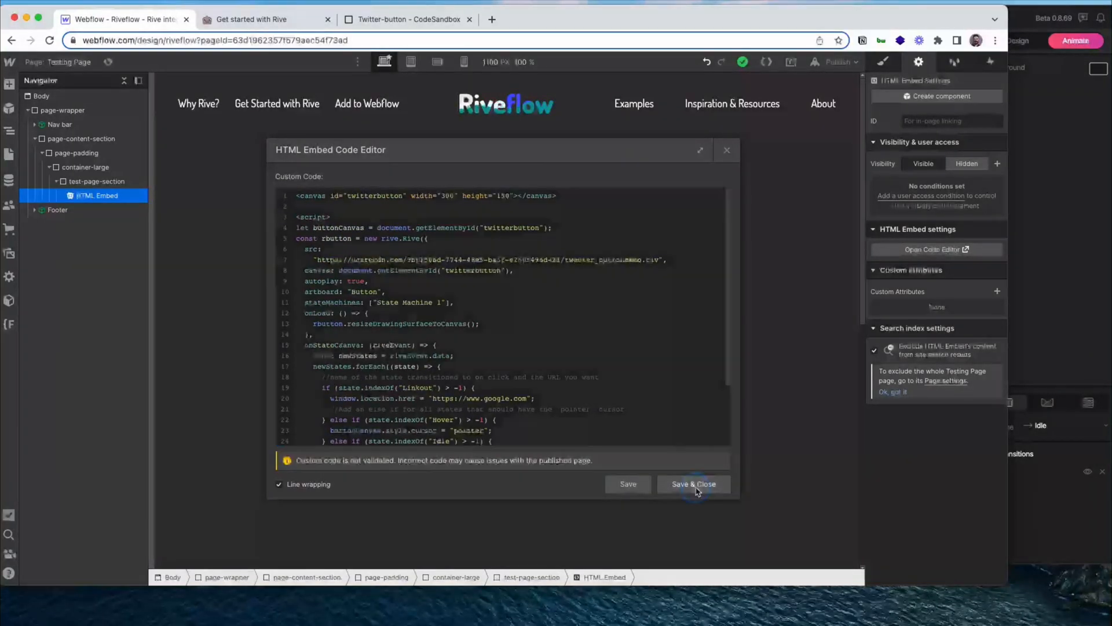
# Step: Save and close the embed code, then select the footer's twitter-button-embed
pyautogui.click(692, 484)
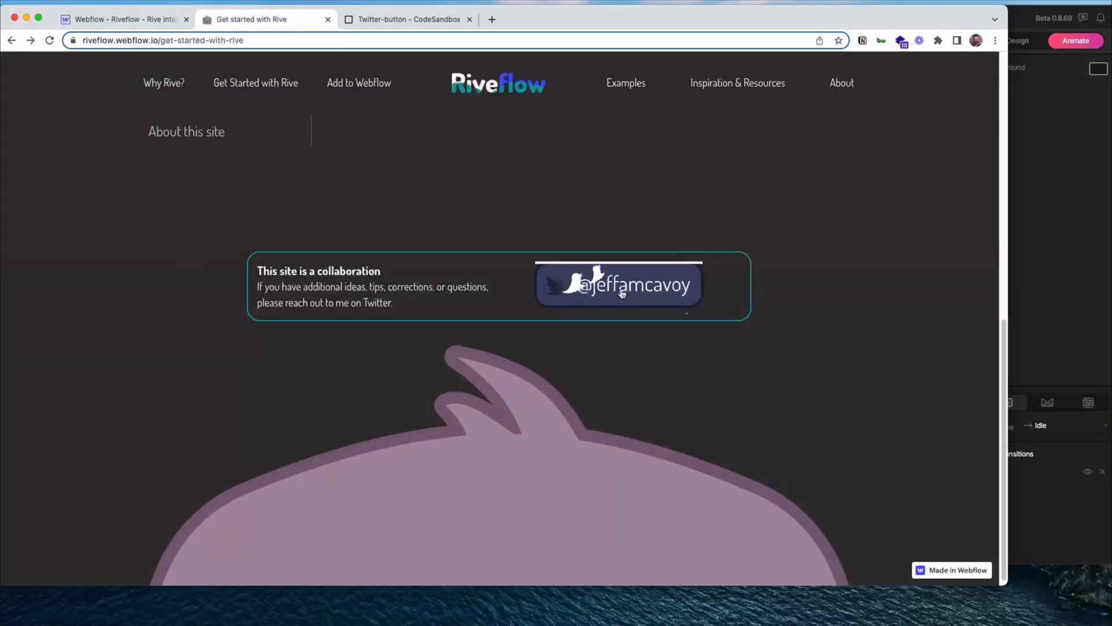
pyautogui.click(618, 285)
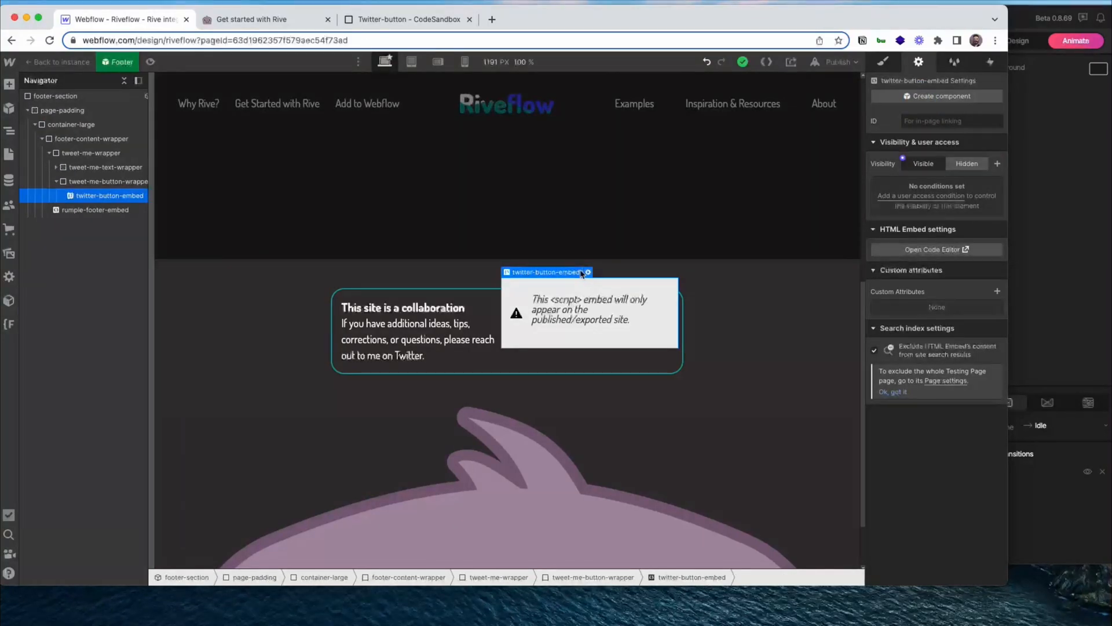
pyautogui.click(935, 249)
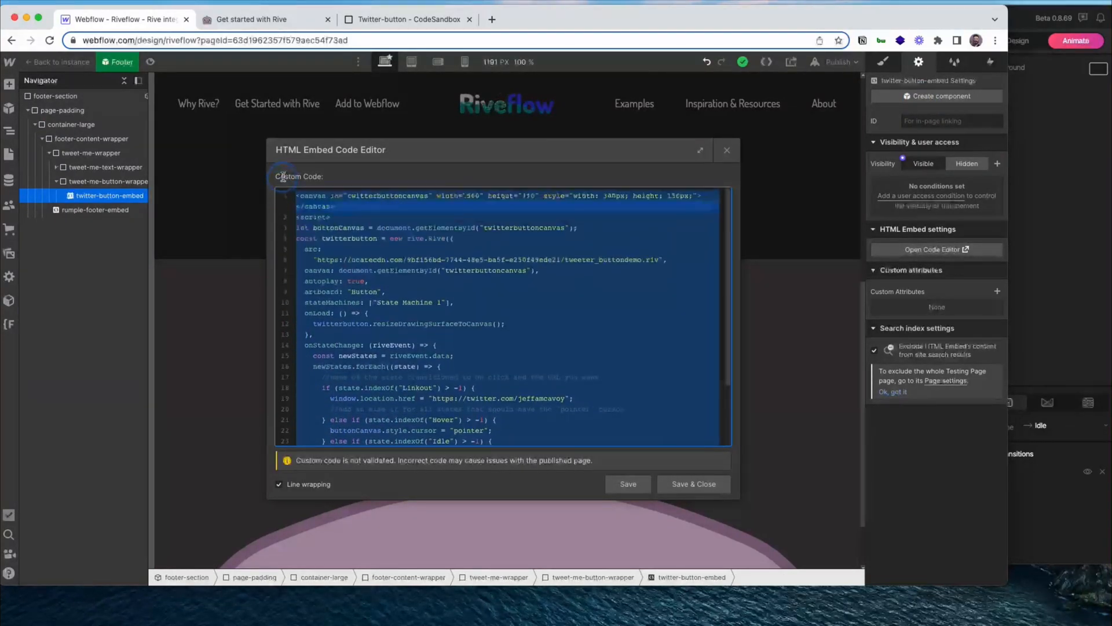
pyautogui.click(335, 206)
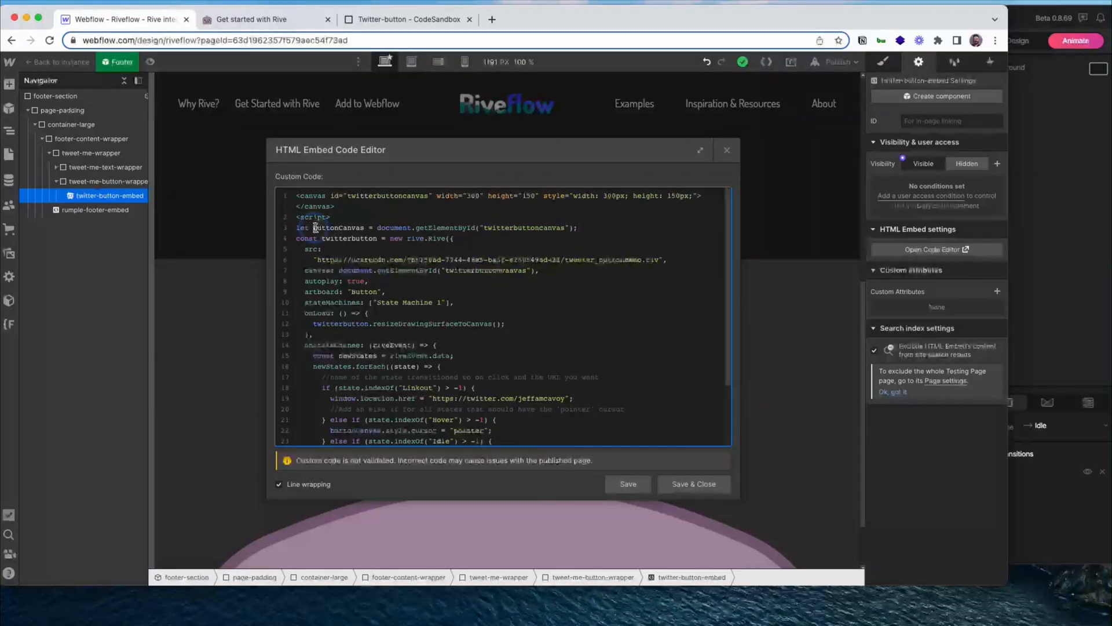
pyautogui.doubleClick(338, 228)
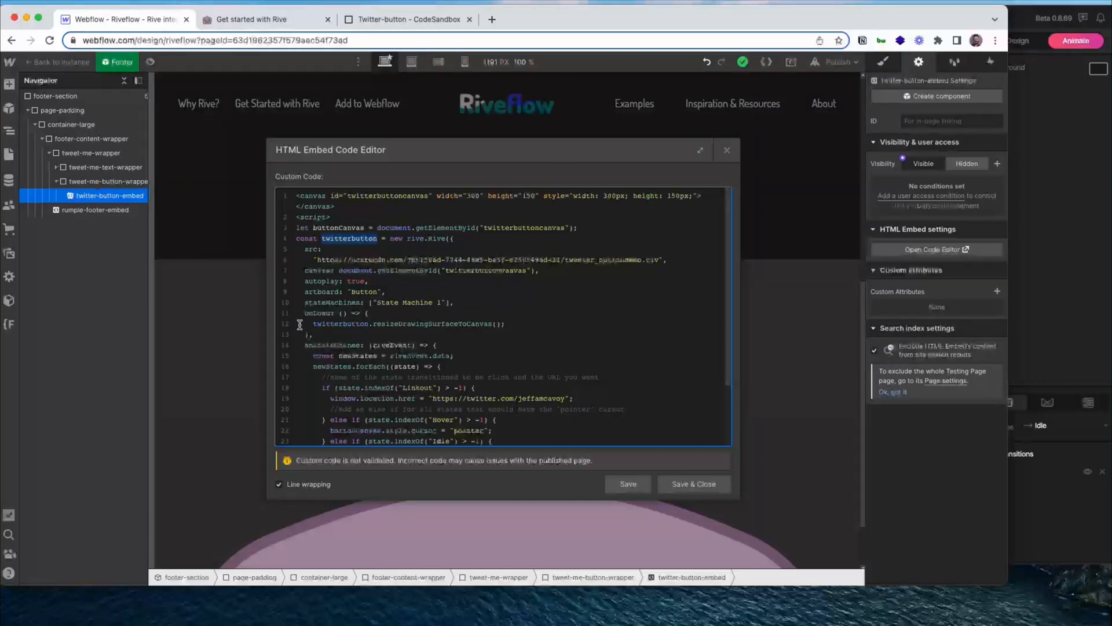
pyautogui.click(693, 483)
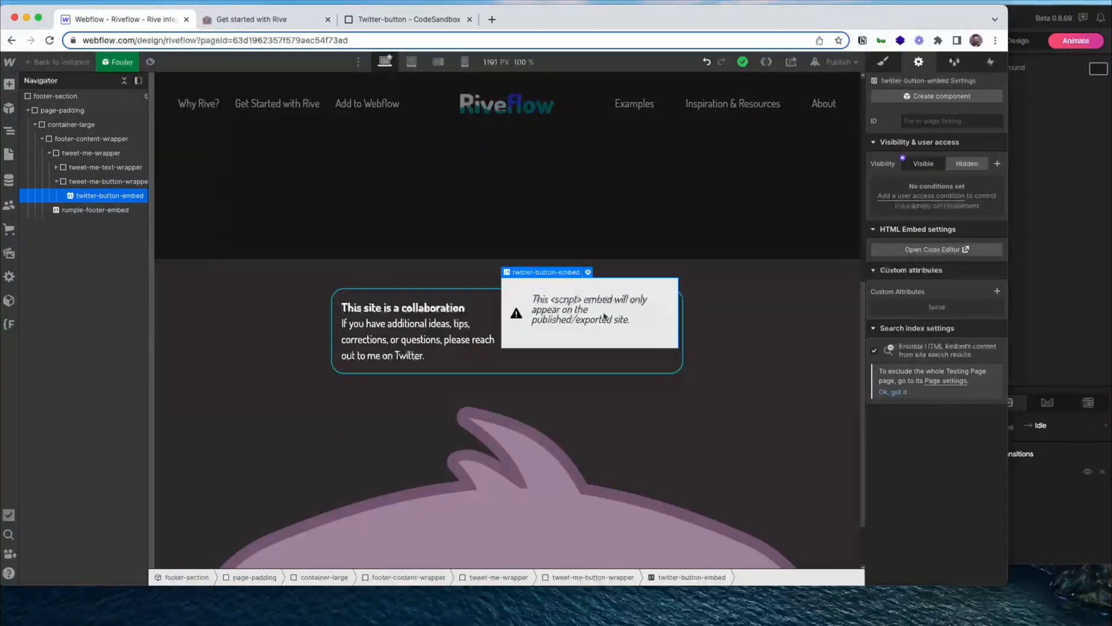
pyautogui.click(256, 19)
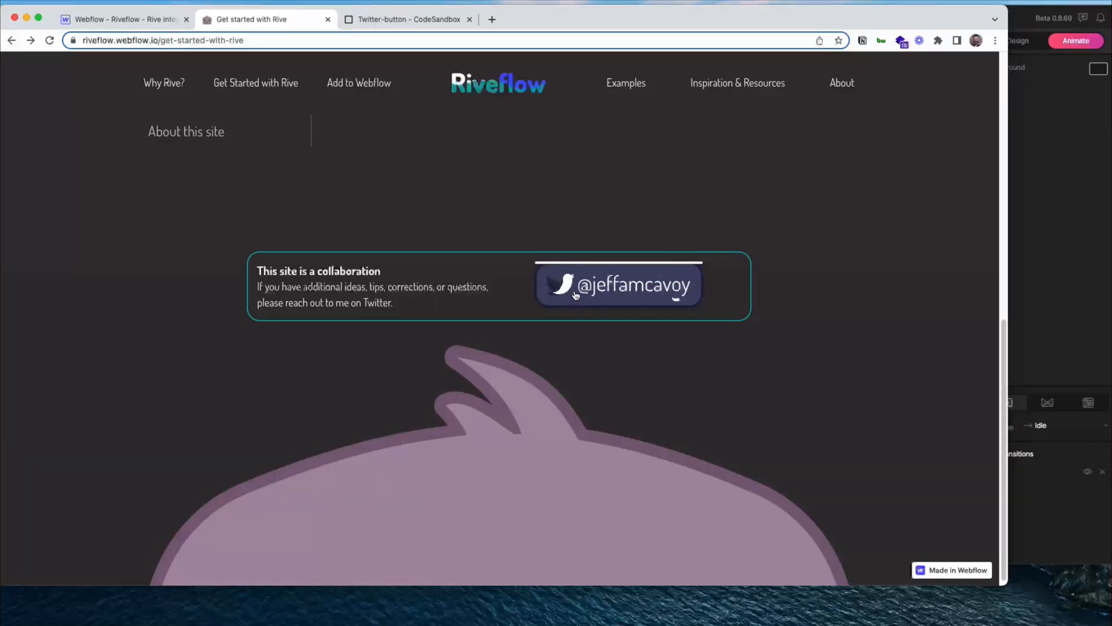
pyautogui.moveTo(617, 284)
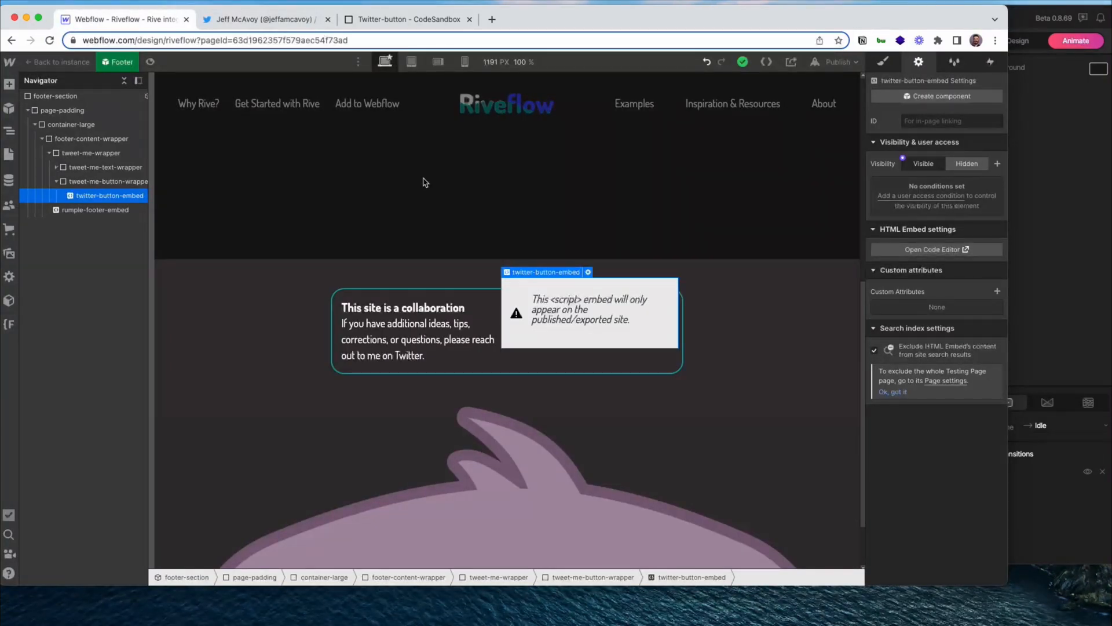
pyautogui.moveTo(418, 192)
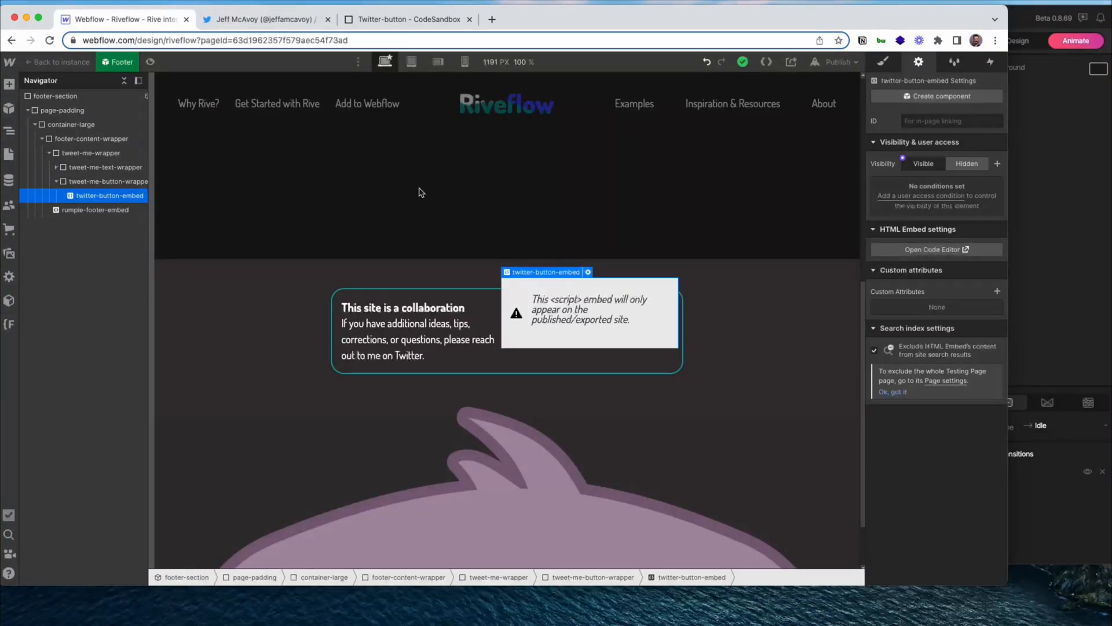
pyautogui.click(263, 19)
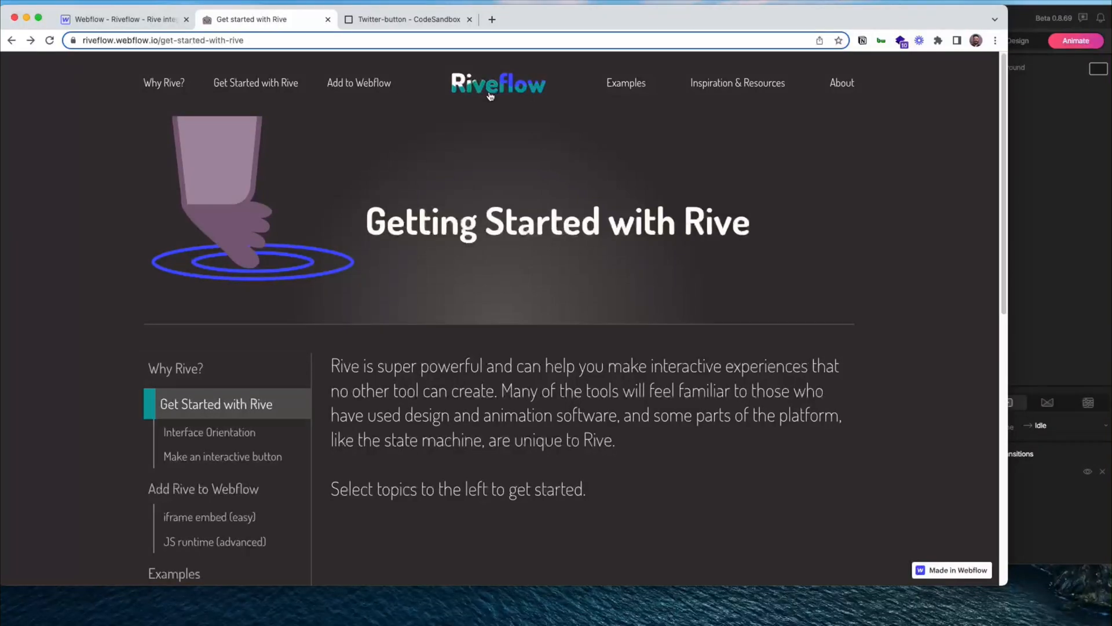
# Step: Go to the Riveflow home page and browse through to the Pointer Tracking example
pyautogui.click(497, 83)
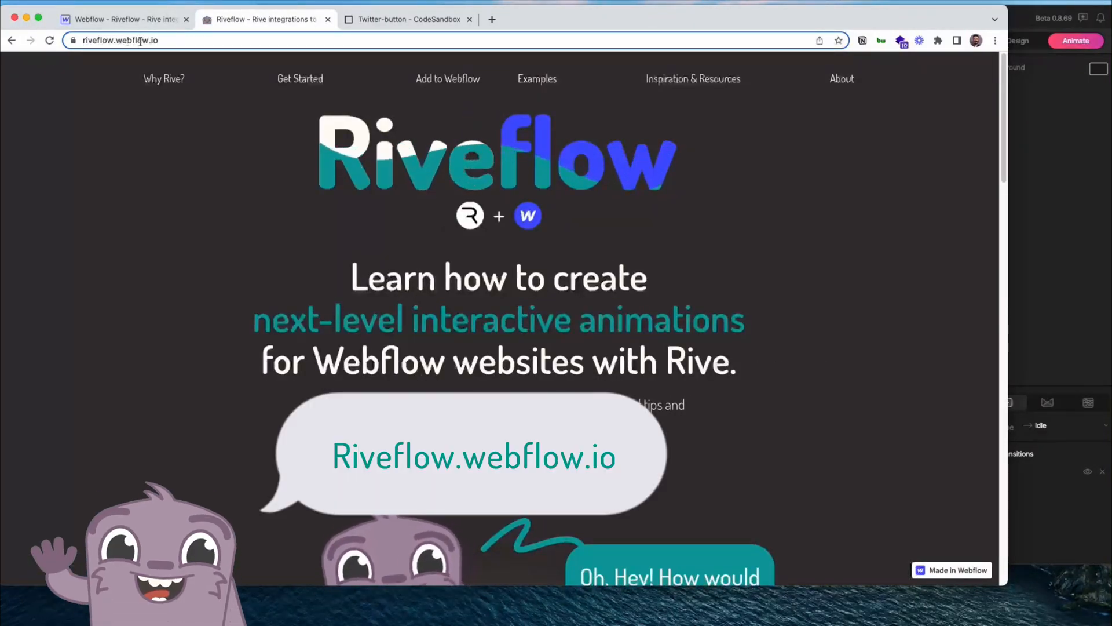
pyautogui.scroll(-3)
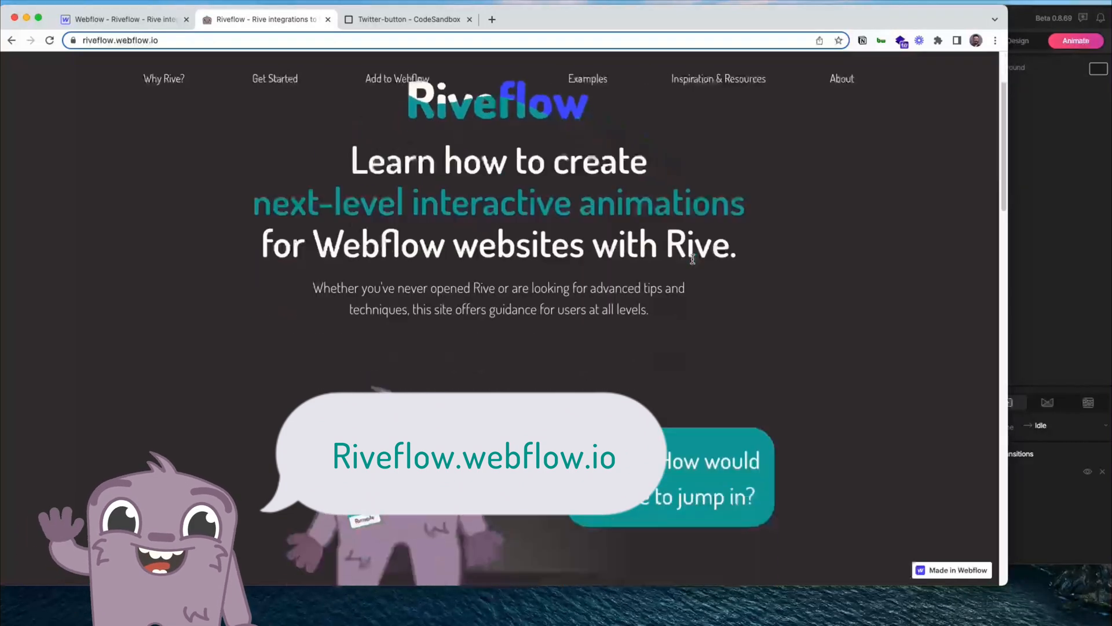
pyautogui.scroll(-3)
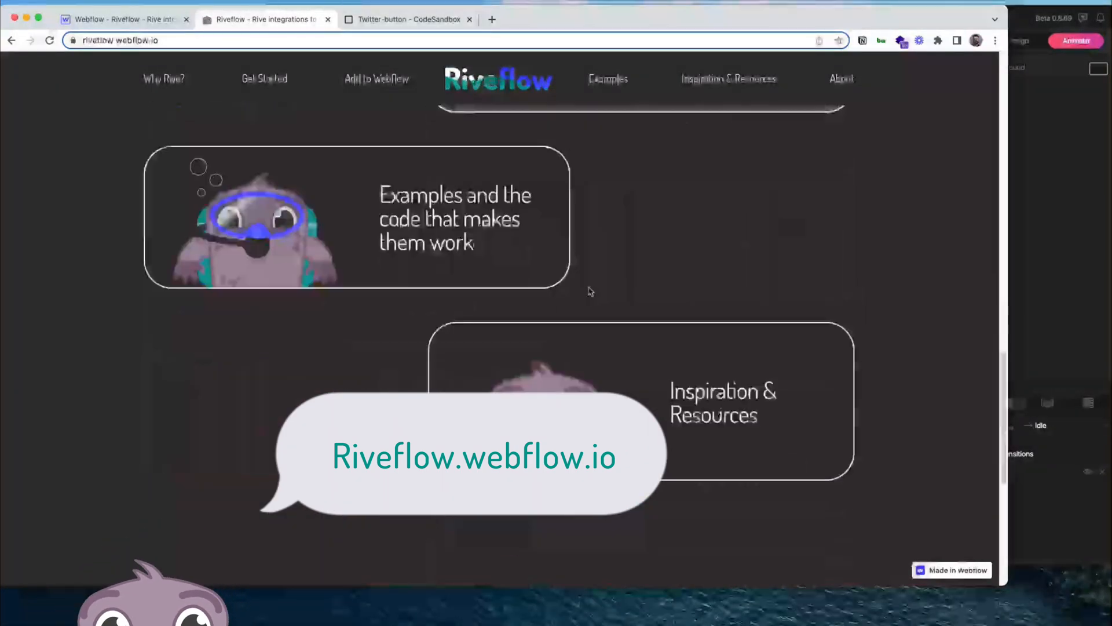
pyautogui.scroll(3)
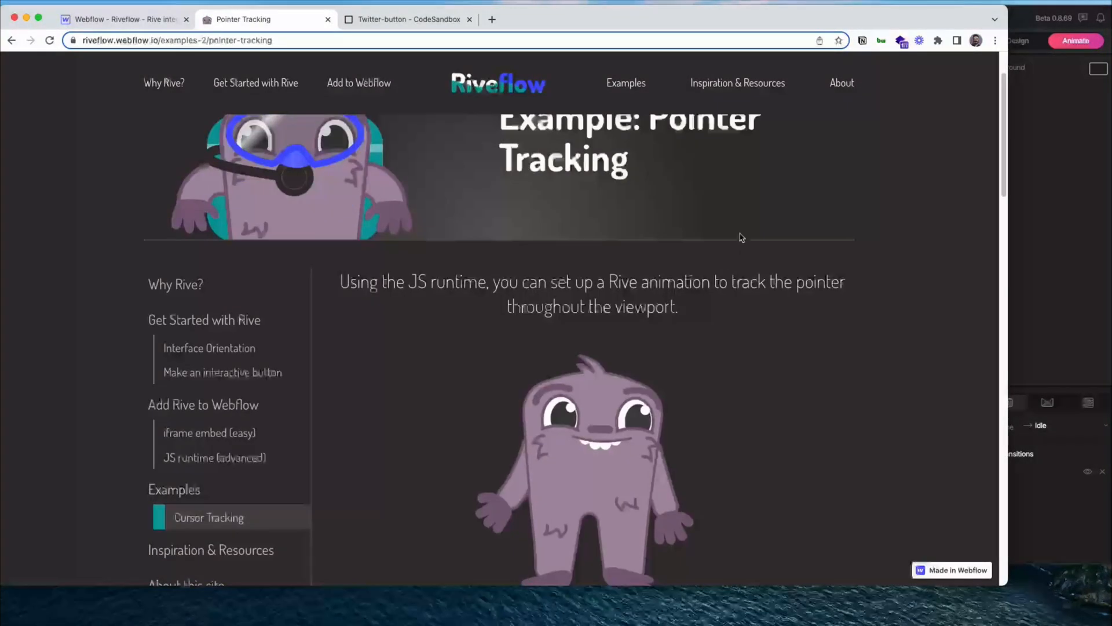
pyautogui.scroll(-3)
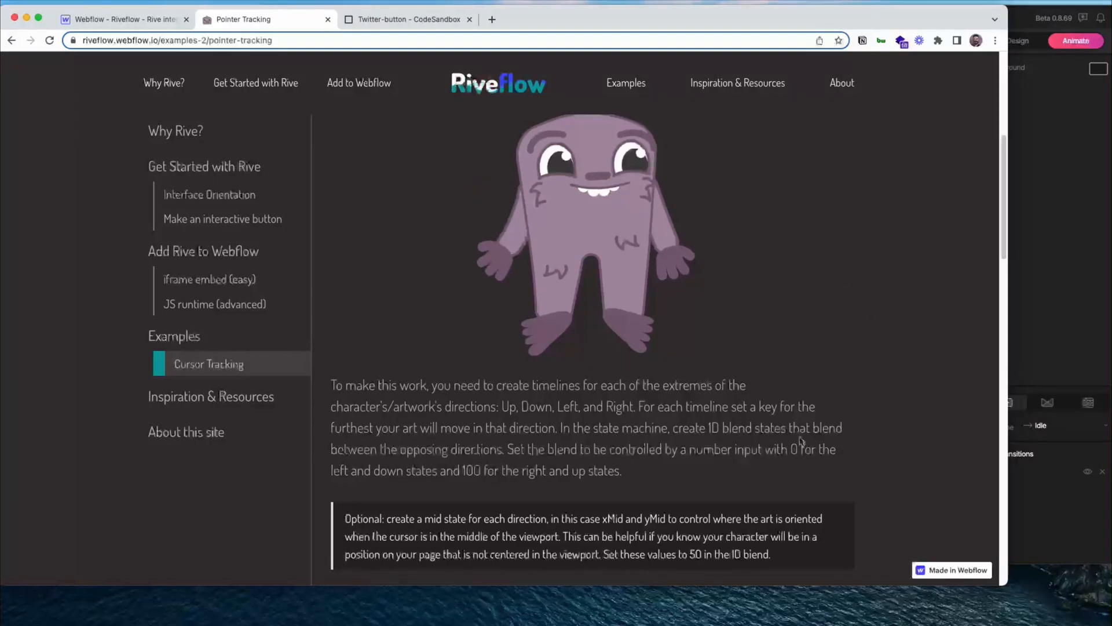
pyautogui.scroll(-3)
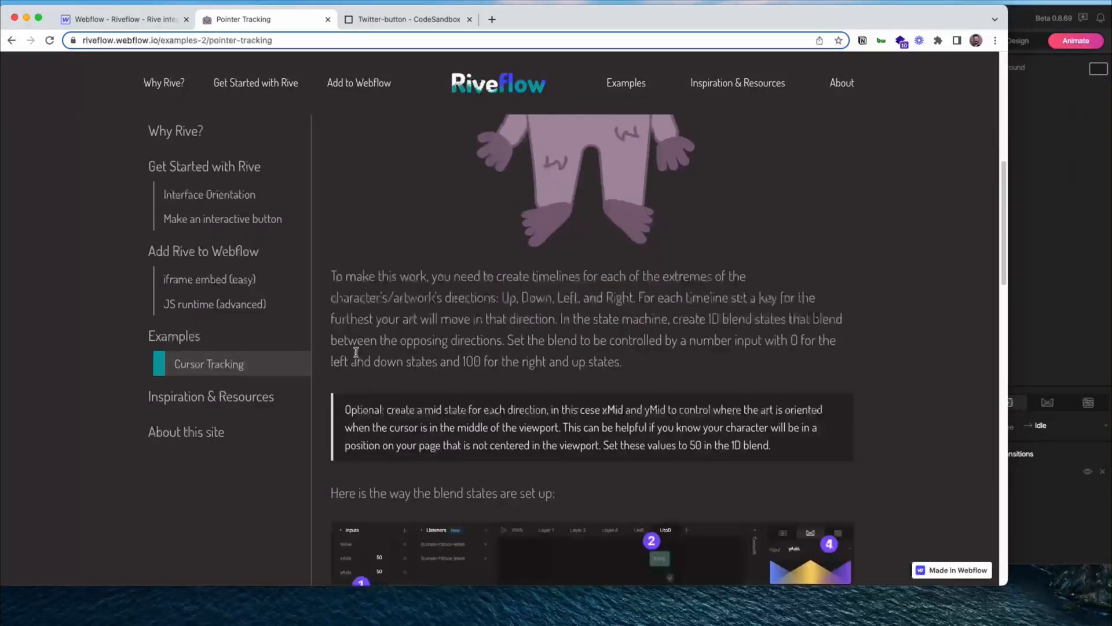
pyautogui.scroll(-3)
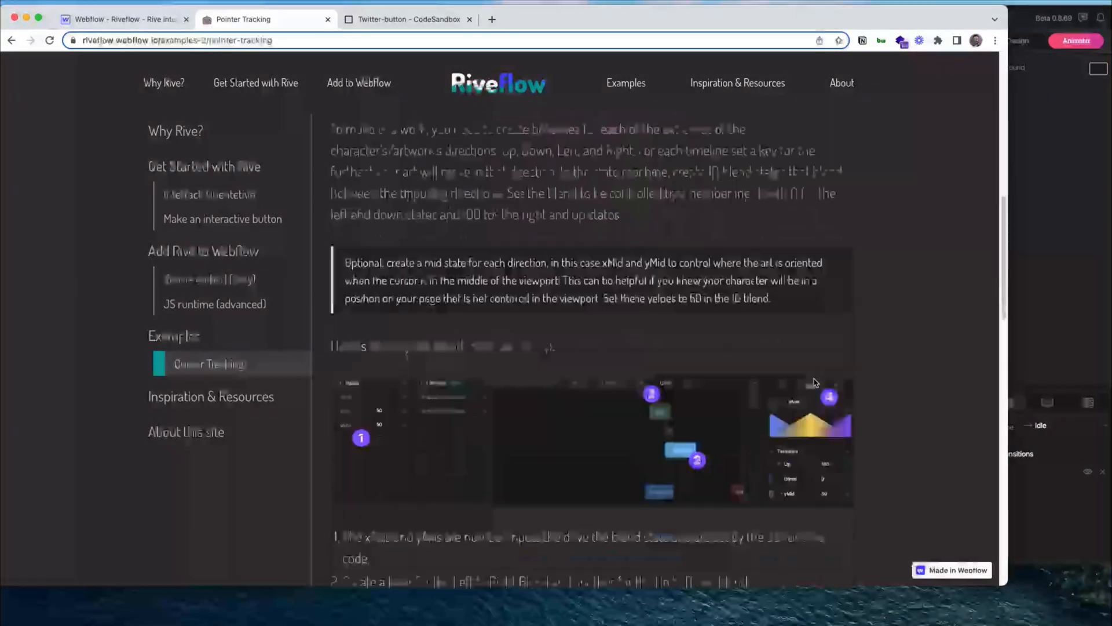
pyautogui.scroll(-3)
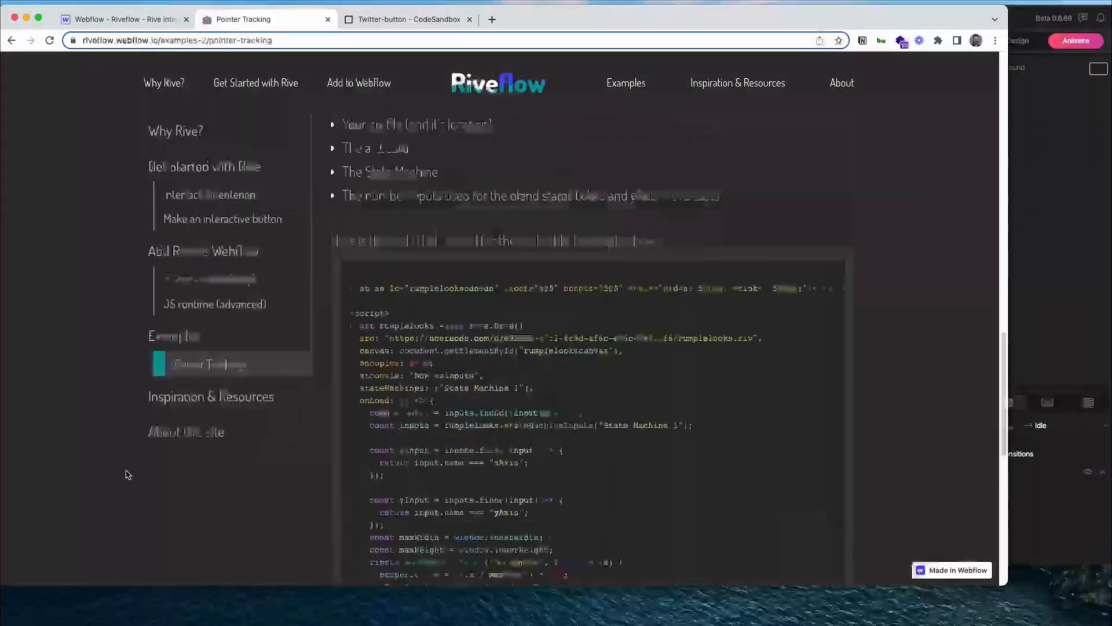
pyautogui.scroll(3)
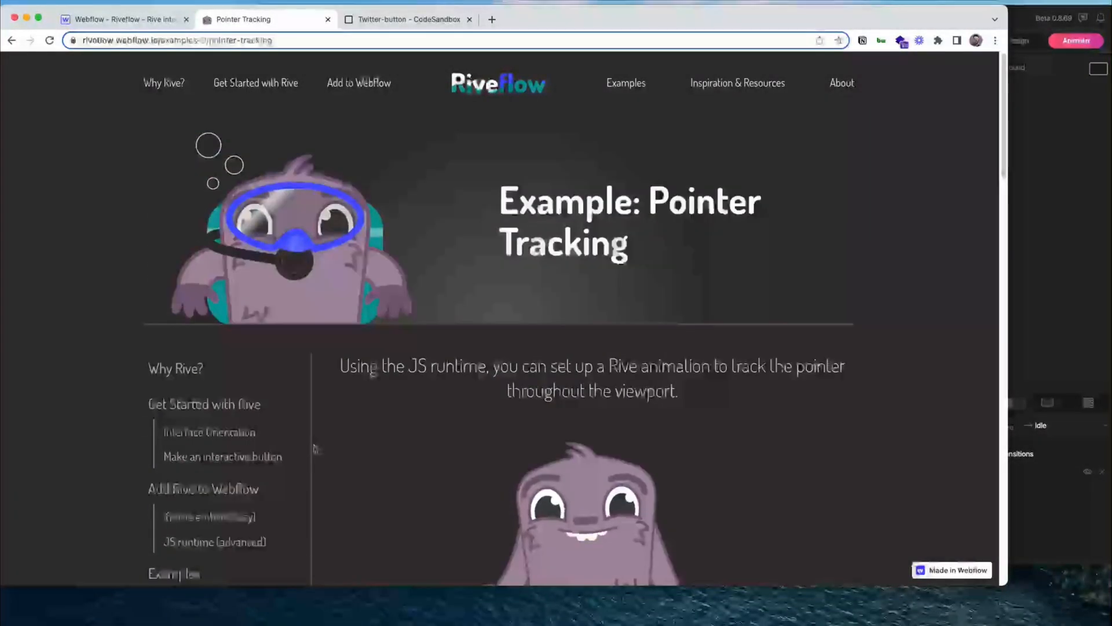